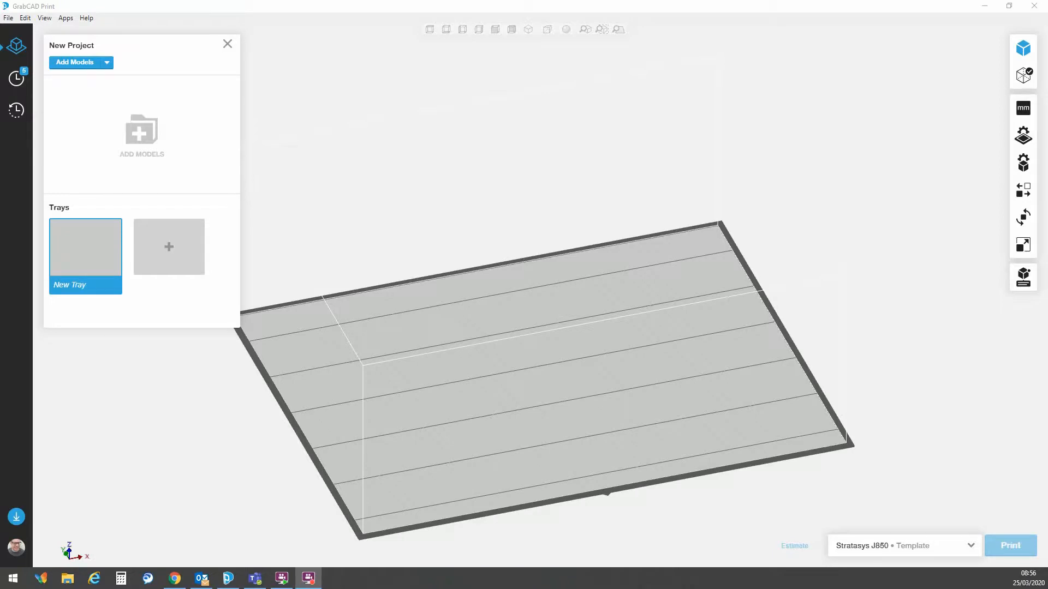
{"action": "mouse_move", "coordinate": [610, 144]}
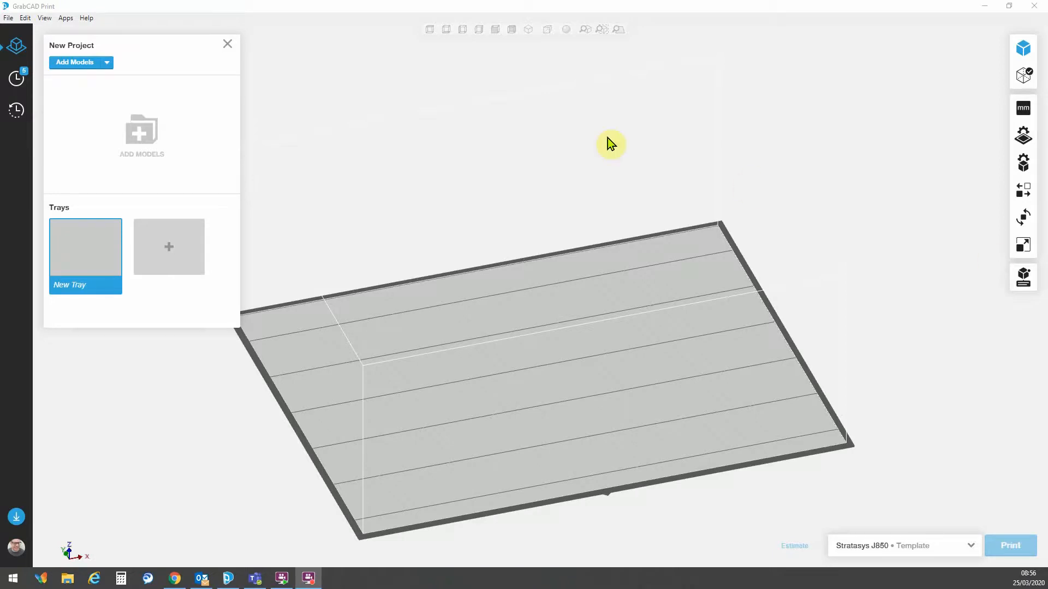
{"action": "mouse_move", "coordinate": [7, 19]}
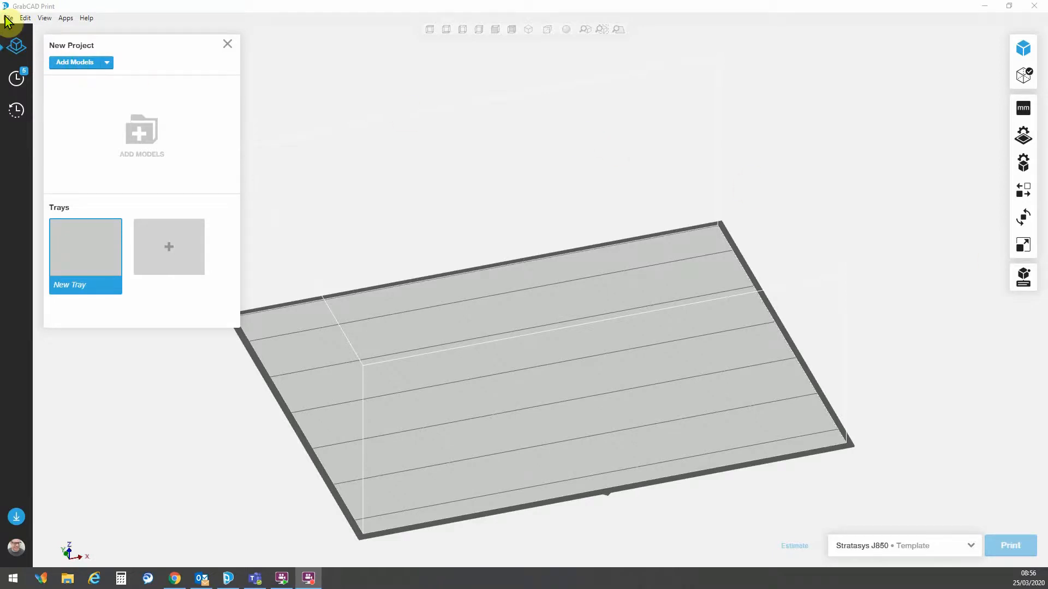
Step: Add the seven cosmetic tube STL files from the folder to the tray as one assembly
{"action": "left_click", "coordinate": [25, 18]}
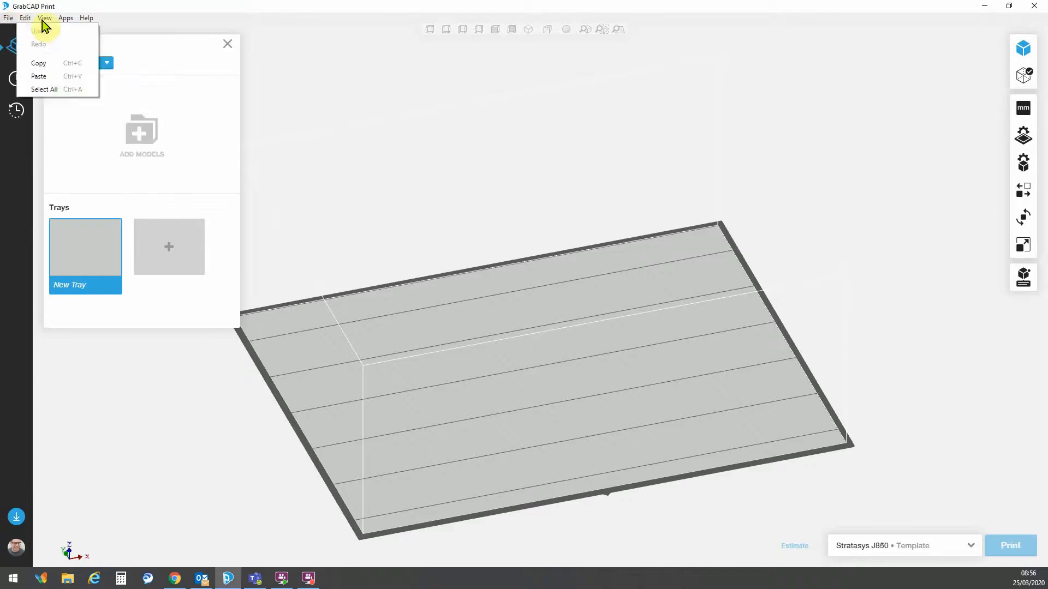
{"action": "left_click", "coordinate": [8, 18]}
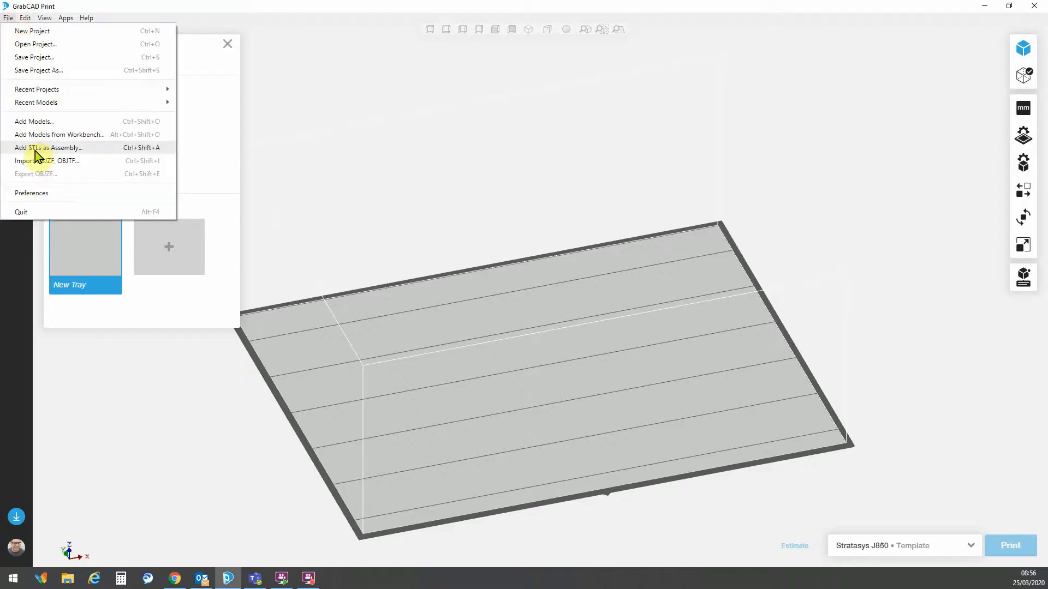
{"action": "left_click", "coordinate": [48, 147]}
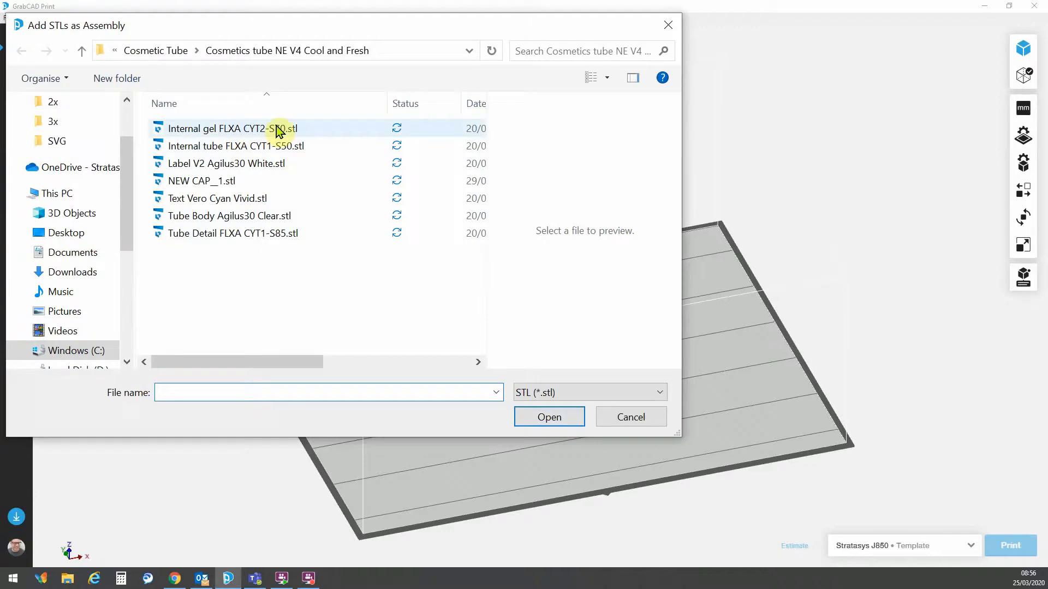
{"action": "left_click", "coordinate": [227, 162]}
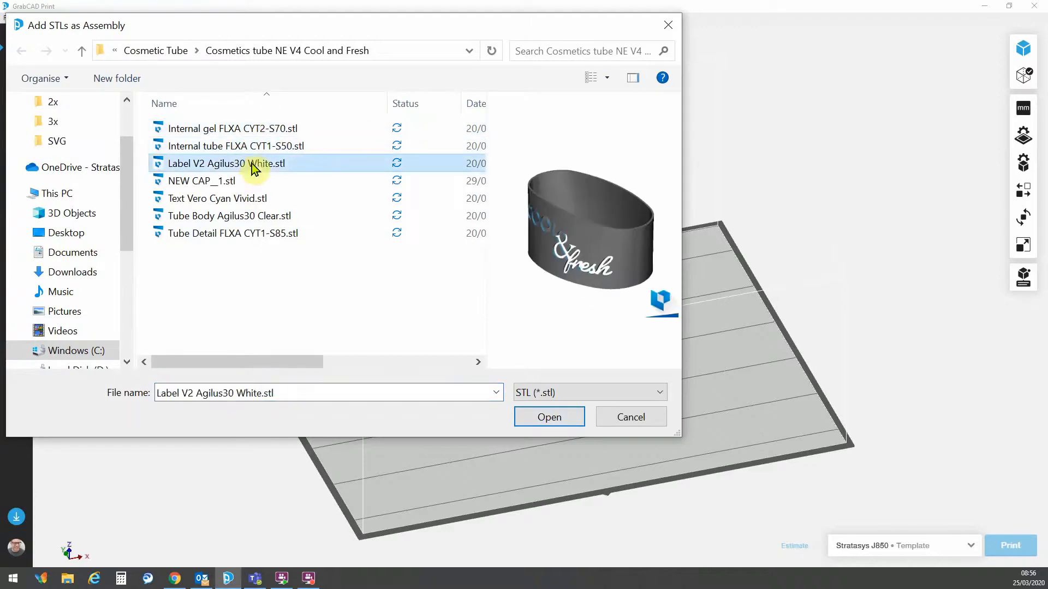
{"action": "left_click", "coordinate": [224, 129]}
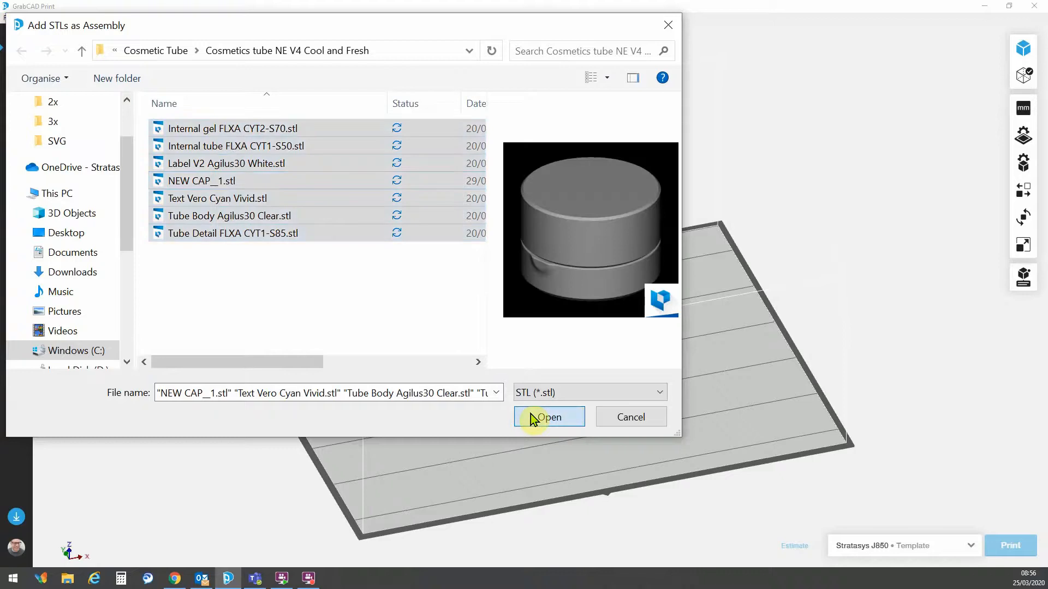
{"action": "left_click", "coordinate": [549, 417]}
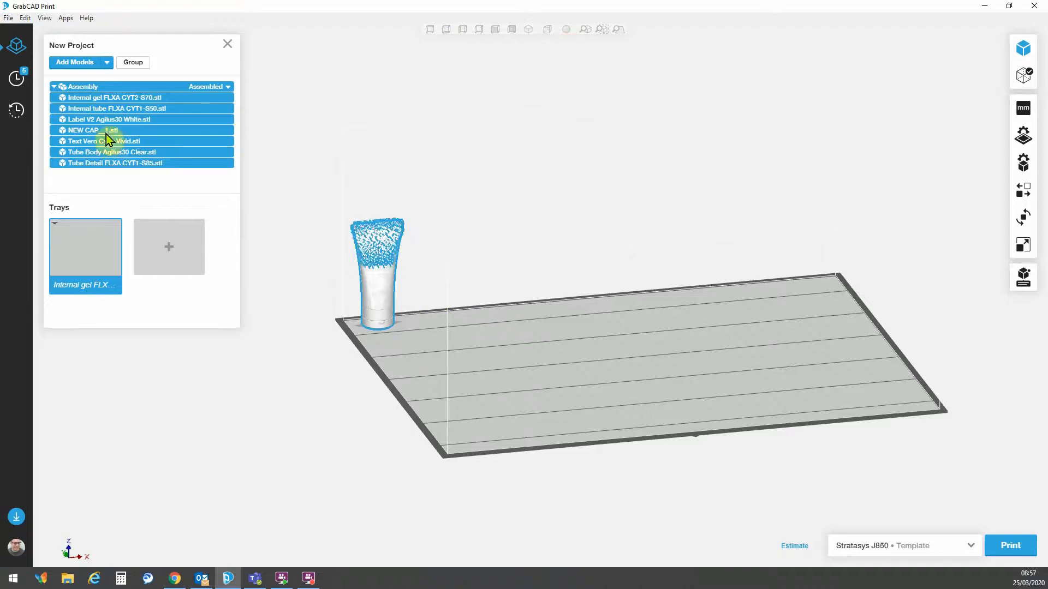
{"action": "mouse_move", "coordinate": [114, 97]}
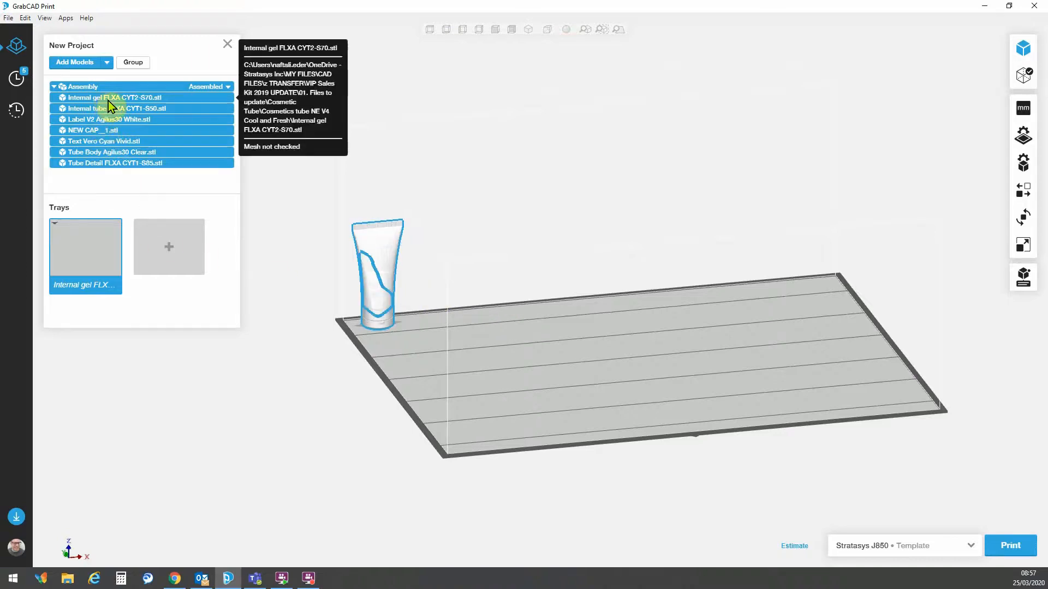
{"action": "mouse_move", "coordinate": [539, 130]}
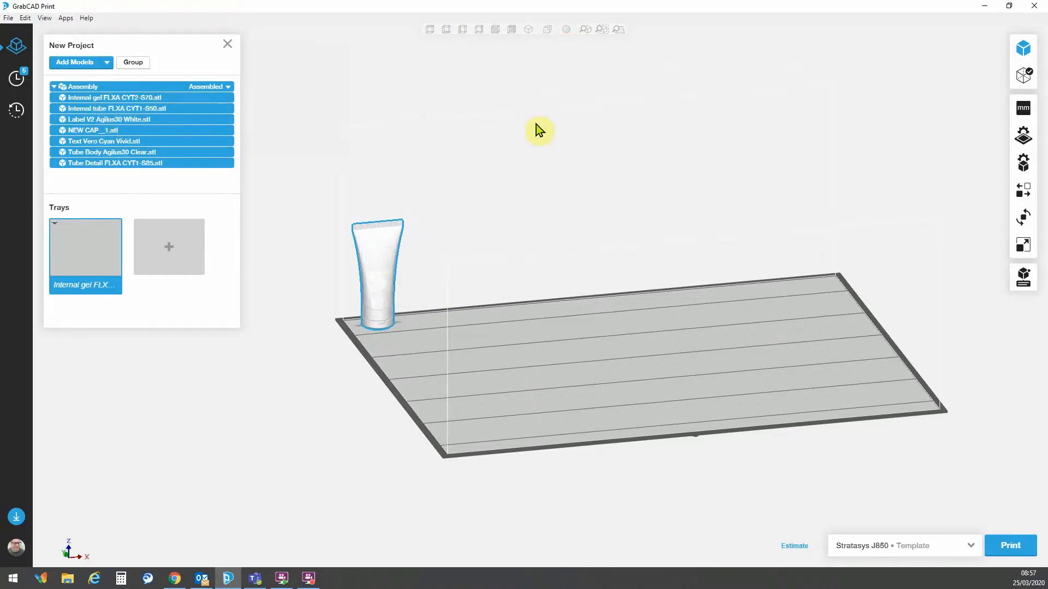
{"action": "mouse_move", "coordinate": [1023, 165]}
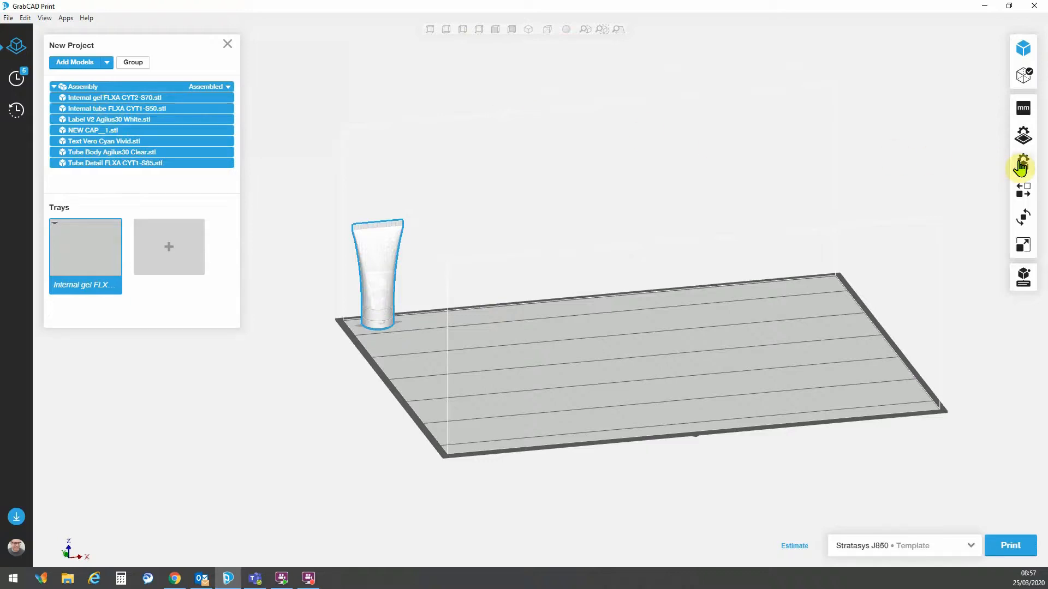
{"action": "mouse_move", "coordinate": [1023, 165]}
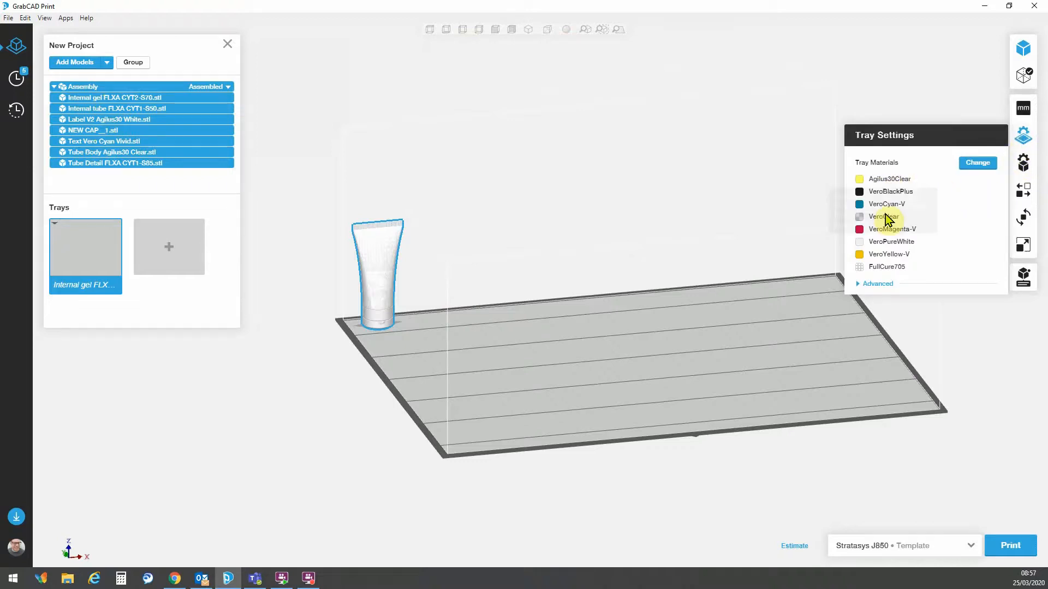
{"action": "mouse_move", "coordinate": [964, 245]}
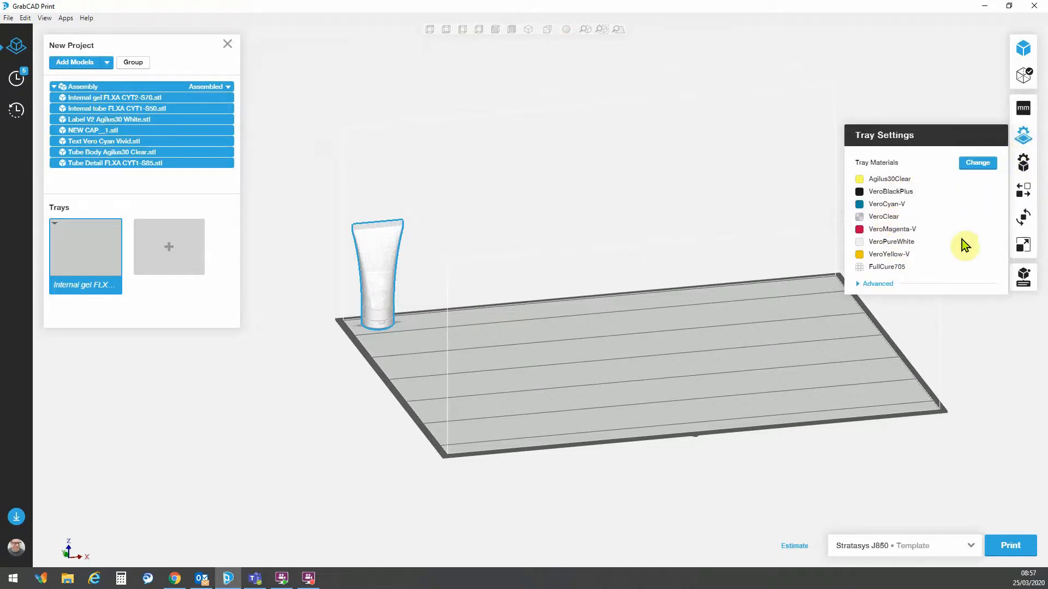
{"action": "left_click", "coordinate": [975, 163]}
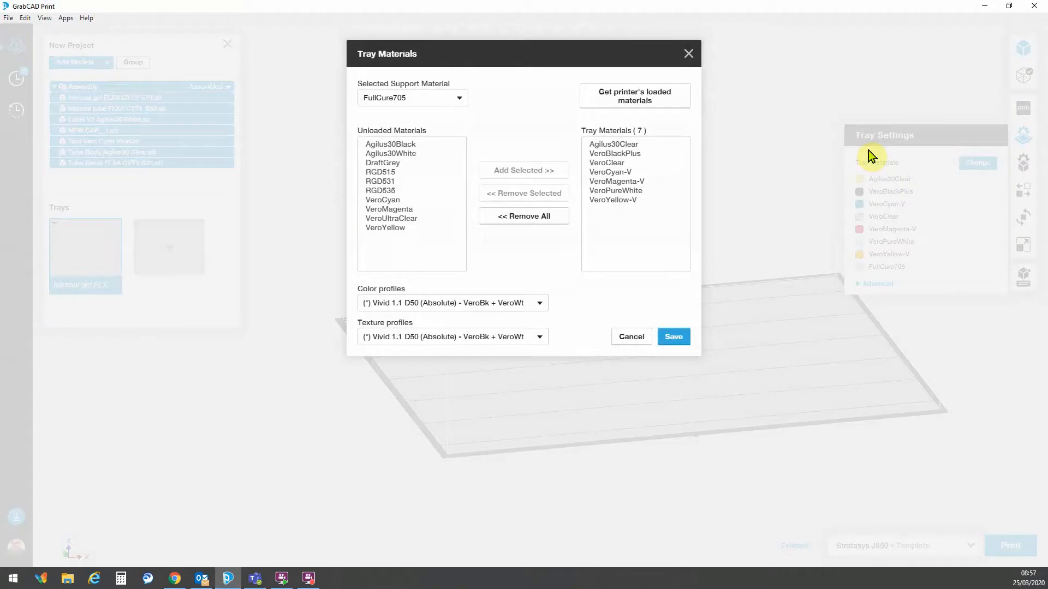
{"action": "mouse_move", "coordinate": [614, 225]}
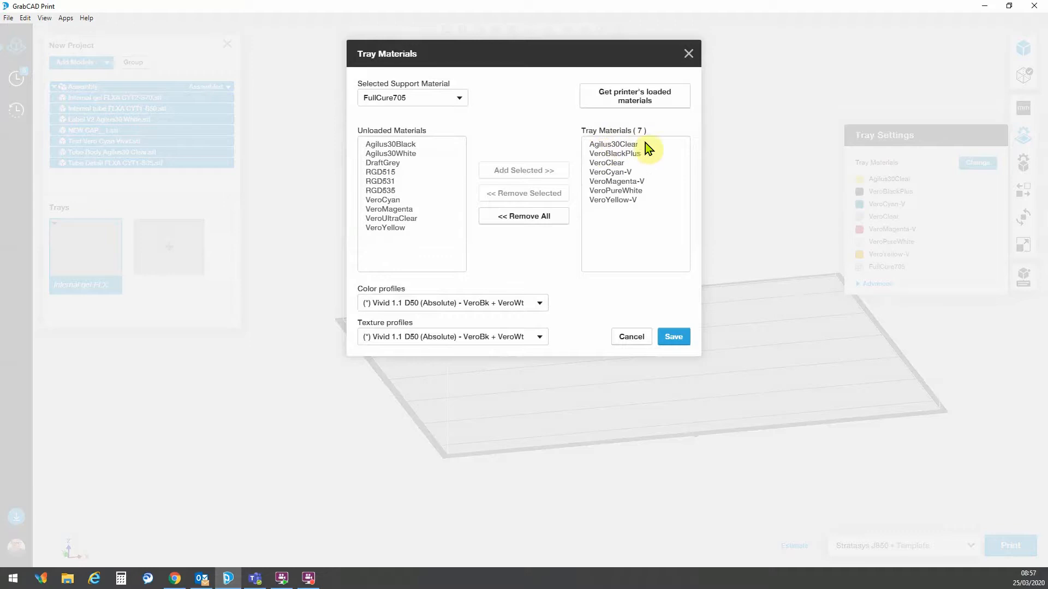
{"action": "mouse_move", "coordinate": [589, 170]}
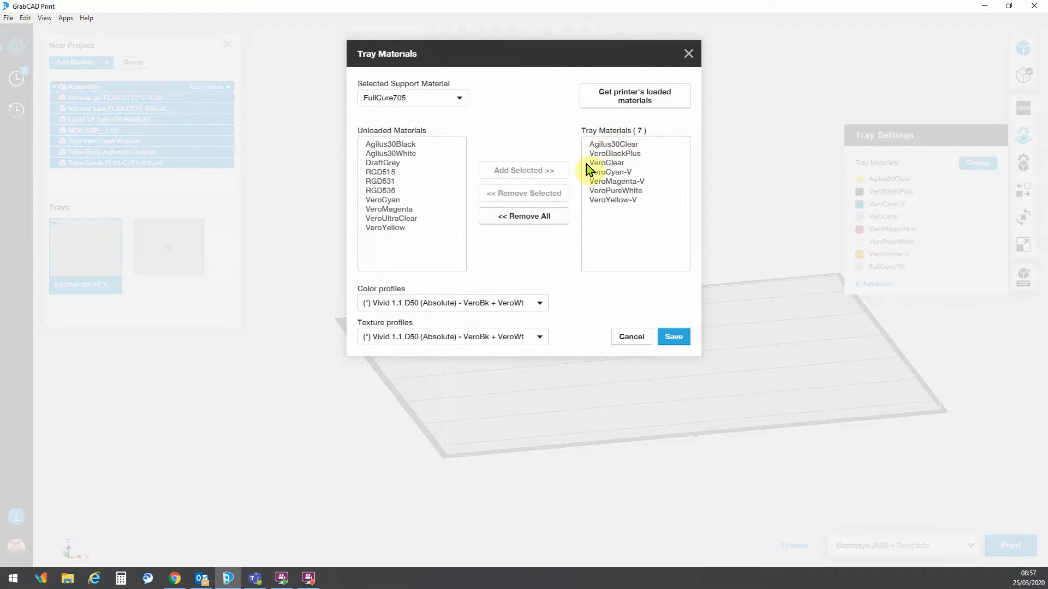
{"action": "mouse_move", "coordinate": [635, 181]}
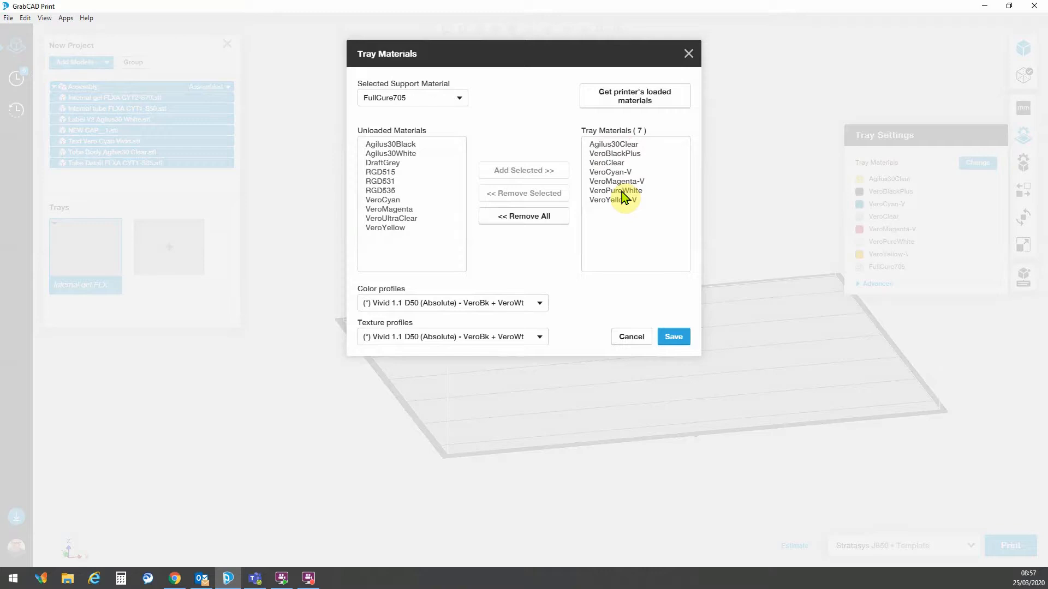
{"action": "mouse_move", "coordinate": [624, 153]}
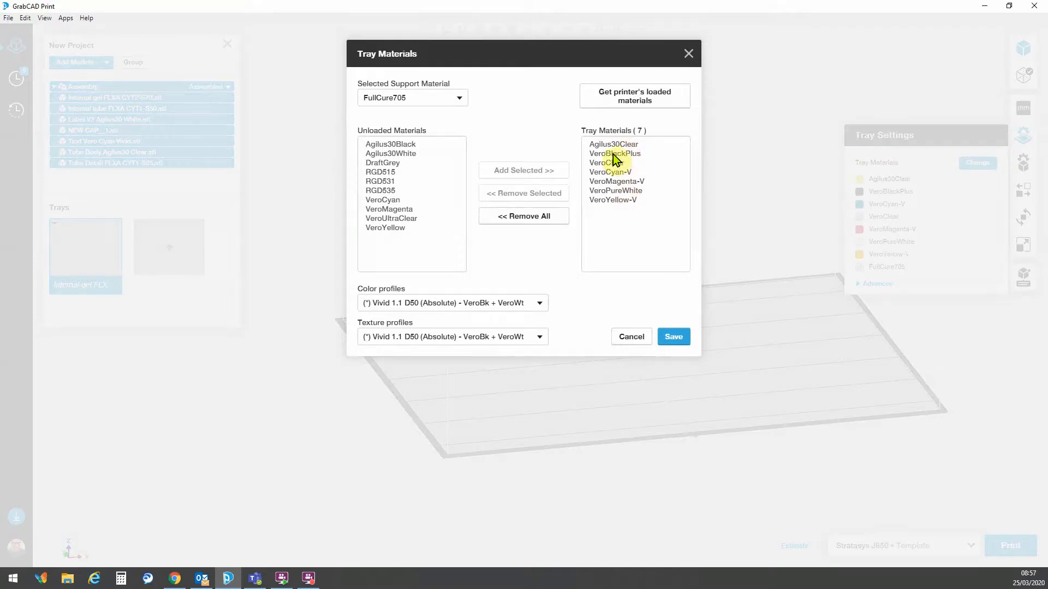
{"action": "left_click", "coordinate": [613, 153]}
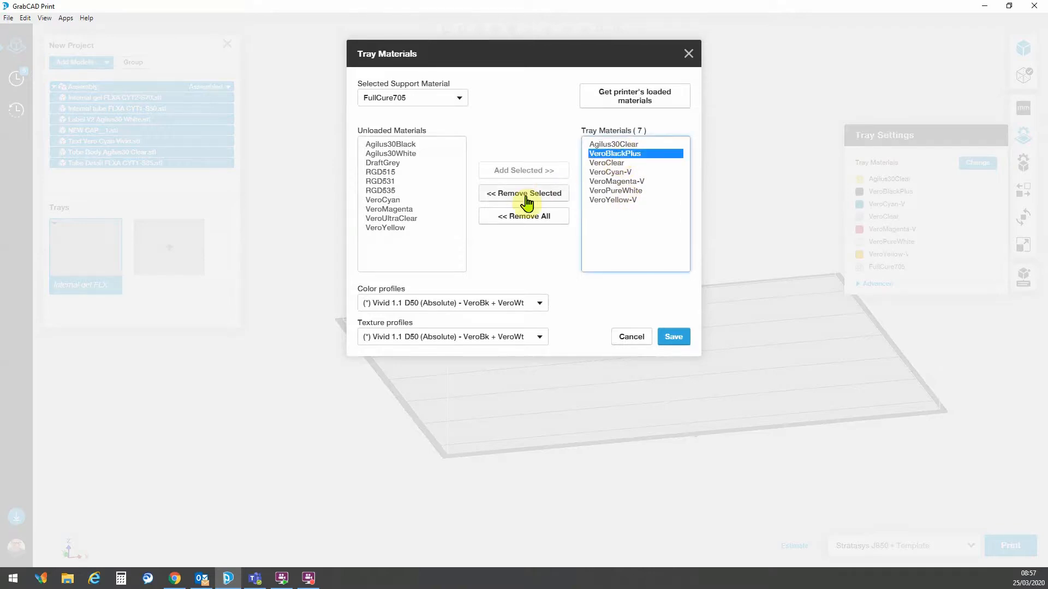
{"action": "left_click", "coordinate": [523, 193]}
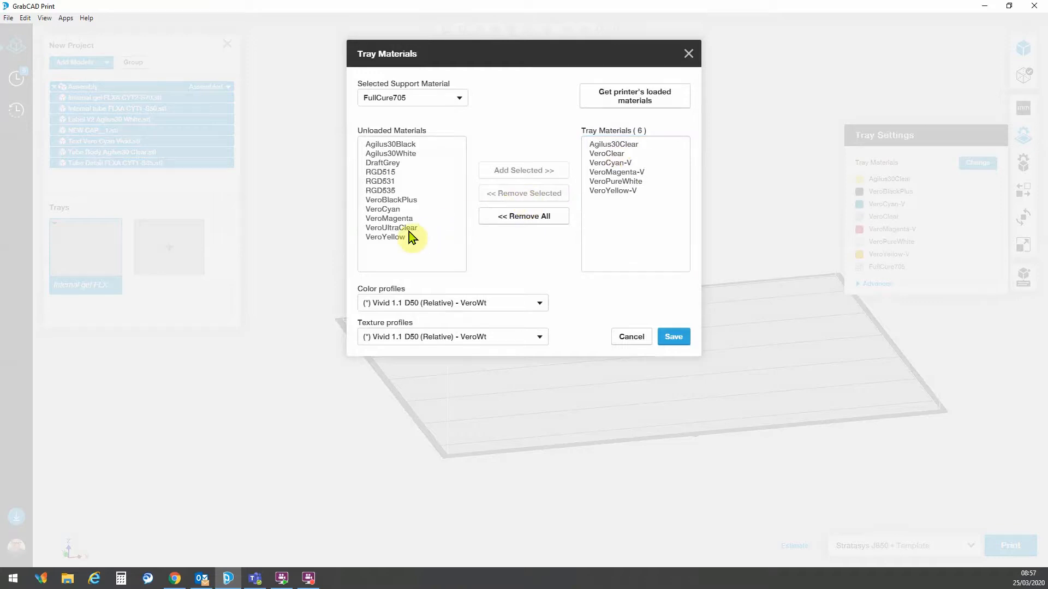
{"action": "mouse_move", "coordinate": [388, 227]}
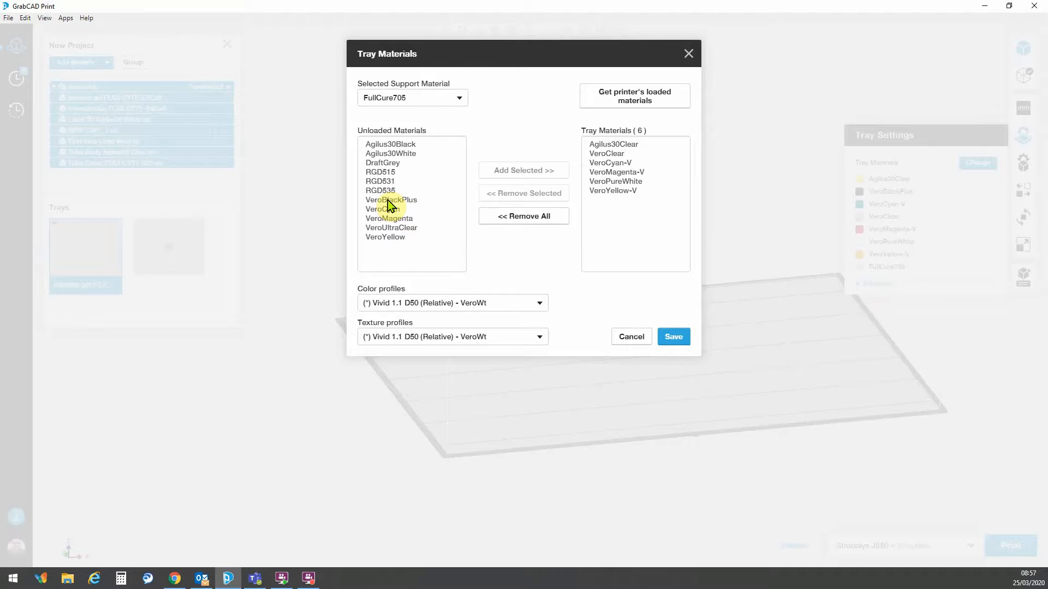
{"action": "left_click", "coordinate": [522, 171]}
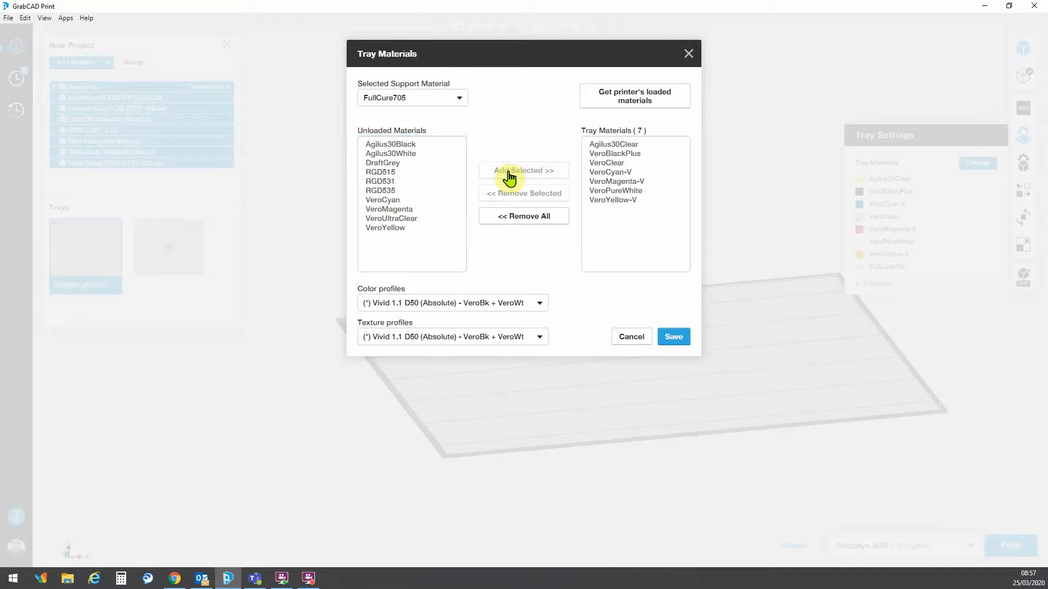
{"action": "left_click", "coordinate": [674, 336]}
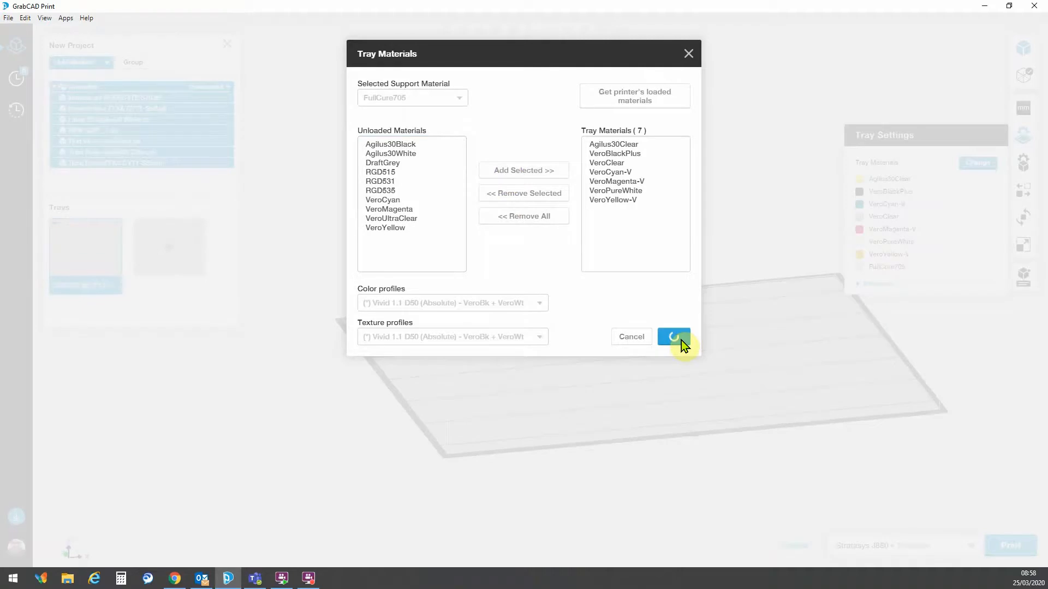
{"action": "left_click", "coordinate": [674, 336]}
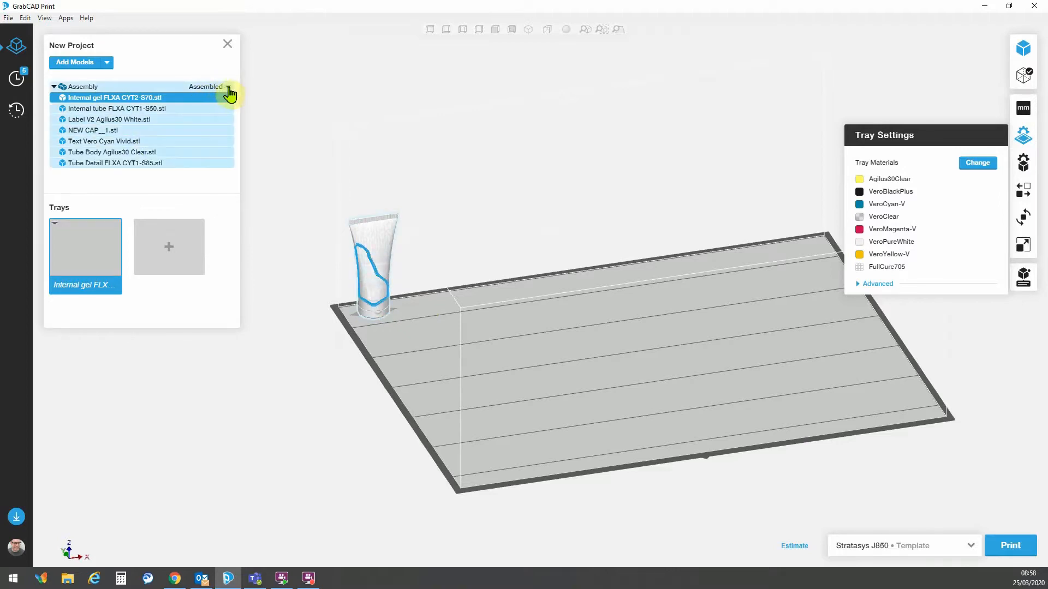
Step: Disassemble the tube assembly so its seven parts lay out separately on the tray
{"action": "left_click", "coordinate": [207, 88]}
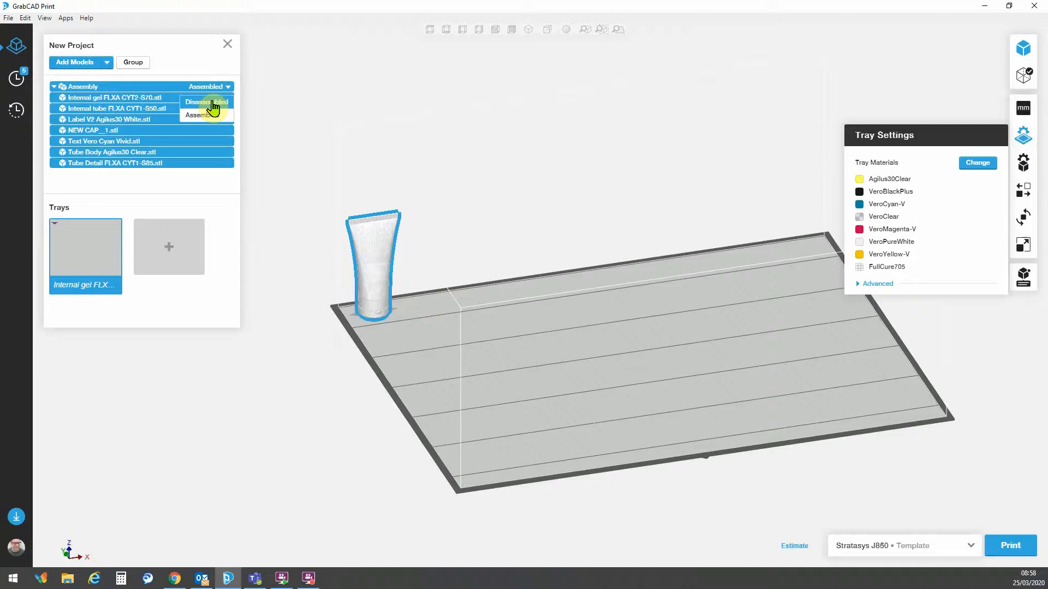
{"action": "left_click", "coordinate": [201, 101]}
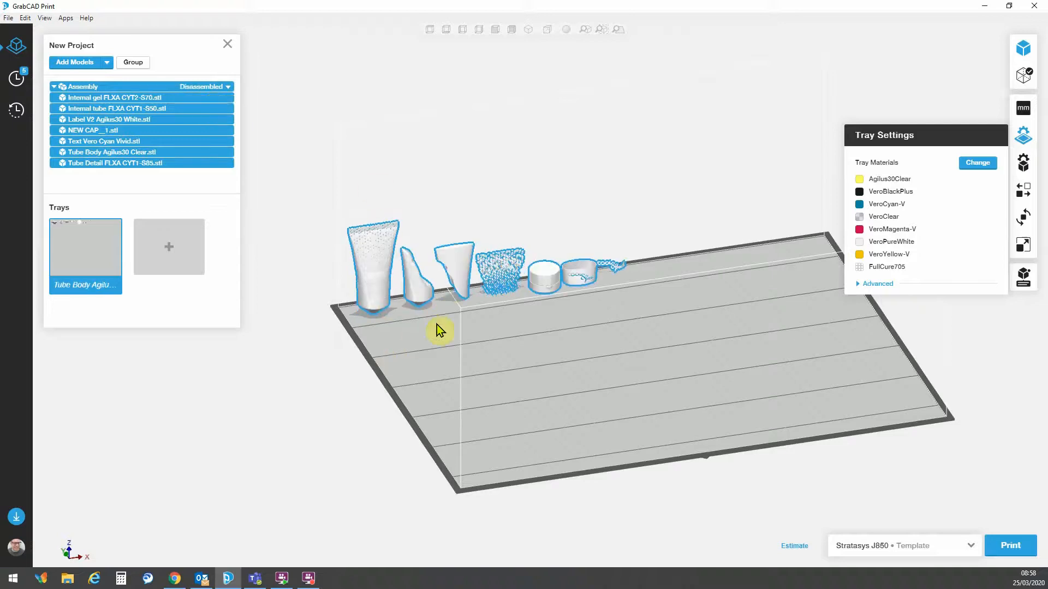
{"action": "mouse_move", "coordinate": [633, 287]}
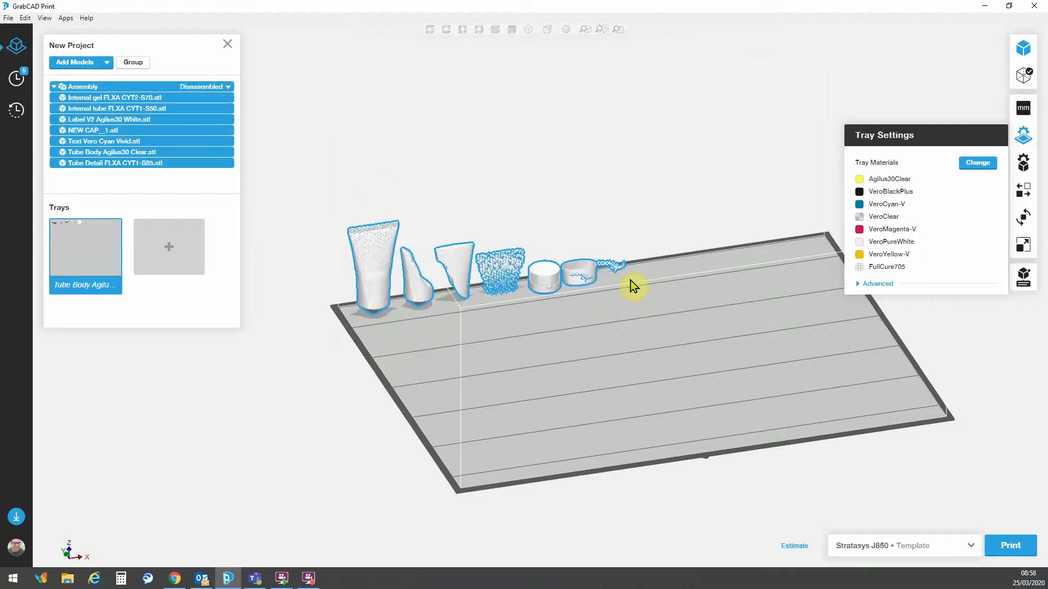
{"action": "mouse_move", "coordinate": [560, 311]}
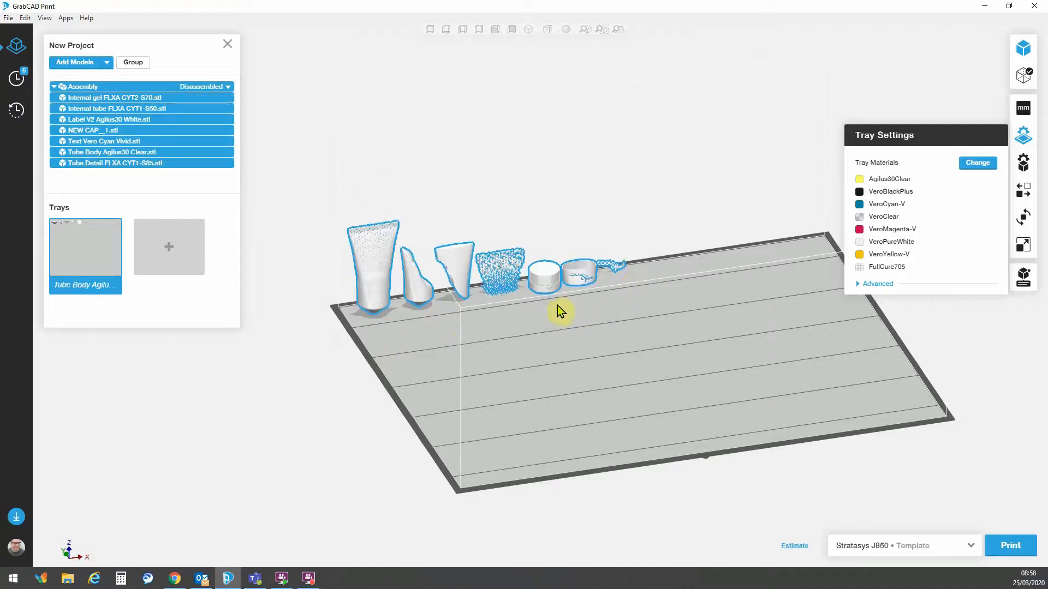
{"action": "left_click", "coordinate": [565, 317]}
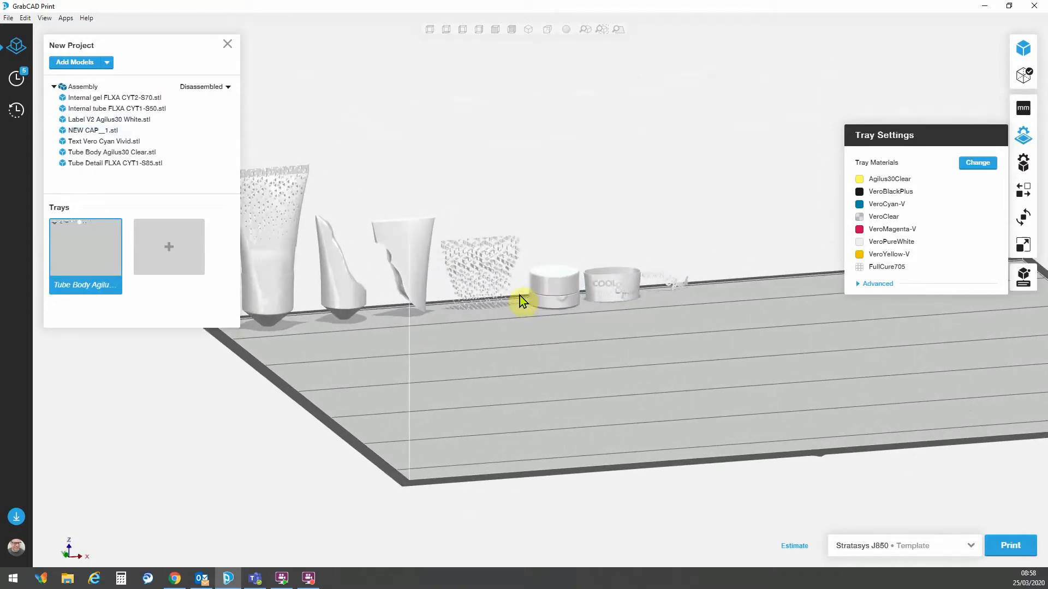
{"action": "left_click", "coordinate": [111, 152]}
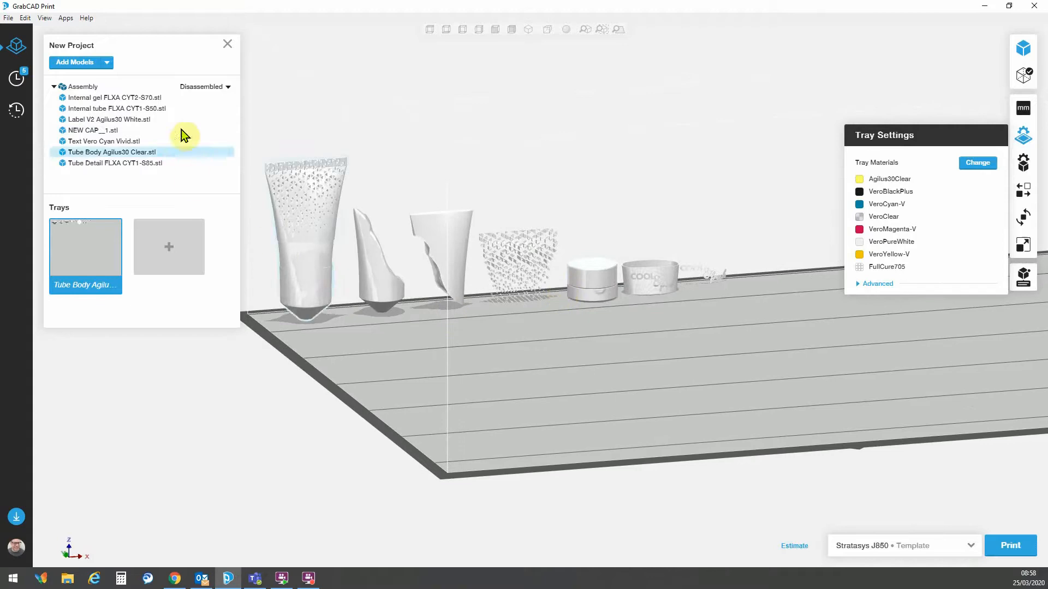
{"action": "left_click", "coordinate": [113, 162]}
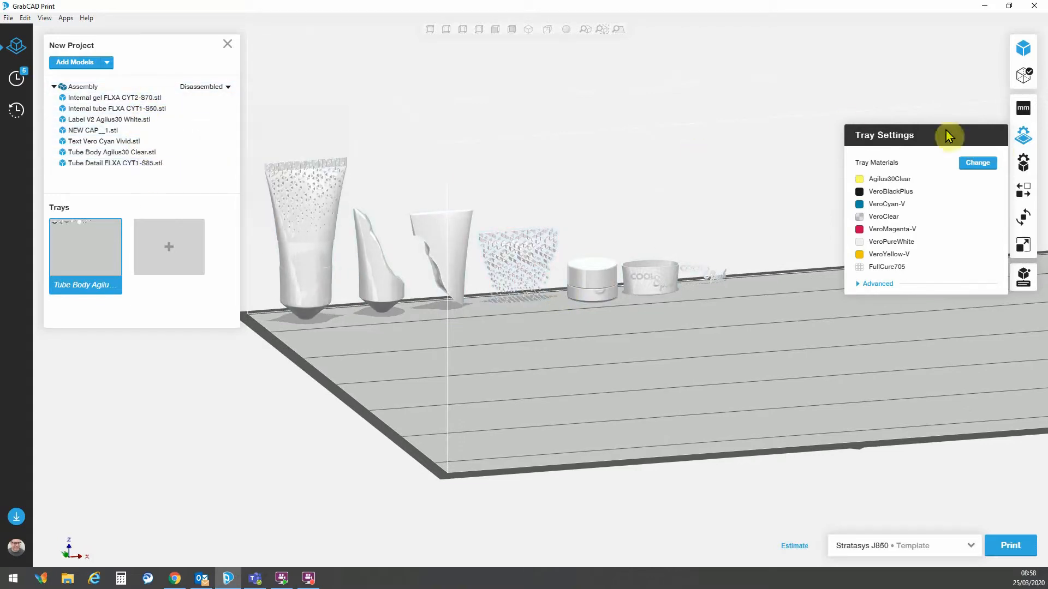
{"action": "mouse_move", "coordinate": [1023, 167]}
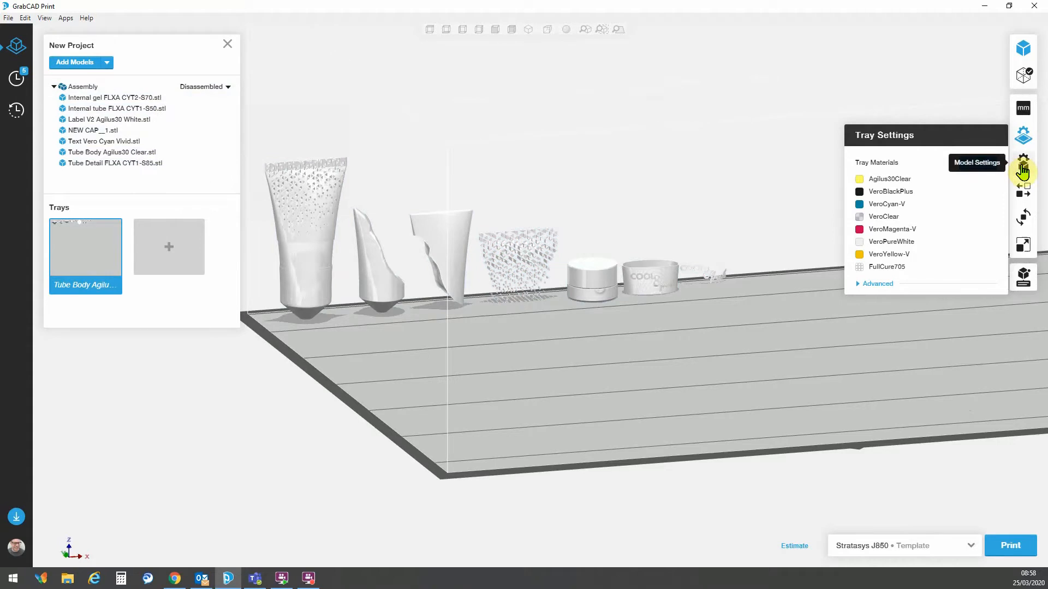
Step: Assign the tube body part the Agilus30Clear tray material in Model Settings
{"action": "left_click", "coordinate": [975, 162]}
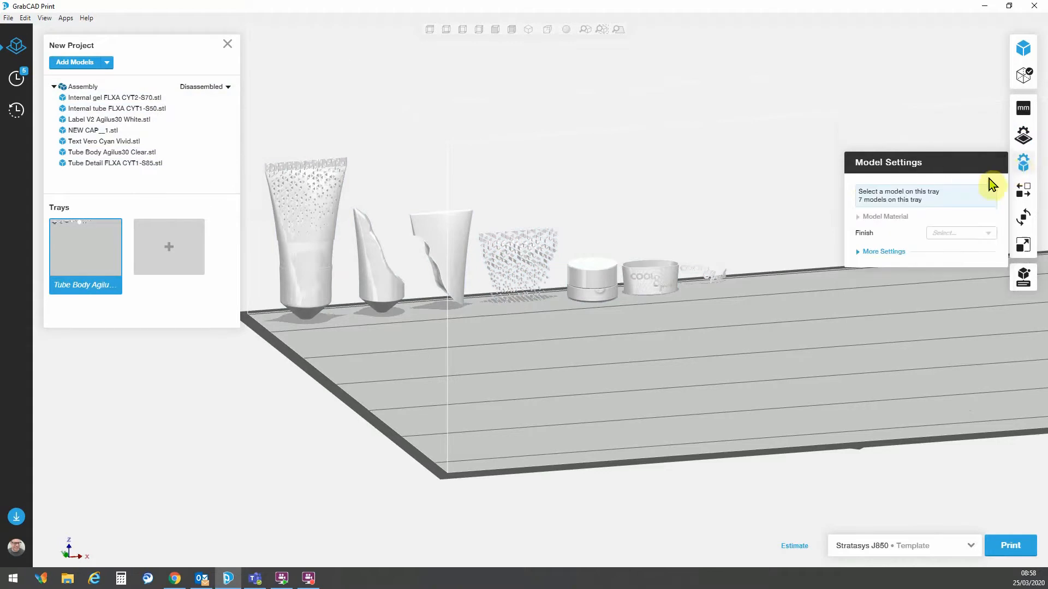
{"action": "mouse_move", "coordinate": [371, 239]}
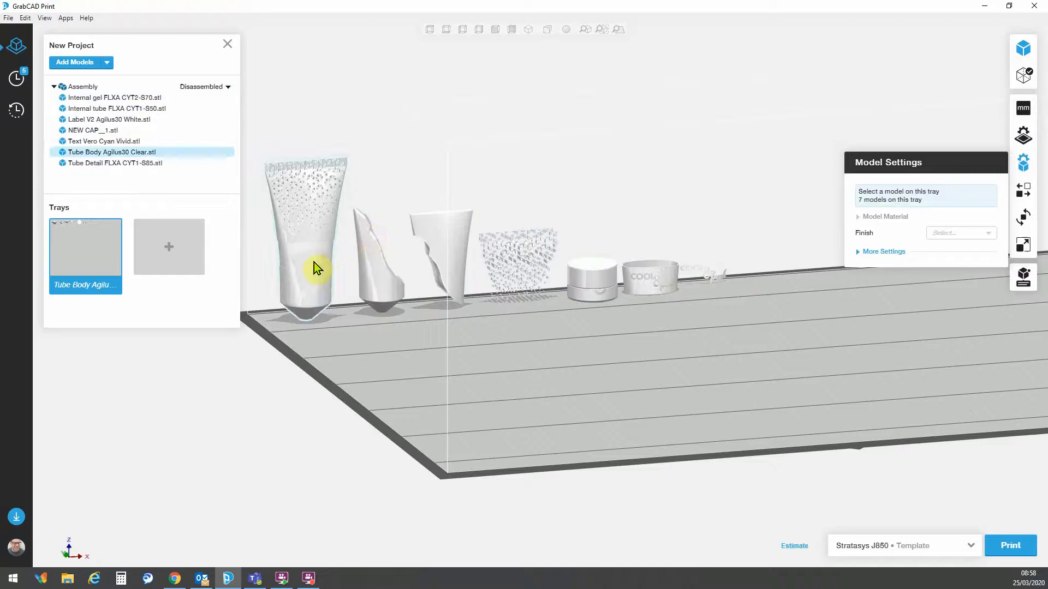
{"action": "left_click", "coordinate": [111, 152]}
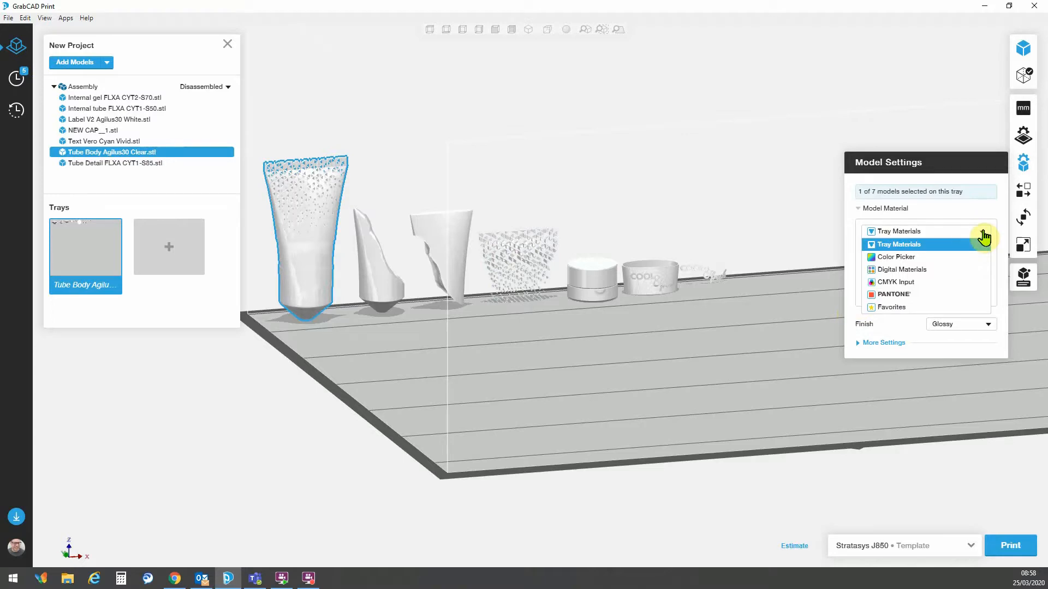
{"action": "left_click", "coordinate": [899, 244]}
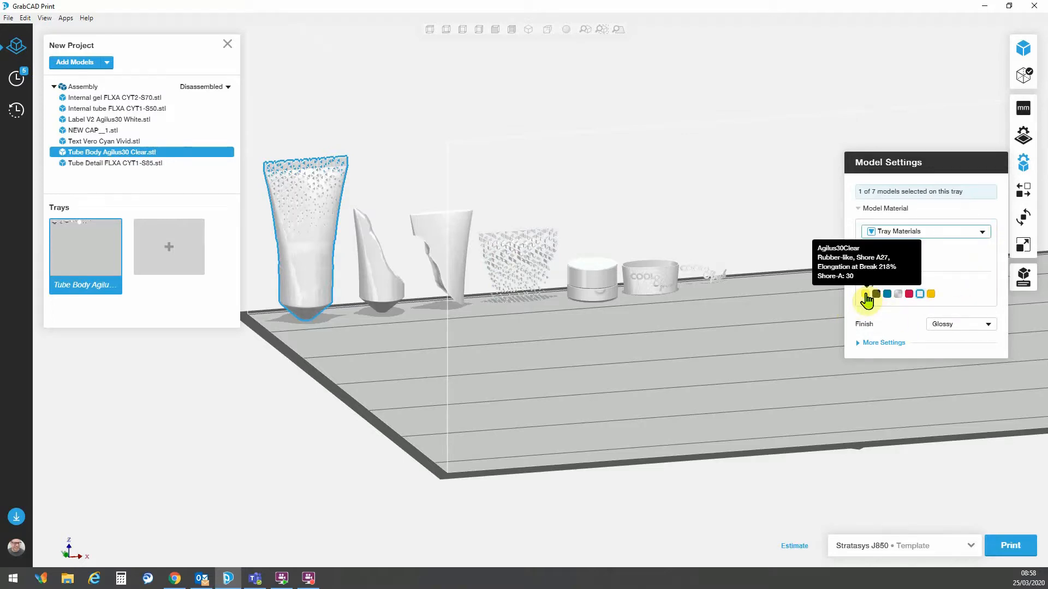
{"action": "left_click", "coordinate": [931, 294]}
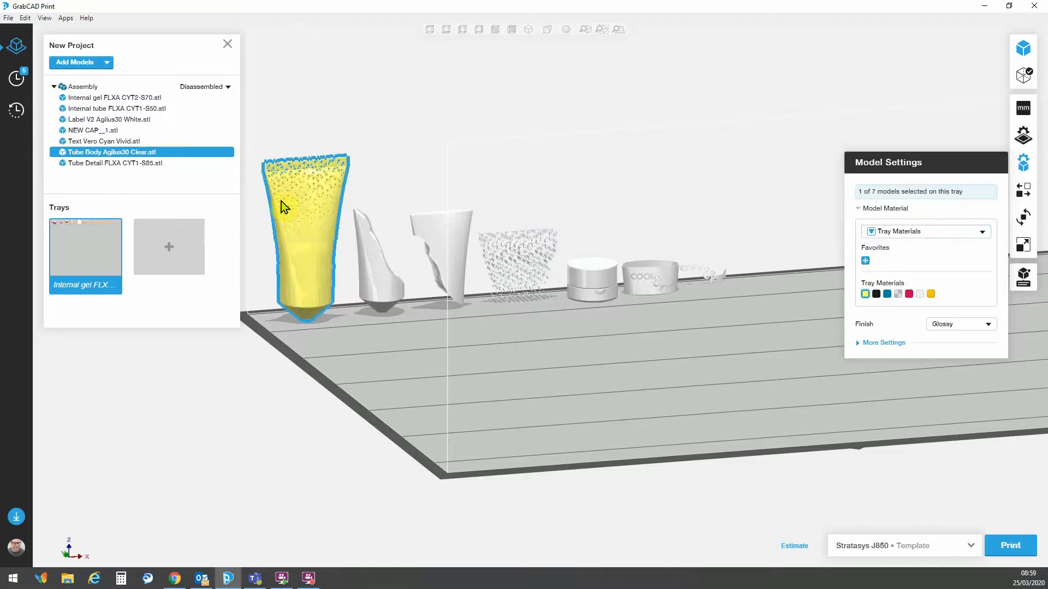
{"action": "mouse_move", "coordinate": [308, 174]}
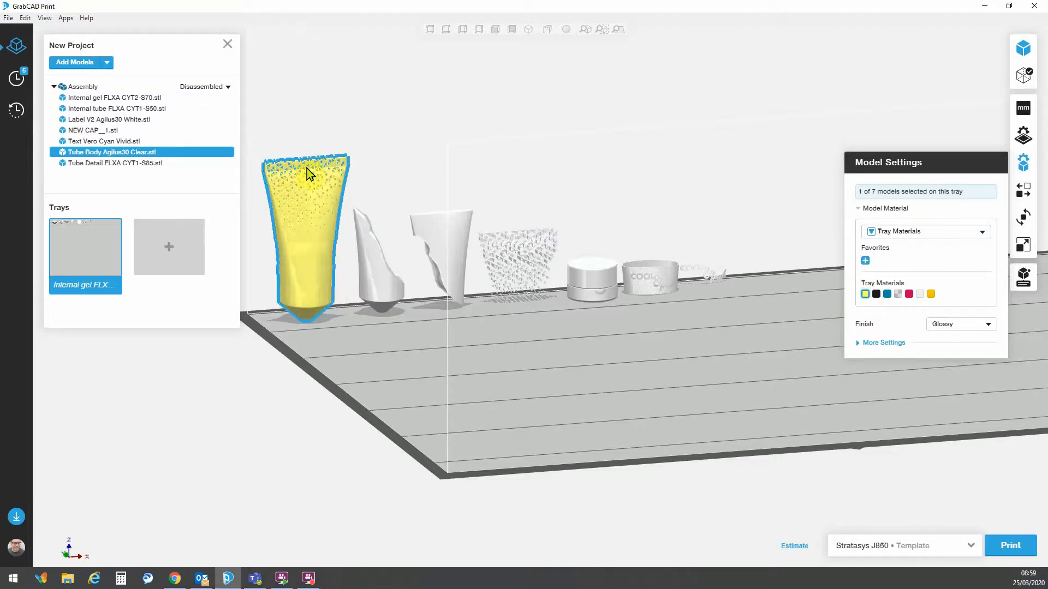
{"action": "mouse_move", "coordinate": [327, 261]}
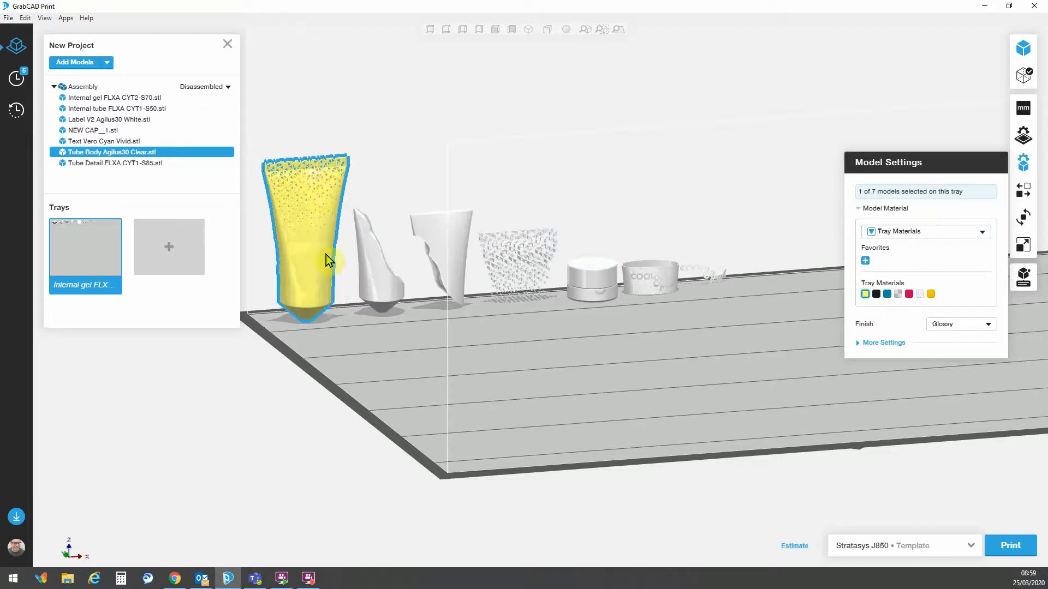
{"action": "mouse_move", "coordinate": [321, 187]}
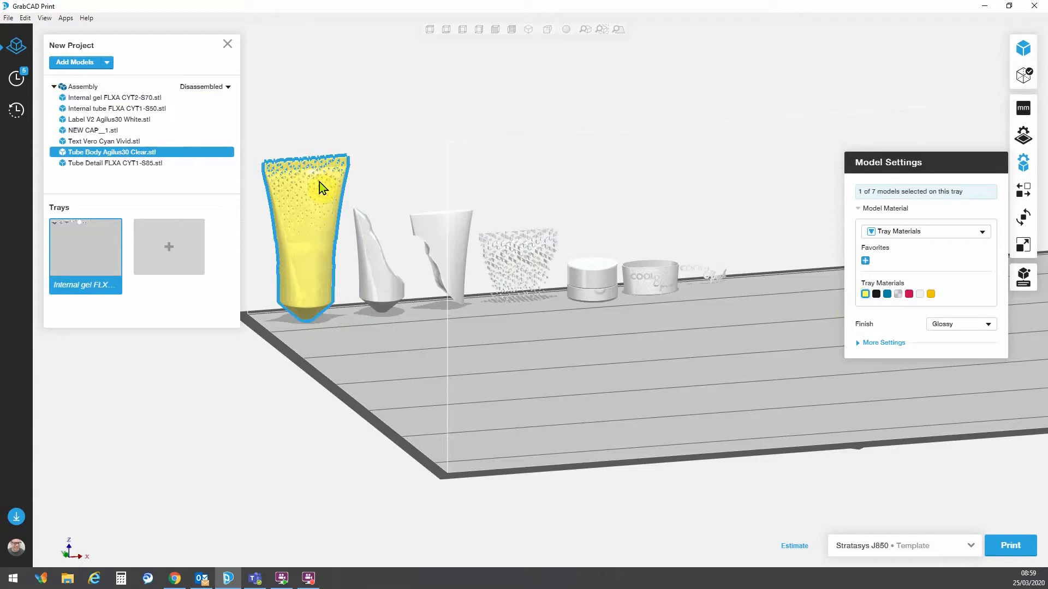
{"action": "mouse_move", "coordinate": [318, 190]}
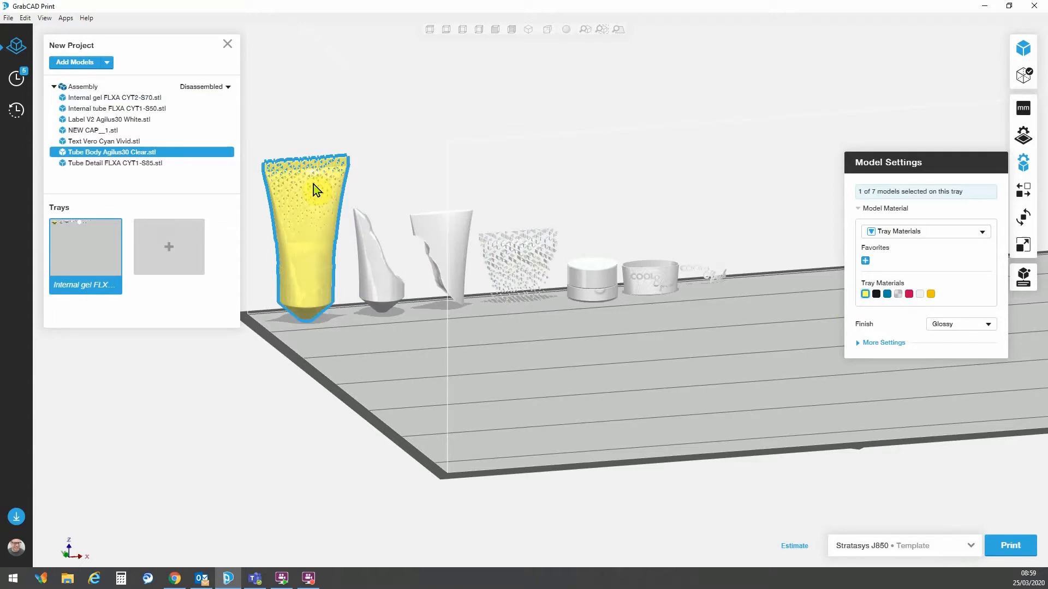
{"action": "mouse_move", "coordinate": [323, 187]}
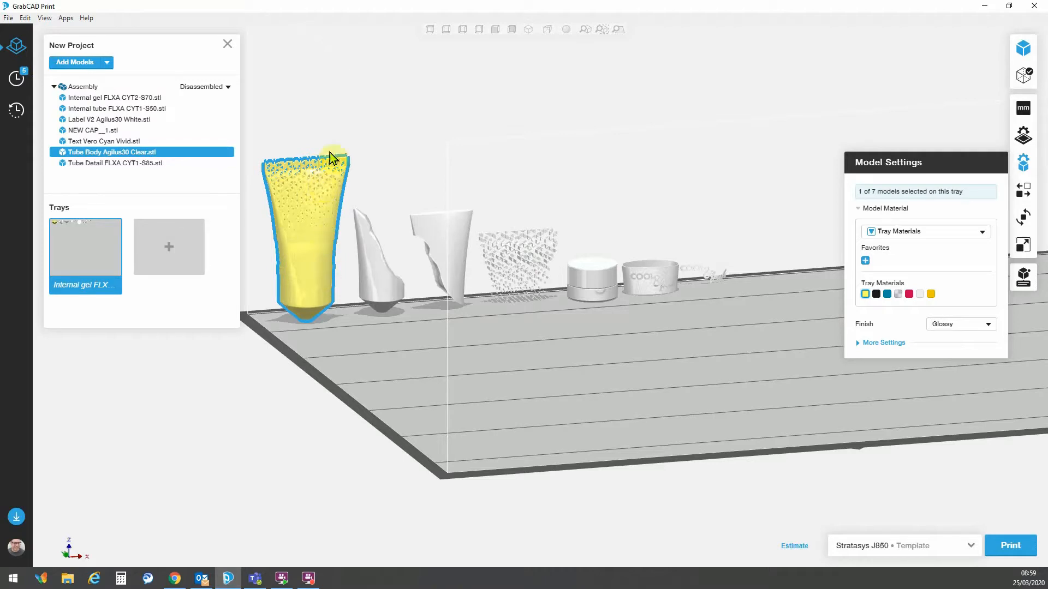
{"action": "mouse_move", "coordinate": [325, 201]}
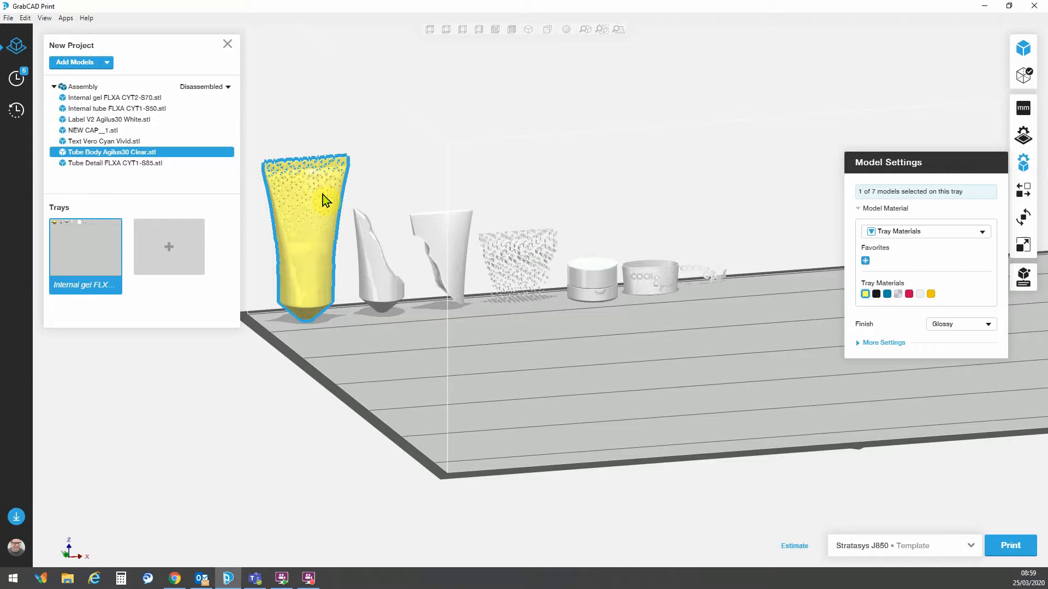
{"action": "mouse_move", "coordinate": [309, 274]}
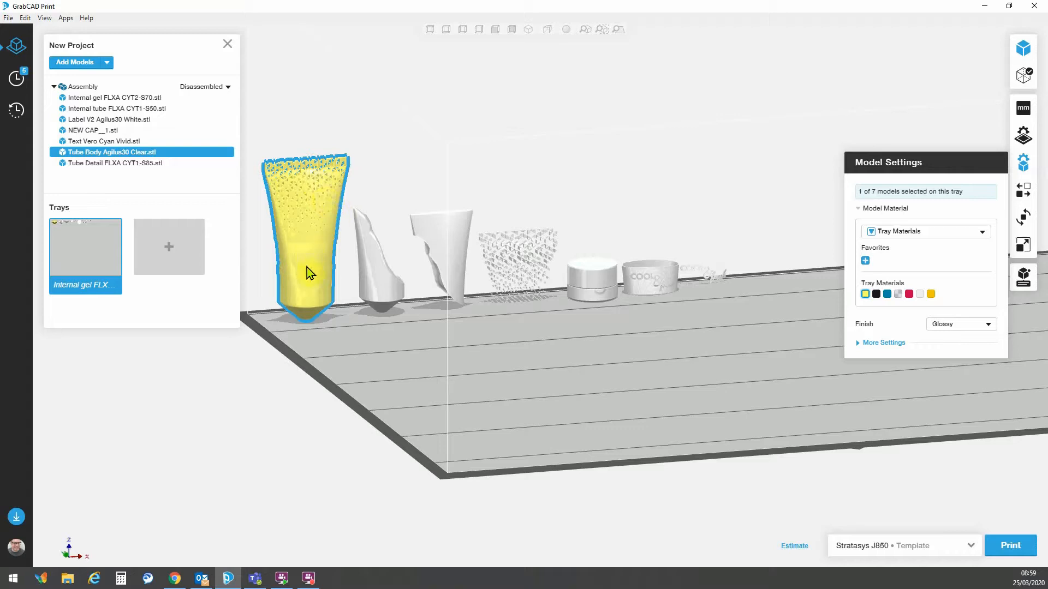
{"action": "mouse_move", "coordinate": [320, 188]}
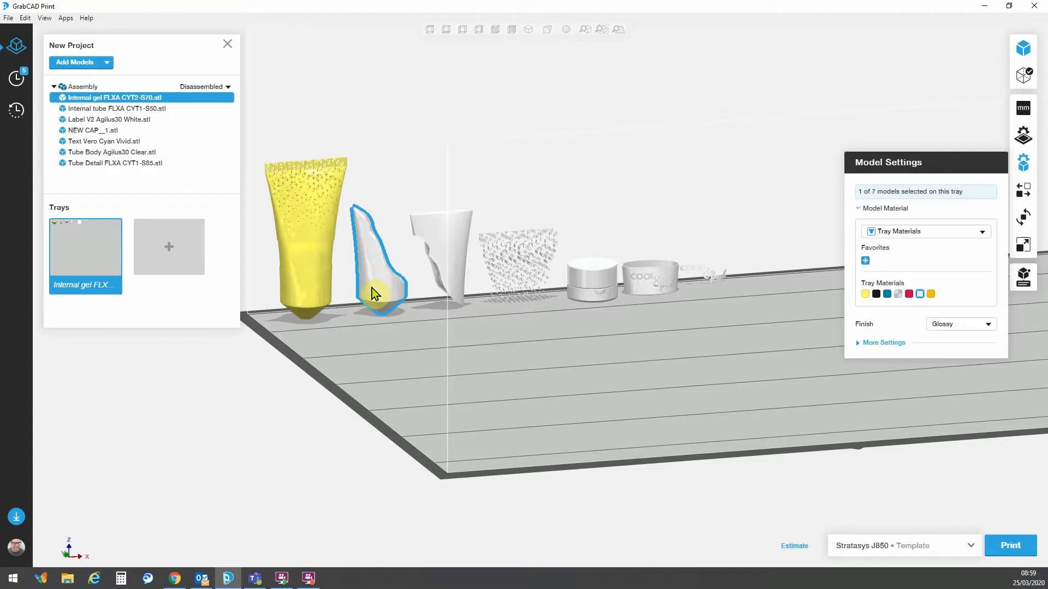
{"action": "mouse_move", "coordinate": [379, 288]}
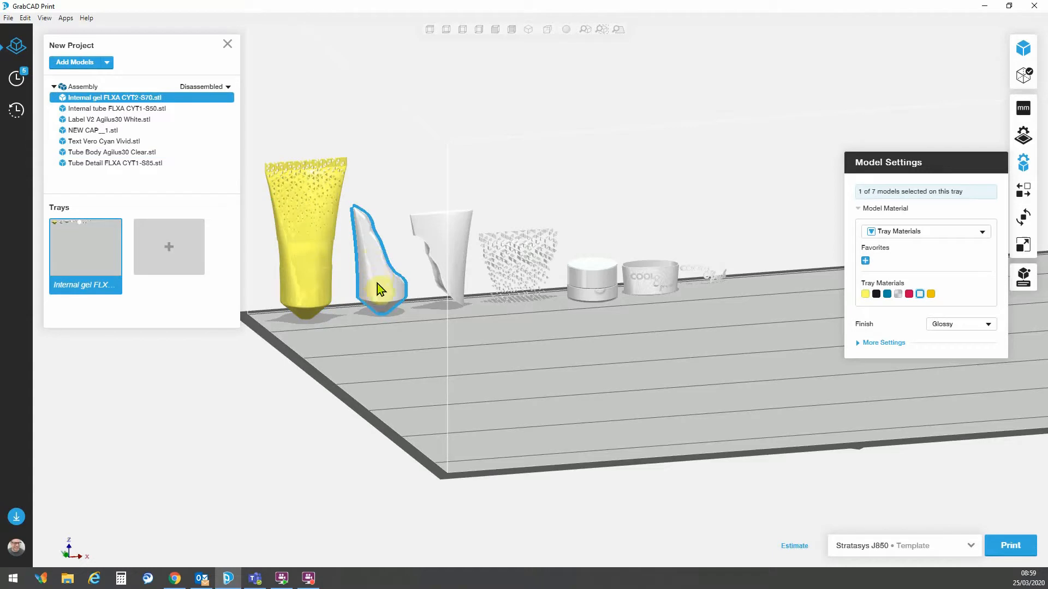
{"action": "mouse_move", "coordinate": [390, 279]}
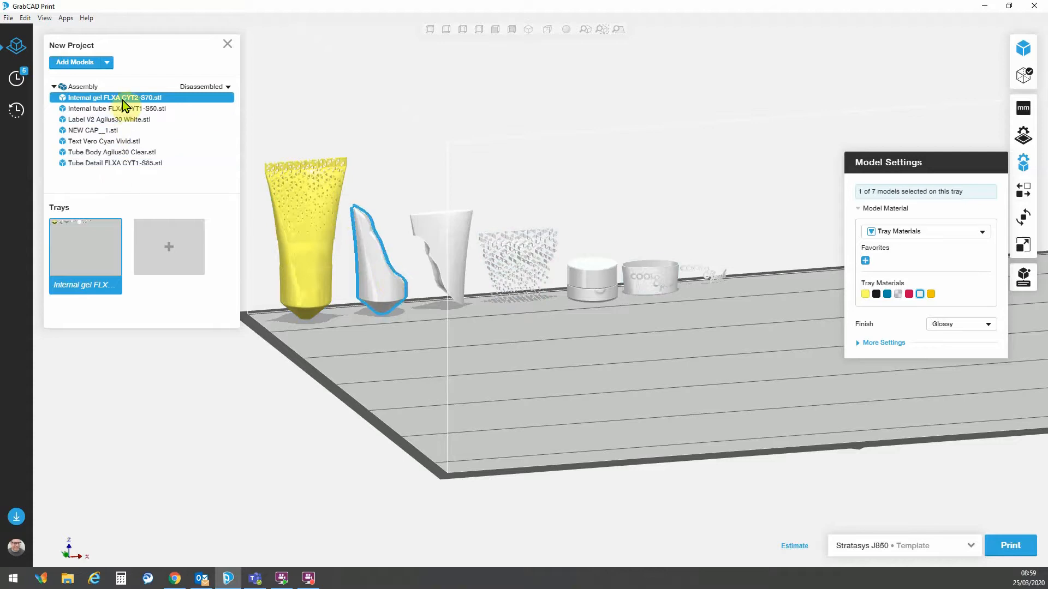
{"action": "mouse_move", "coordinate": [123, 108]}
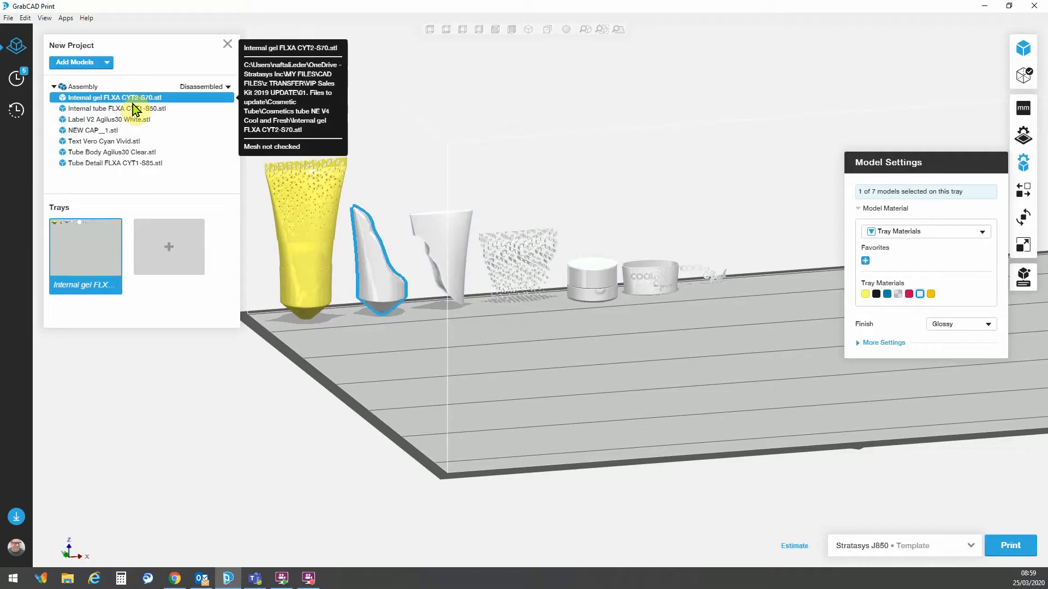
Step: Show the Model Material source choices for the selected internal gel part
{"action": "left_click", "coordinate": [982, 231]}
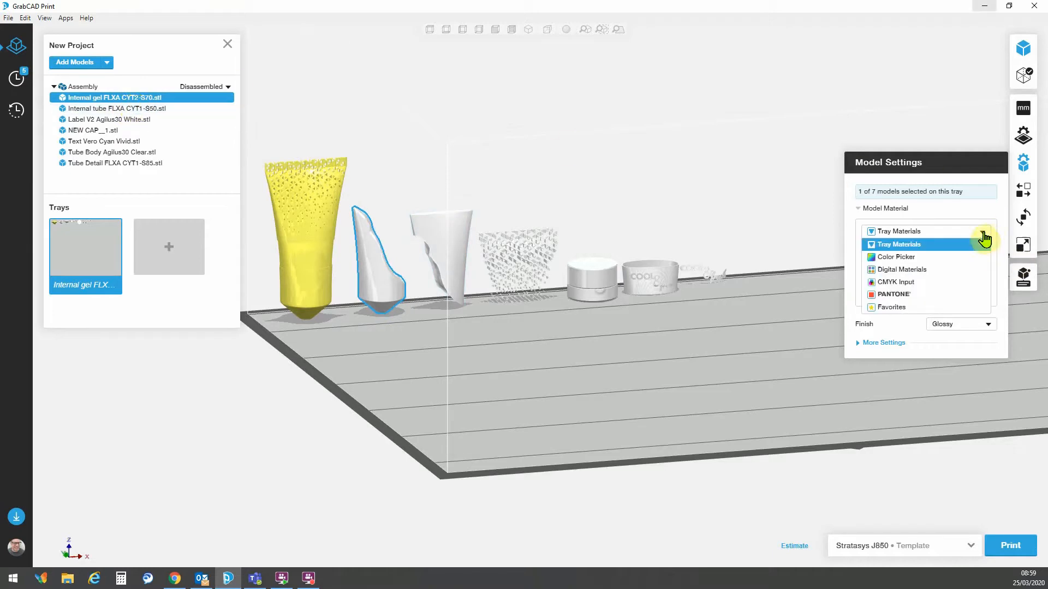
{"action": "mouse_move", "coordinate": [910, 275]}
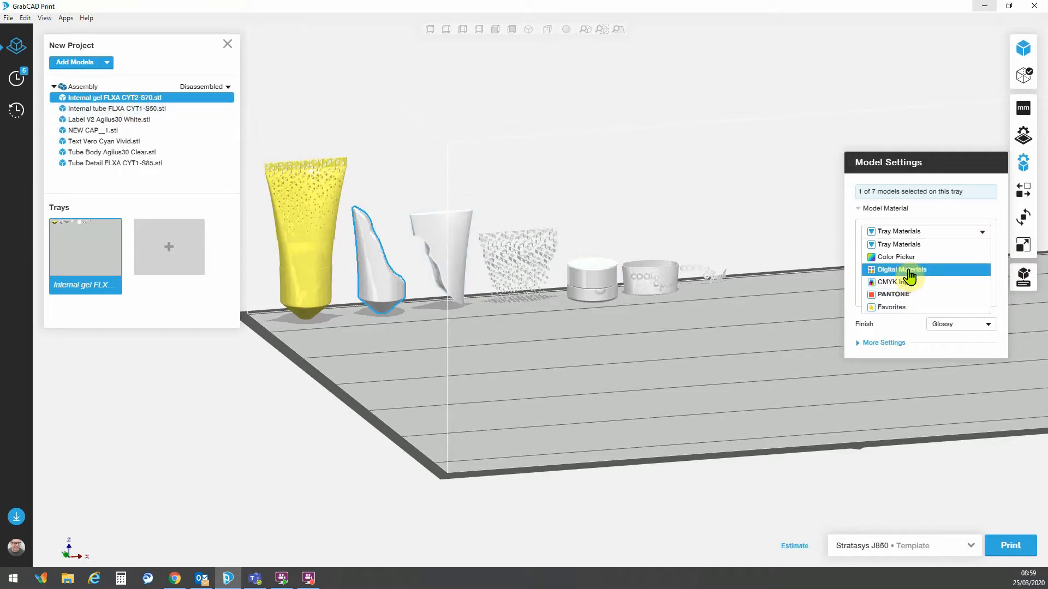
Step: Make Digital Materials the material source for the internal gel part
{"action": "left_click", "coordinate": [901, 269]}
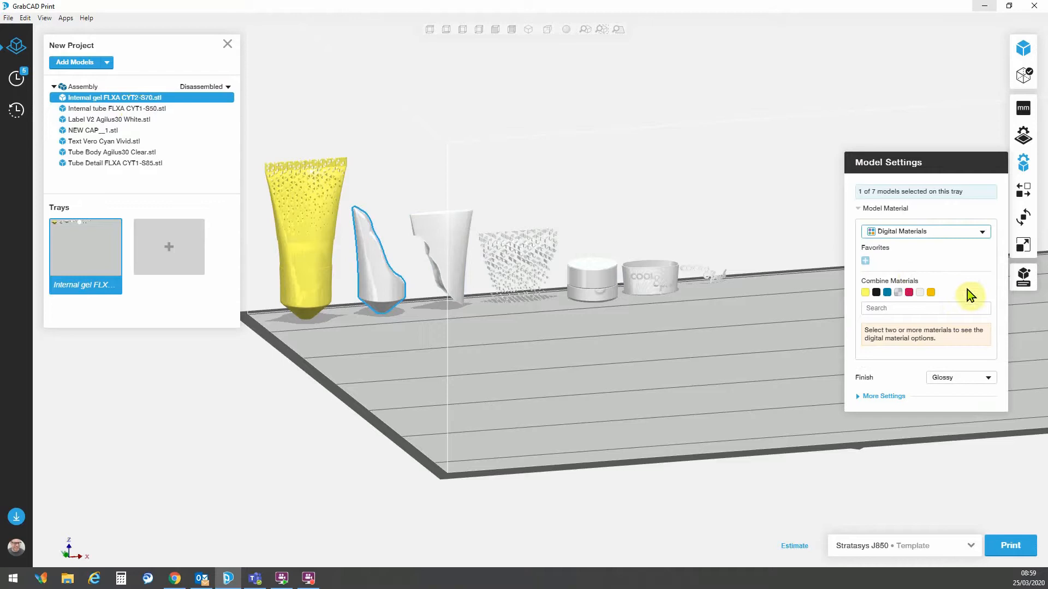
{"action": "mouse_move", "coordinate": [931, 293]}
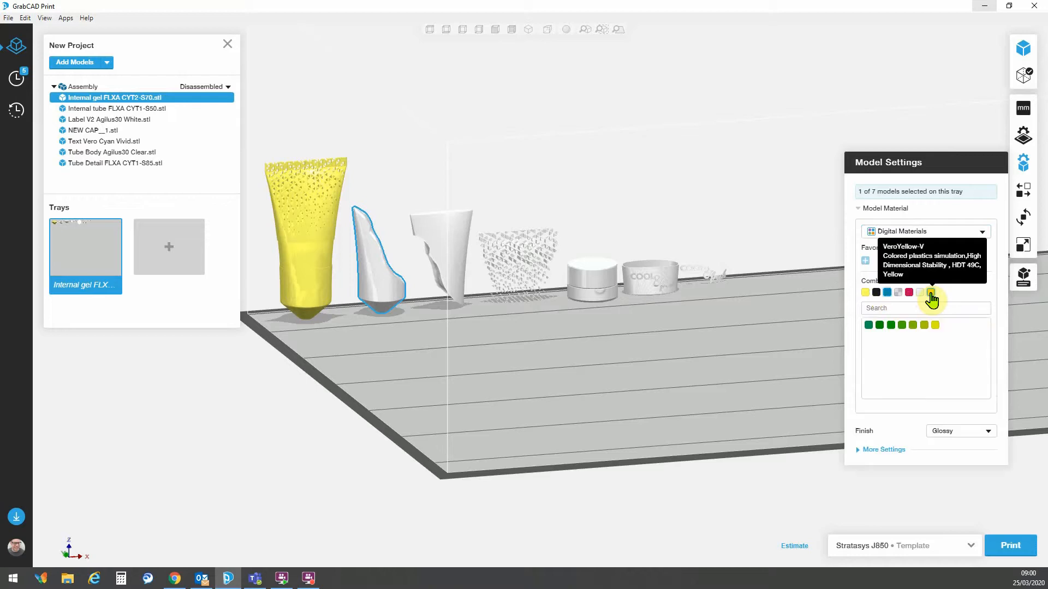
{"action": "mouse_move", "coordinate": [868, 303]}
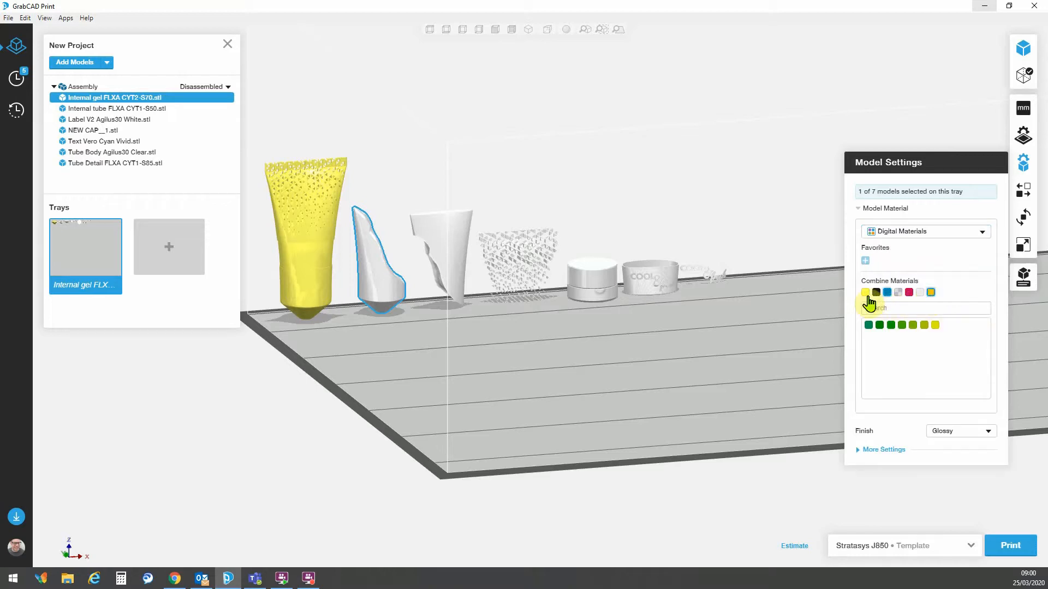
{"action": "mouse_move", "coordinate": [868, 301]}
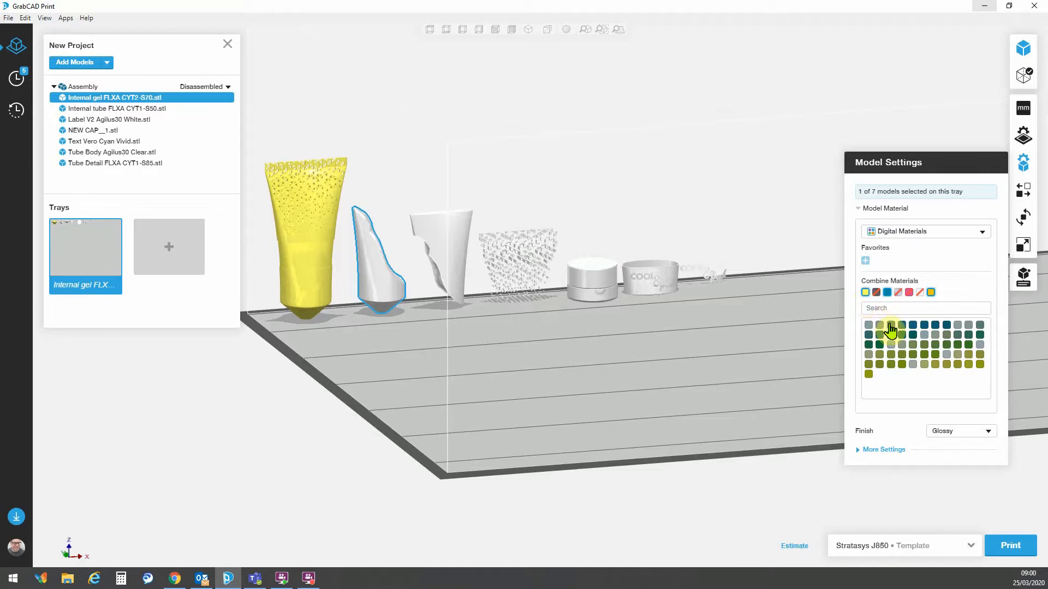
{"action": "mouse_move", "coordinate": [898, 330]}
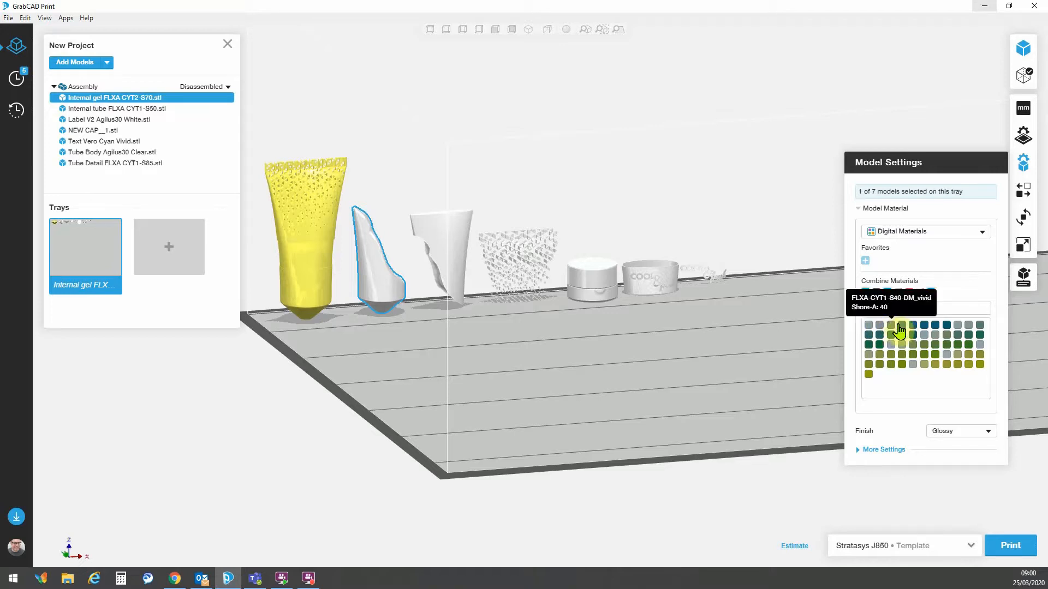
{"action": "mouse_move", "coordinate": [913, 330]}
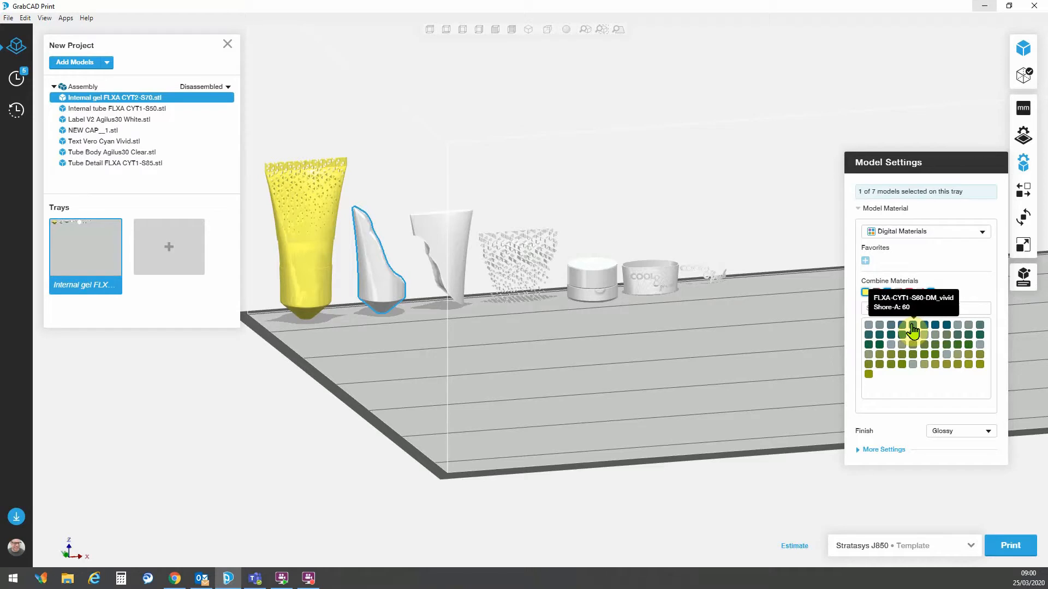
{"action": "mouse_move", "coordinate": [925, 332]}
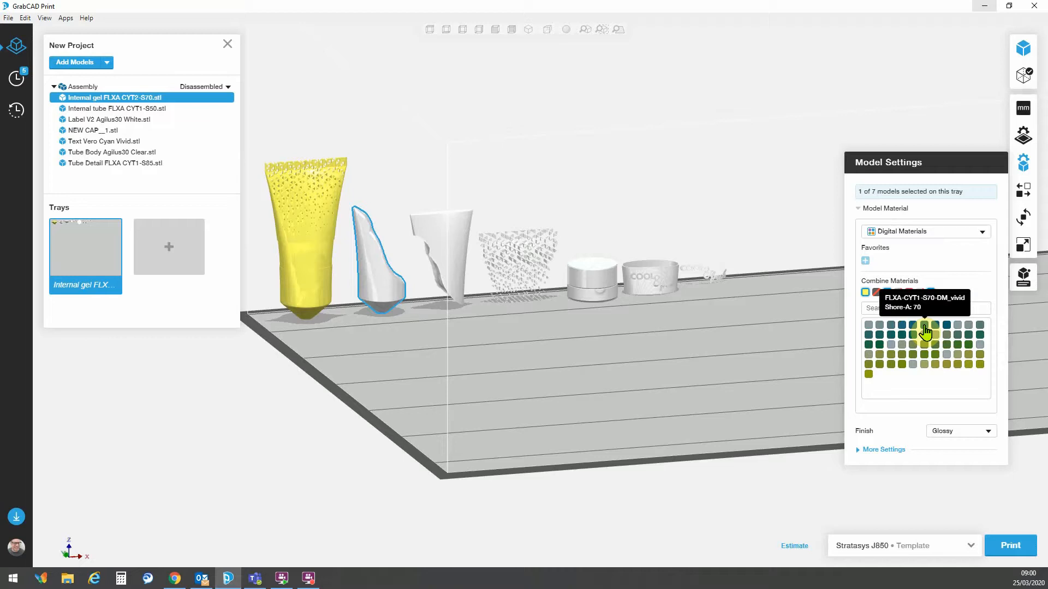
{"action": "mouse_move", "coordinate": [935, 332]}
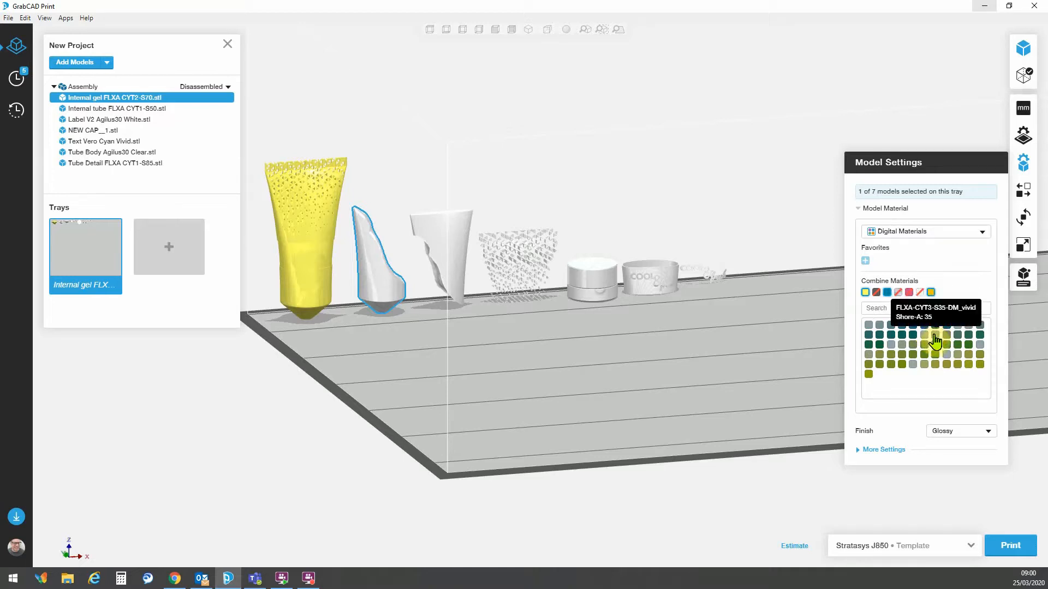
{"action": "mouse_move", "coordinate": [892, 342]}
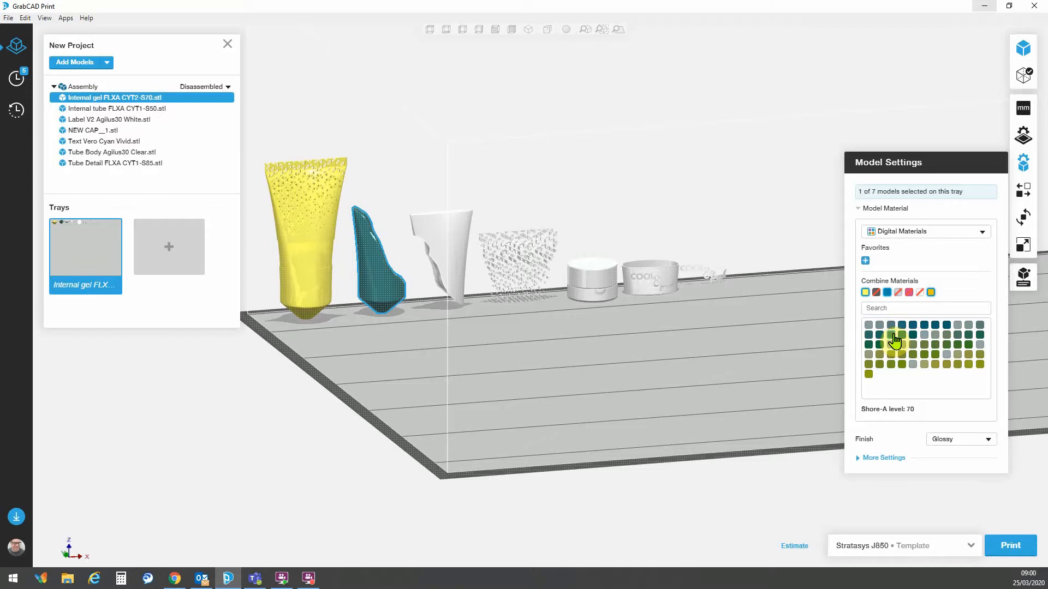
{"action": "mouse_move", "coordinate": [850, 334]}
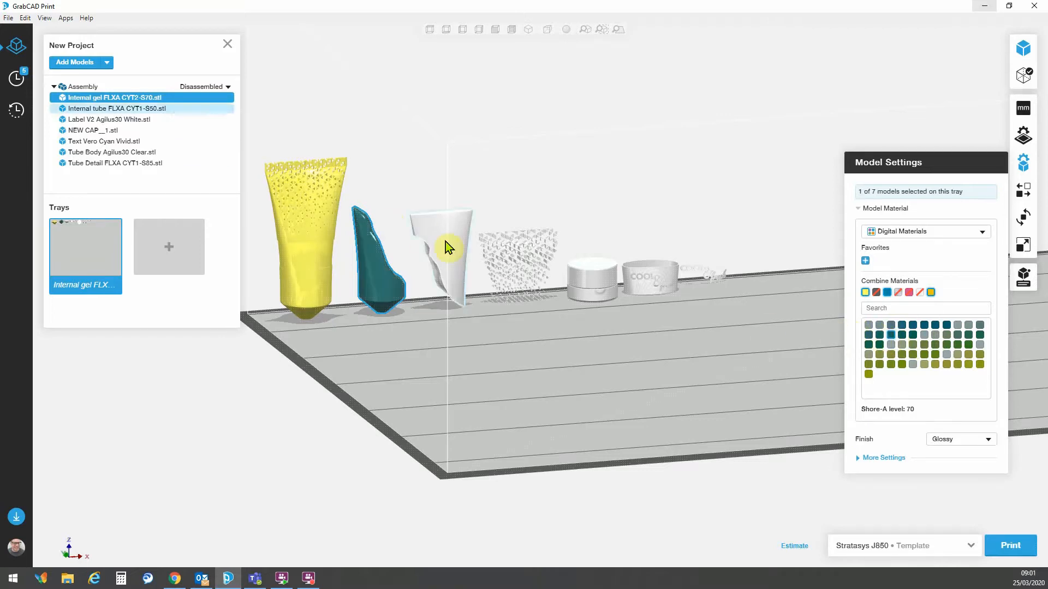
Step: Give the internal tube part a teal FLXA-CYT1 digital material at Shore-A 80
{"action": "left_click", "coordinate": [115, 108]}
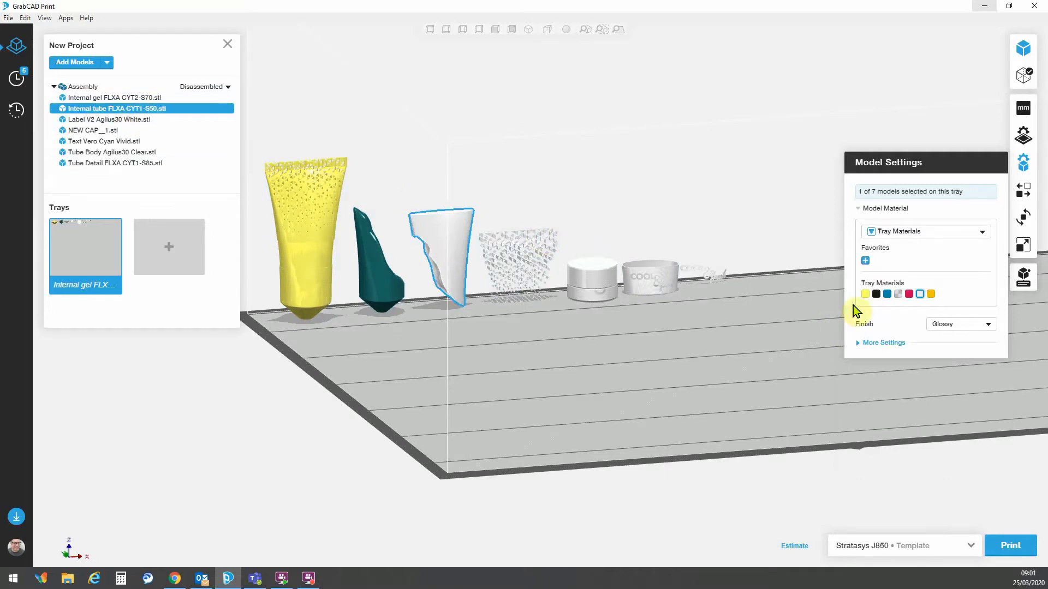
{"action": "mouse_move", "coordinate": [876, 293]}
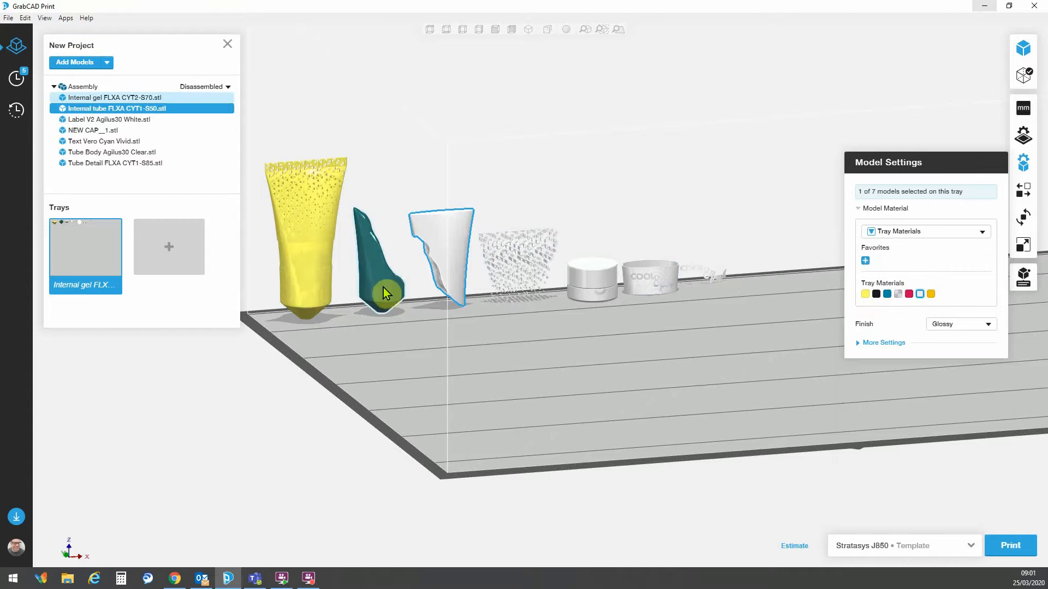
{"action": "right_click", "coordinate": [377, 261]}
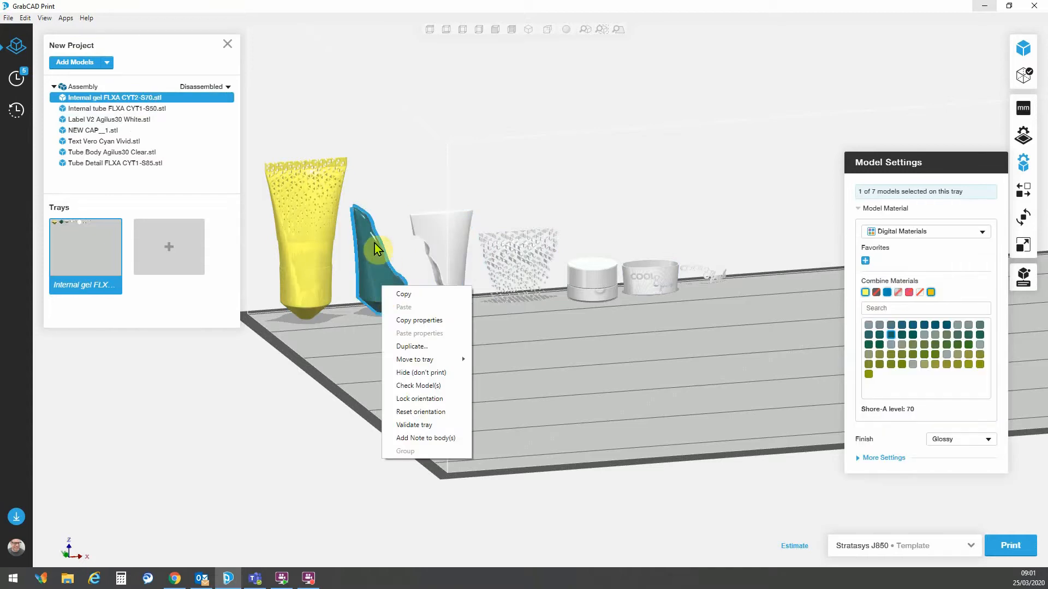
{"action": "mouse_move", "coordinate": [400, 329]}
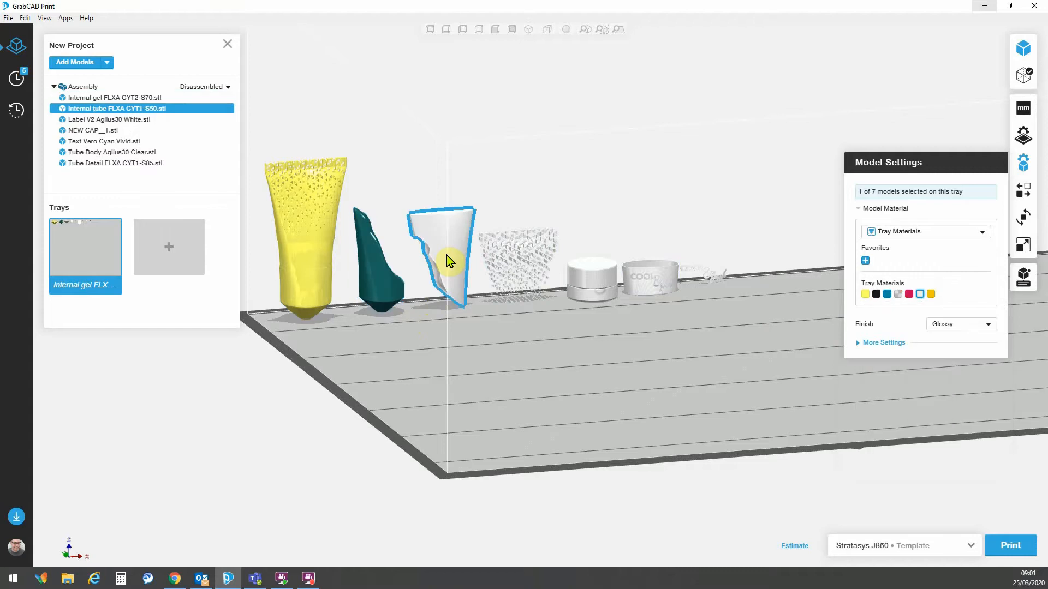
{"action": "right_click", "coordinate": [449, 261]}
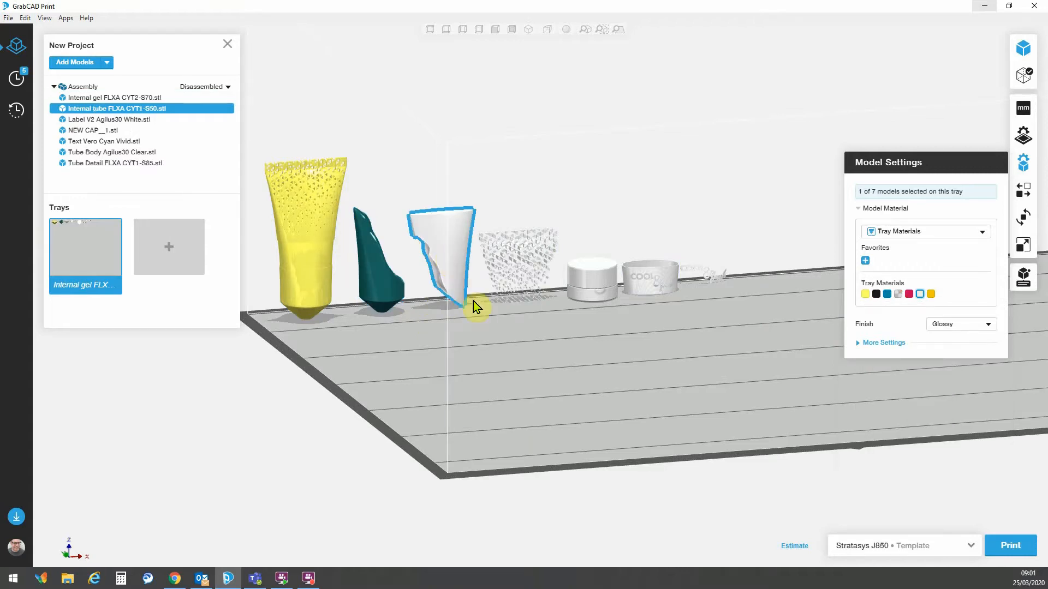
{"action": "left_click", "coordinate": [924, 232]}
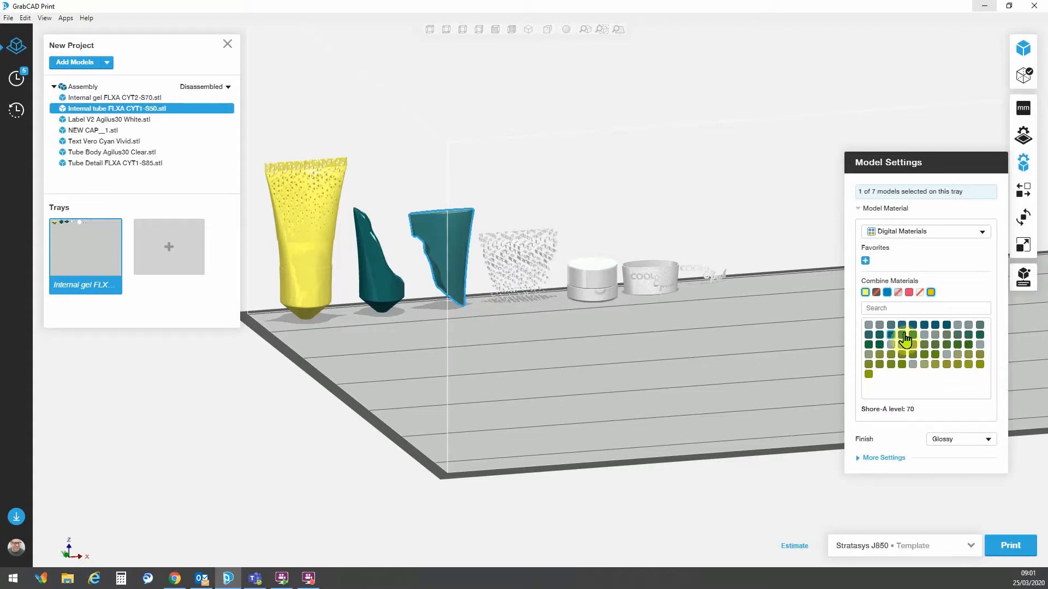
{"action": "mouse_move", "coordinate": [915, 332]}
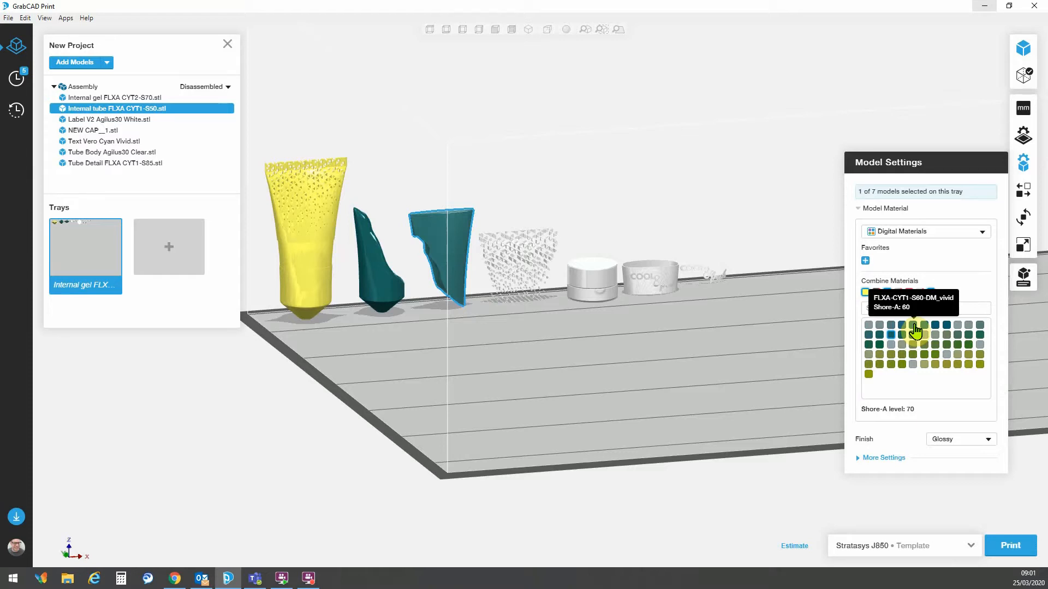
{"action": "mouse_move", "coordinate": [905, 330]}
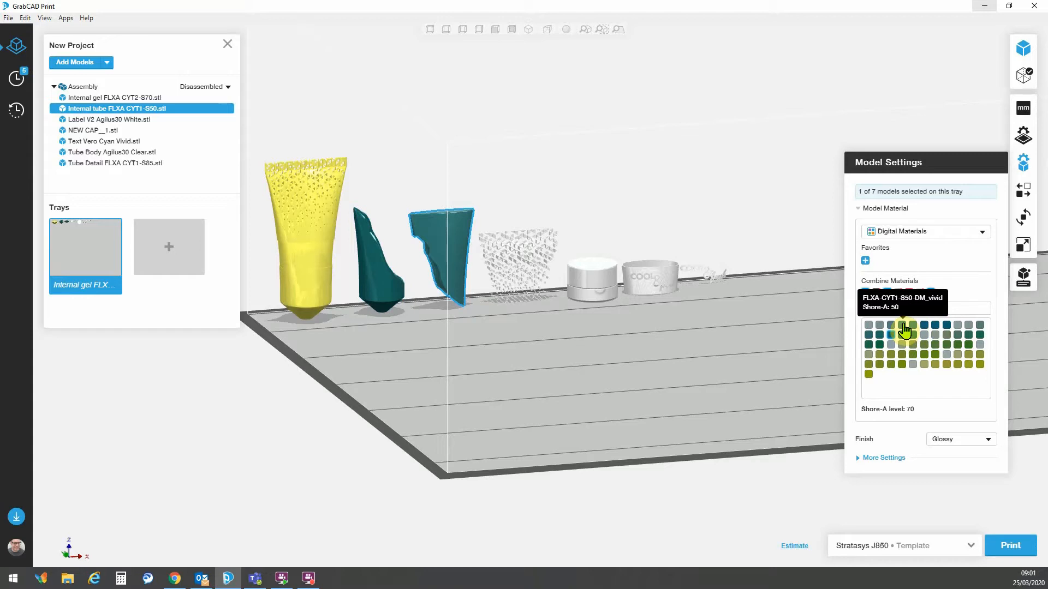
{"action": "left_click", "coordinate": [904, 328]}
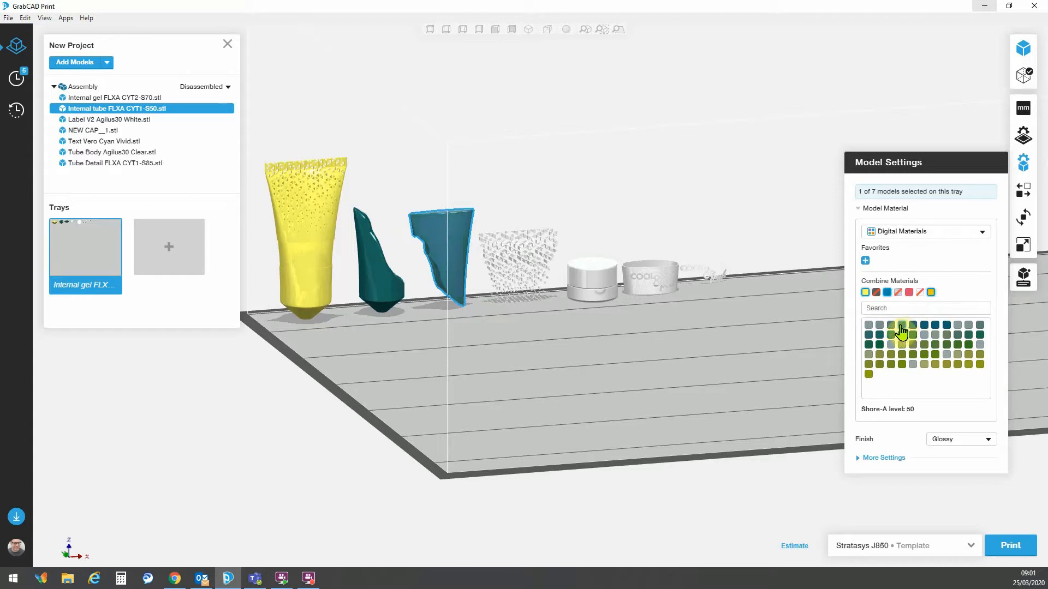
{"action": "left_click", "coordinate": [926, 308]}
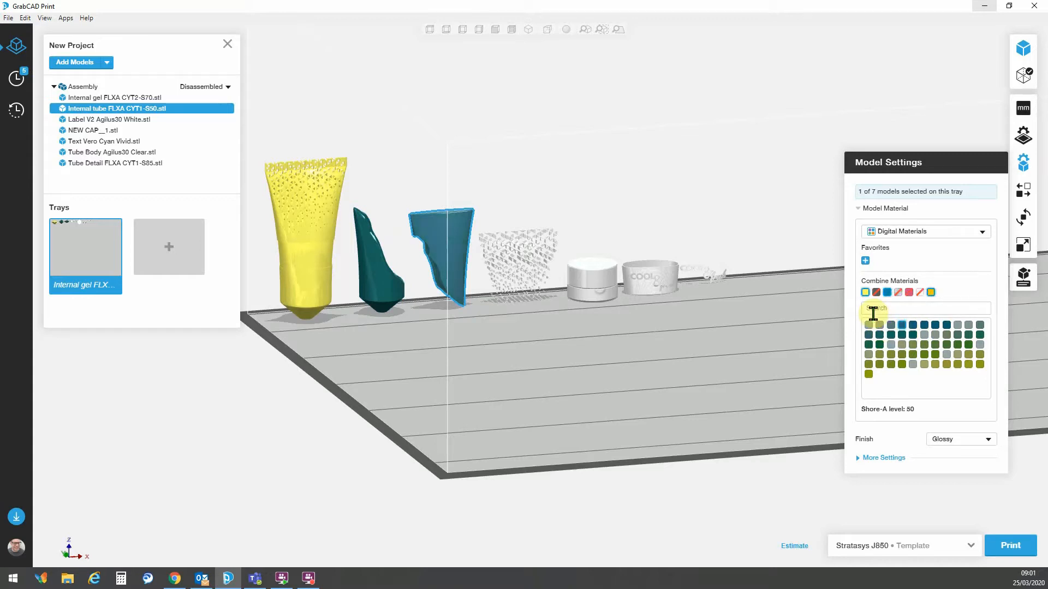
{"action": "mouse_move", "coordinate": [334, 228]}
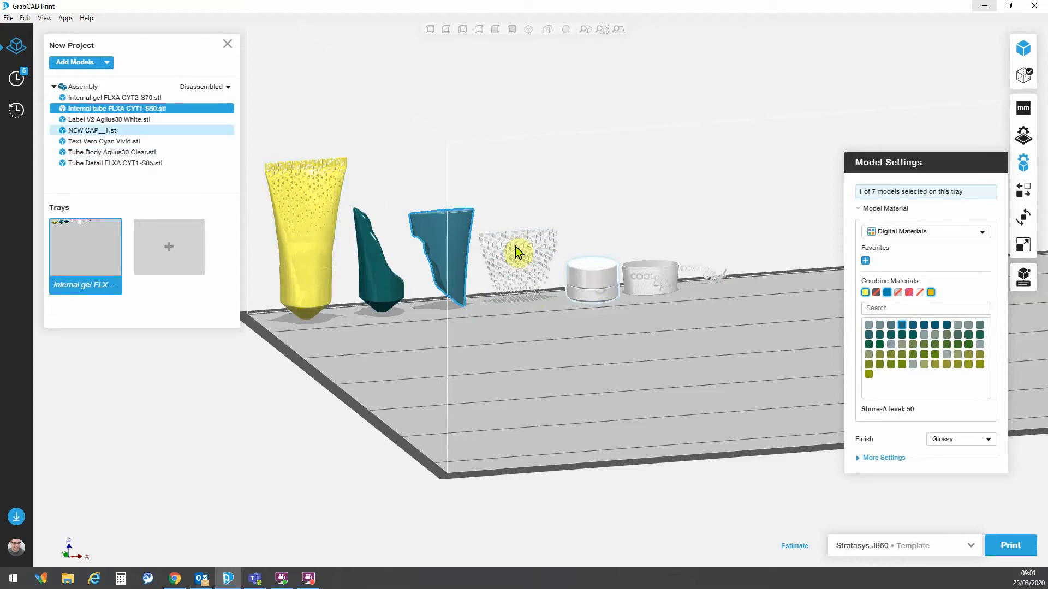
Step: Give the lattice tube detail part the FLXA-CYT1-S85-DM_vivid material at Shore-A 85
{"action": "left_click", "coordinate": [115, 162]}
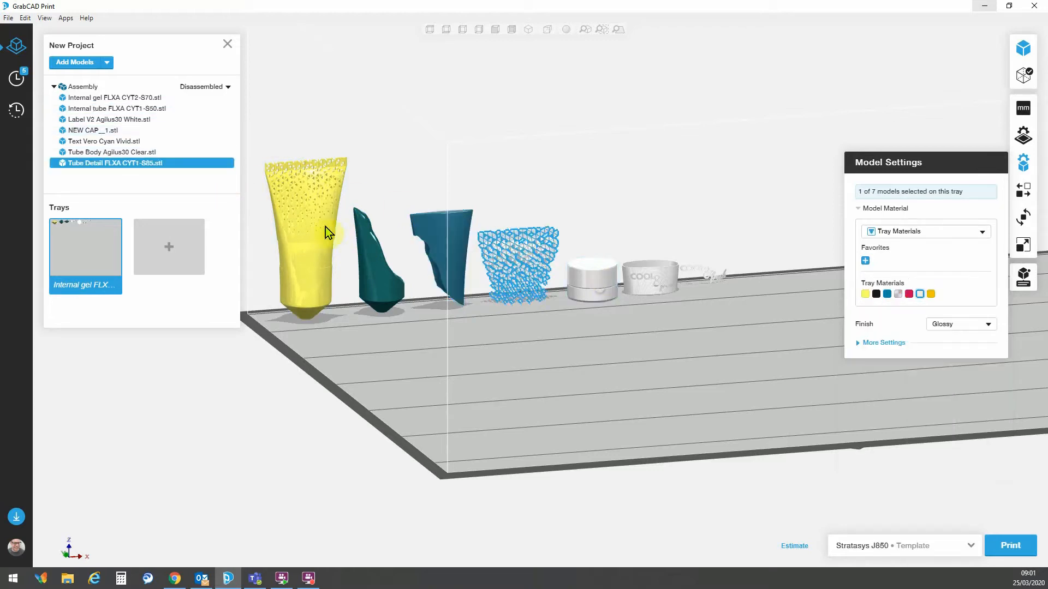
{"action": "mouse_move", "coordinate": [123, 170]}
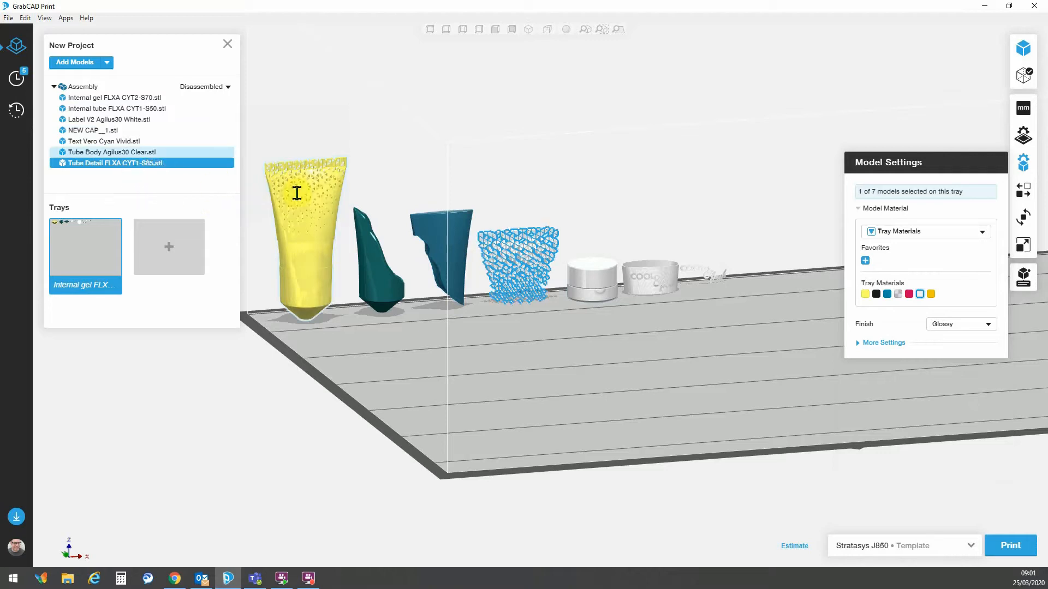
{"action": "right_click", "coordinate": [518, 241]}
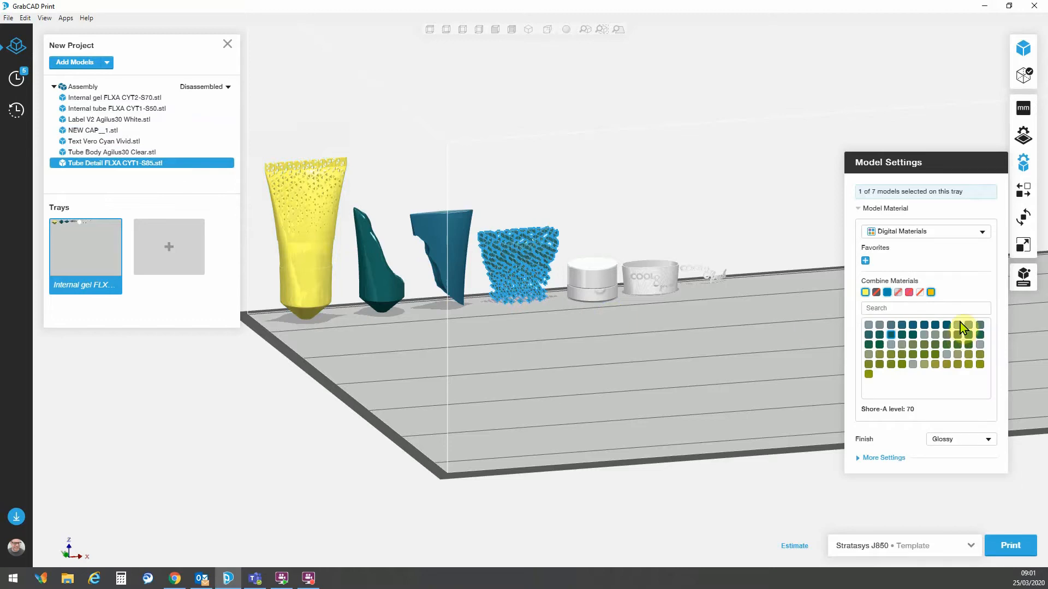
{"action": "mouse_move", "coordinate": [944, 331]}
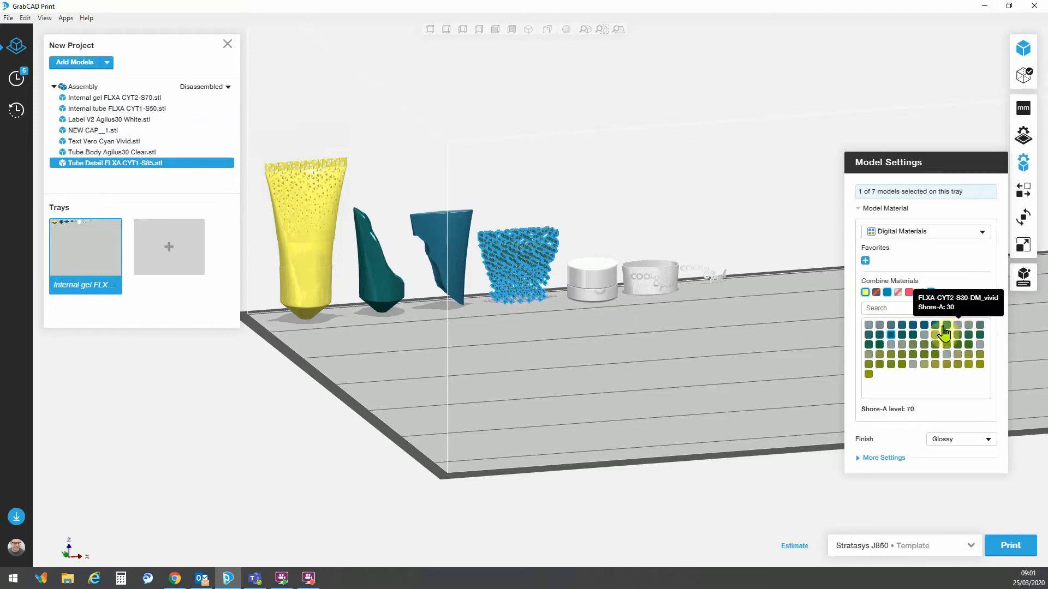
{"action": "mouse_move", "coordinate": [936, 334]}
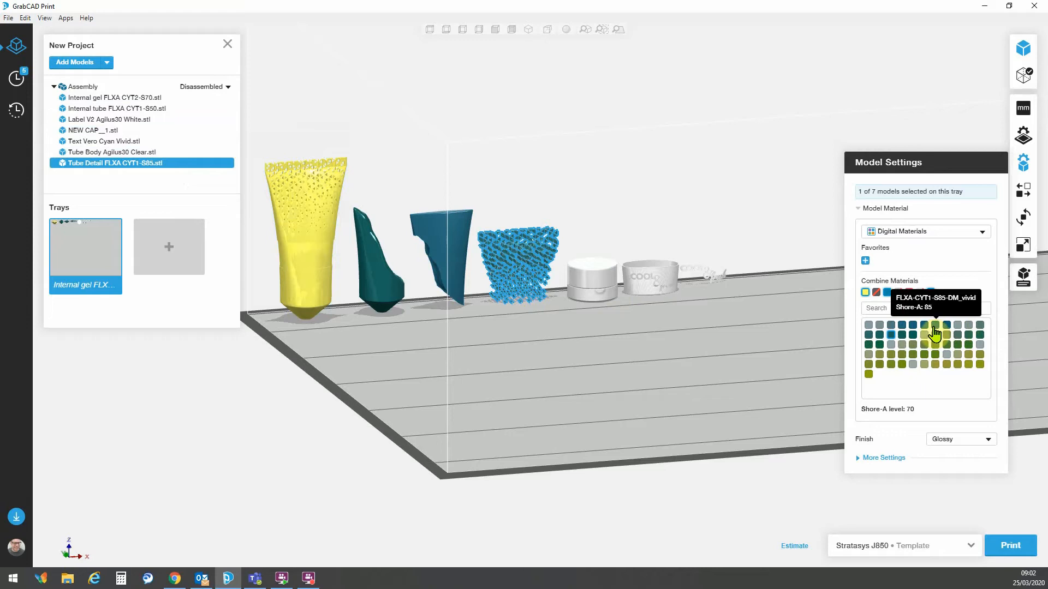
{"action": "left_click", "coordinate": [935, 332]}
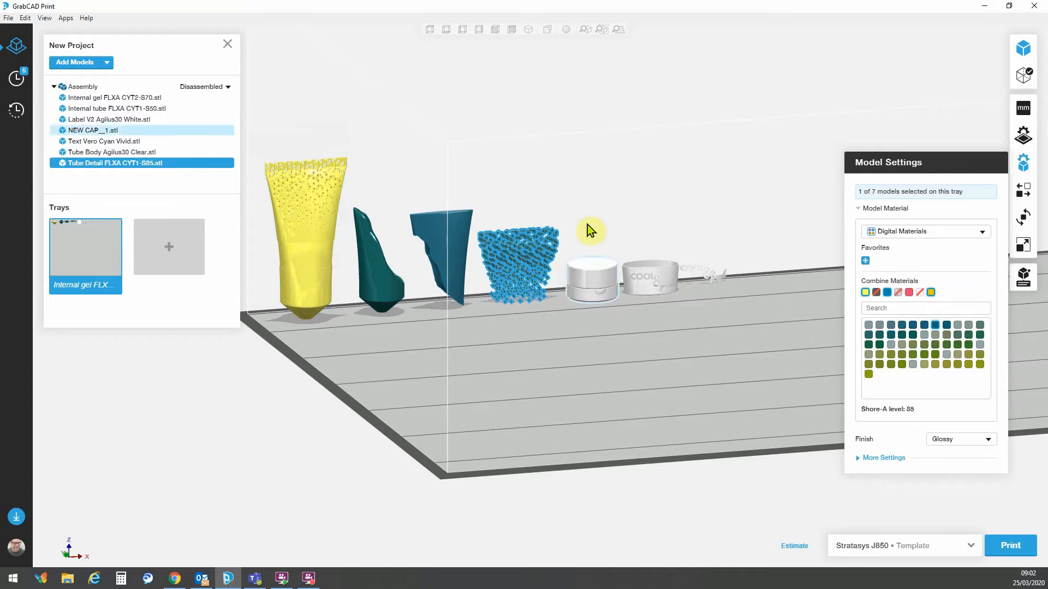
Step: Select the cap part so tray materials are offered as its source
{"action": "left_click", "coordinate": [591, 279]}
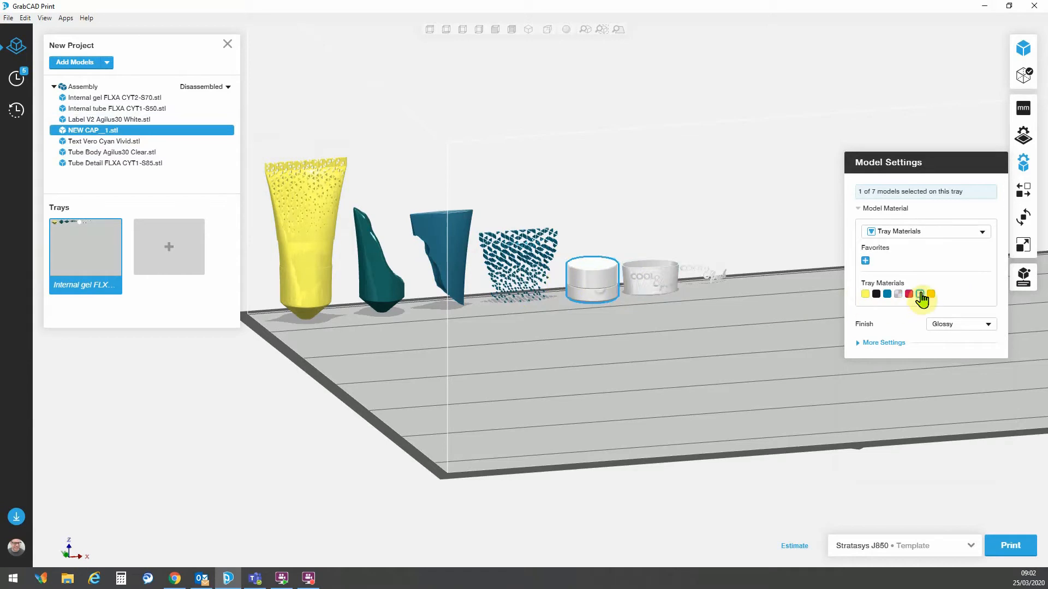
{"action": "mouse_move", "coordinate": [930, 293]}
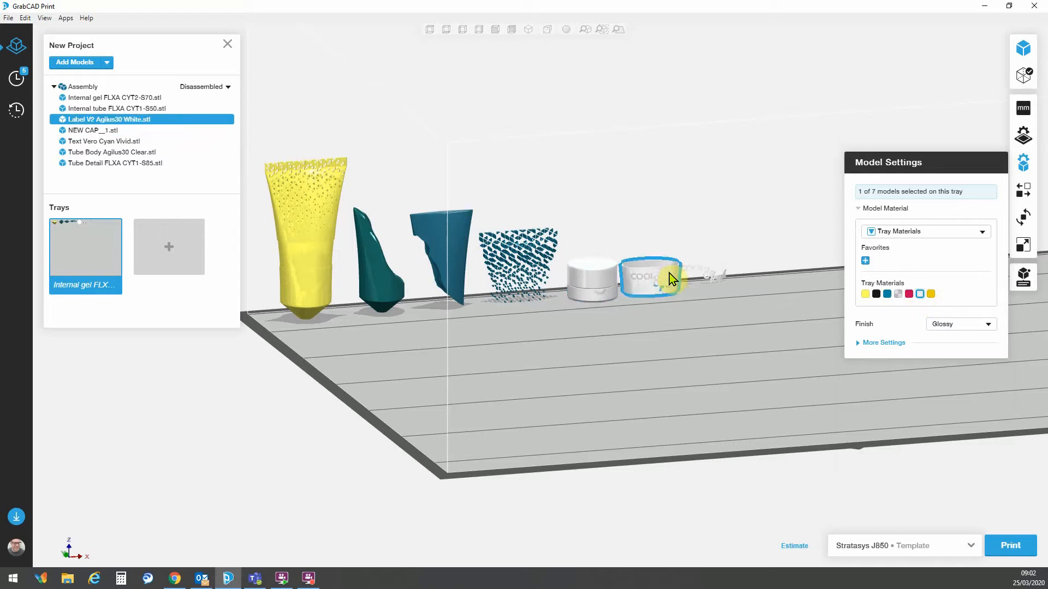
{"action": "mouse_move", "coordinate": [669, 286]}
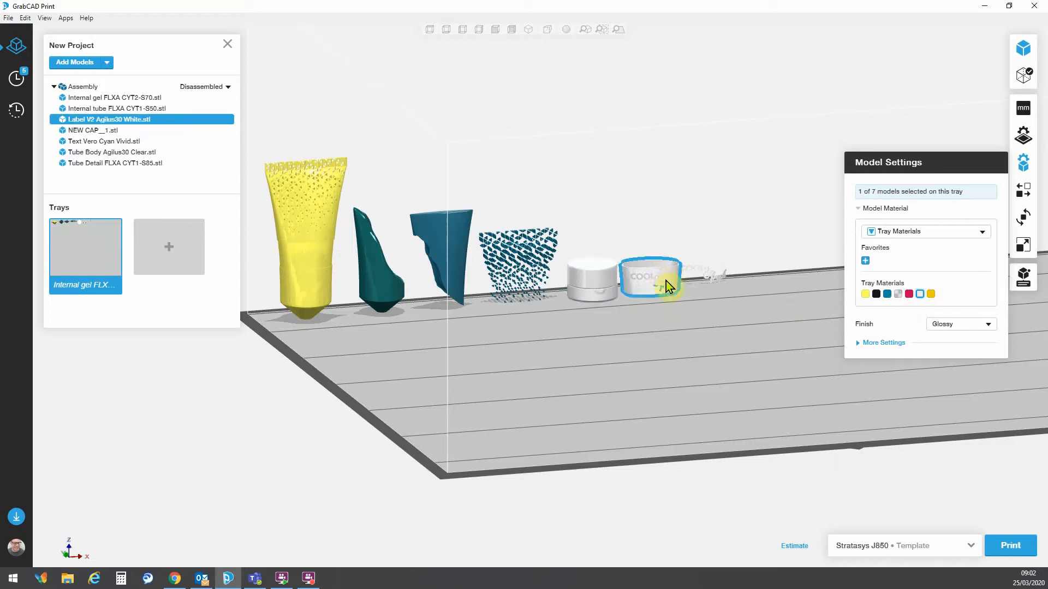
{"action": "mouse_move", "coordinate": [913, 306]}
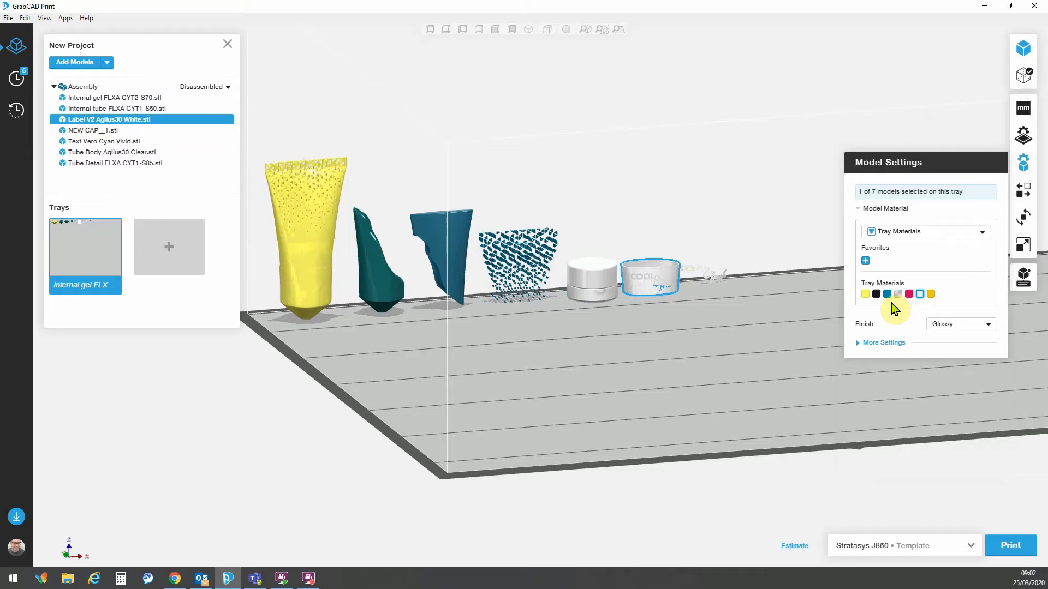
{"action": "mouse_move", "coordinate": [881, 311]}
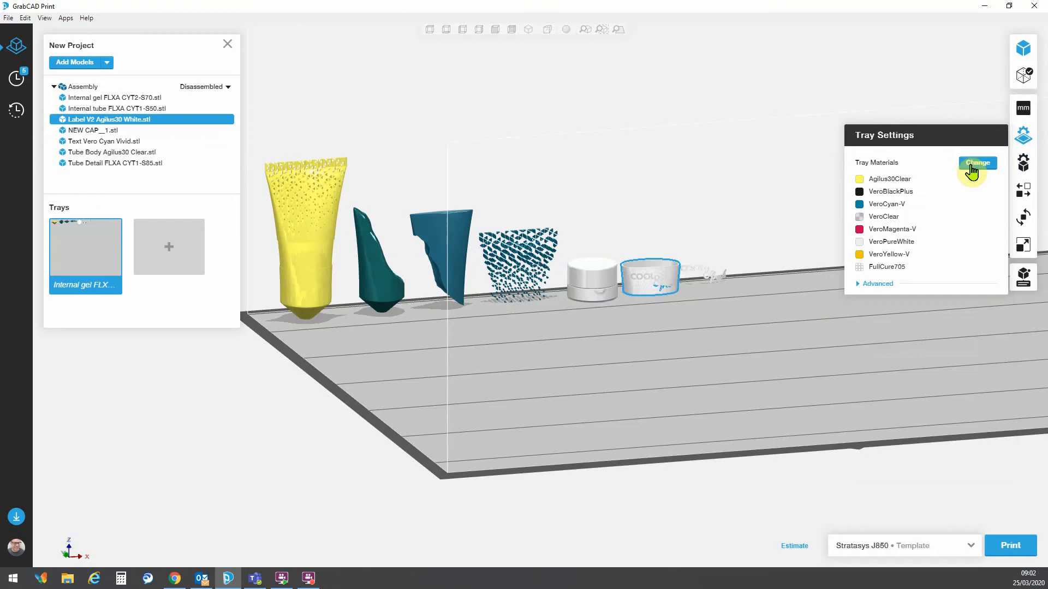
Step: Replace VeroClear with Agilus30White in the tray materials and save them
{"action": "left_click", "coordinate": [975, 163]}
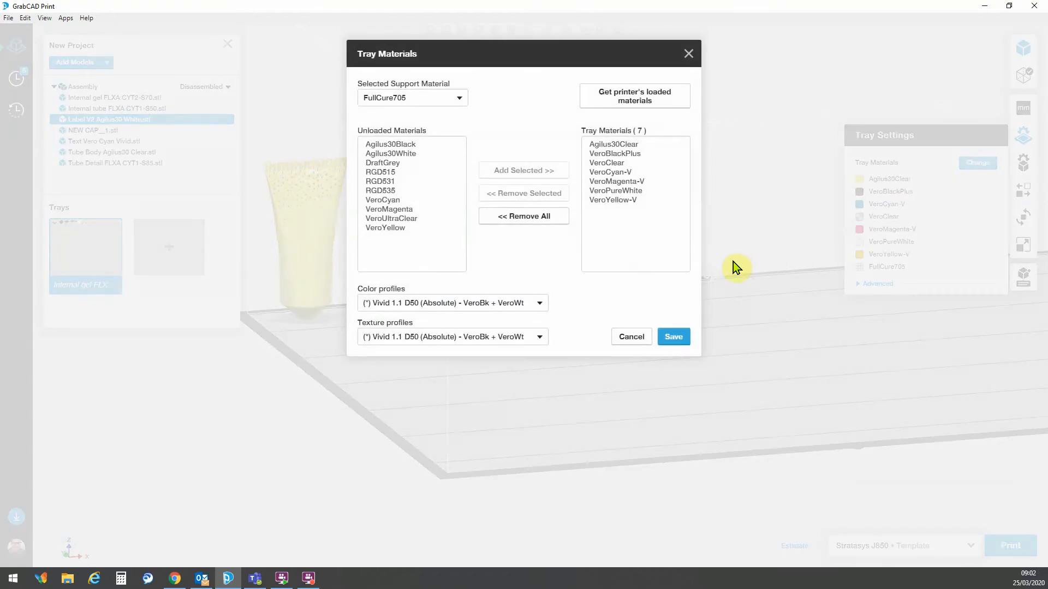
{"action": "mouse_move", "coordinate": [607, 163]}
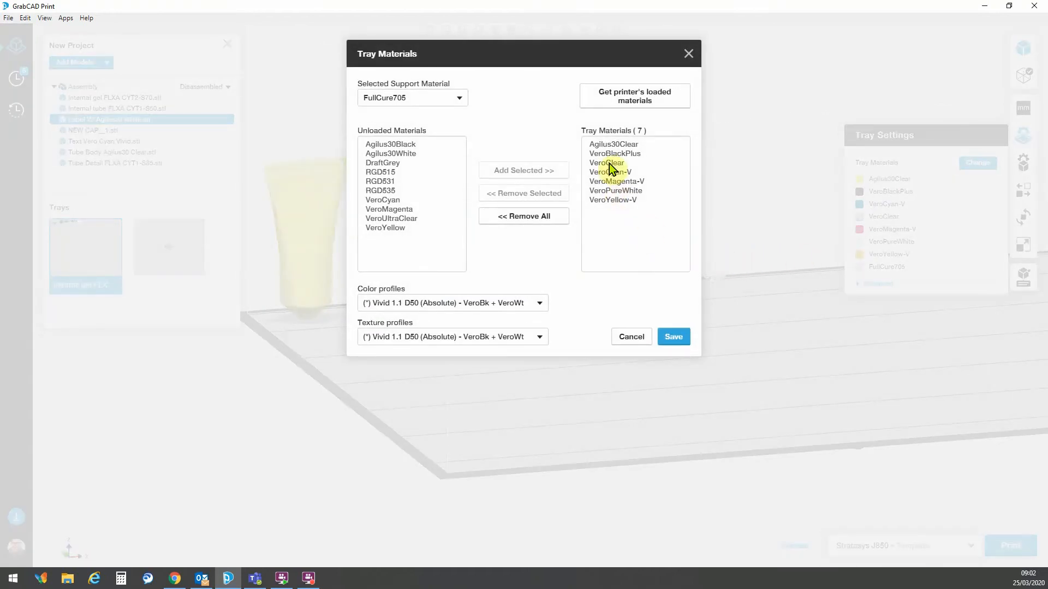
{"action": "left_click", "coordinate": [607, 163]}
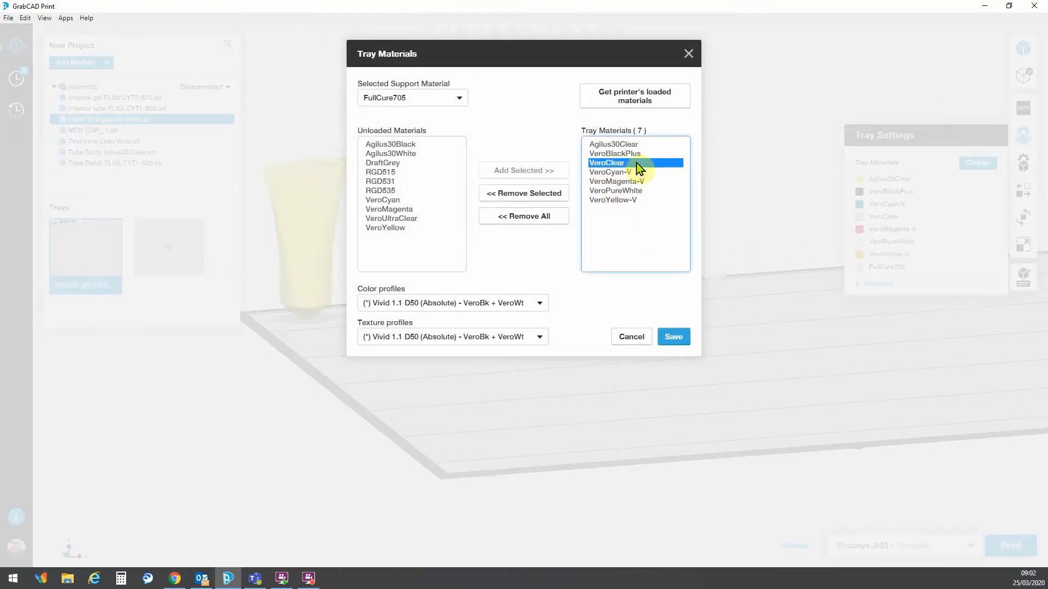
{"action": "mouse_move", "coordinate": [523, 194]}
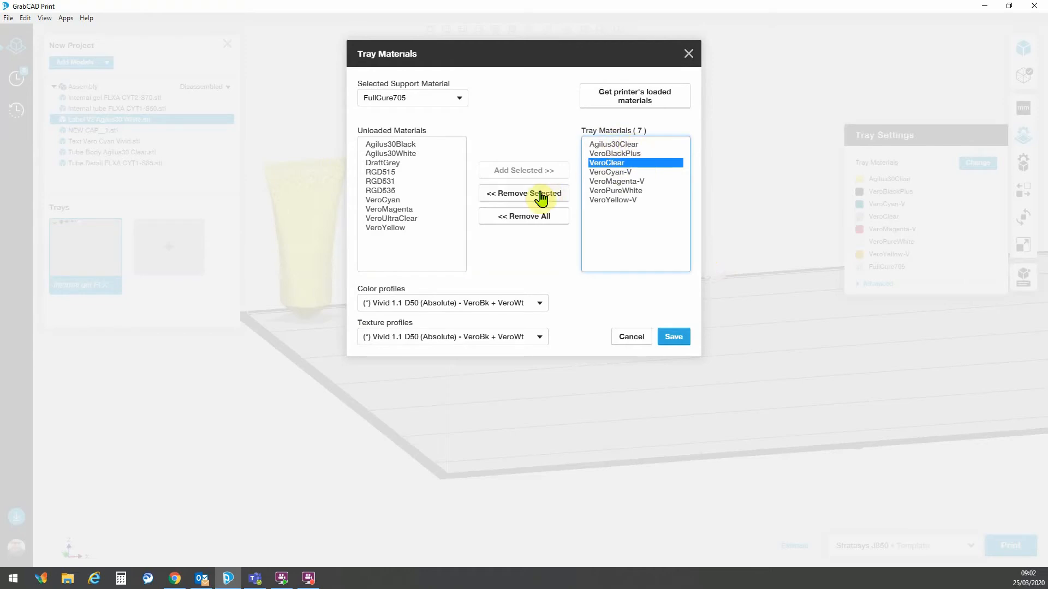
{"action": "left_click", "coordinate": [523, 193]}
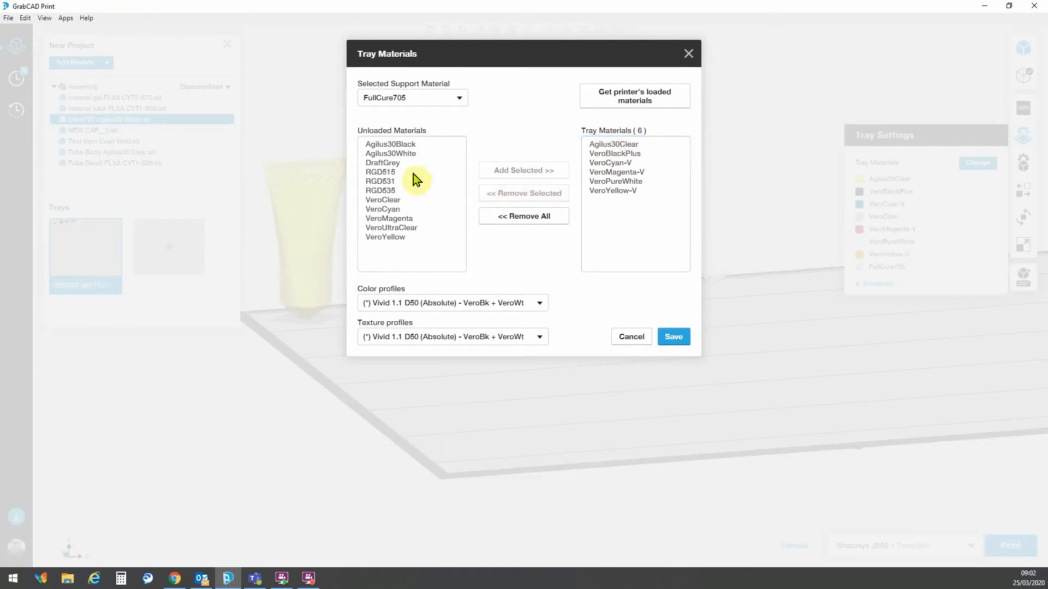
{"action": "left_click", "coordinate": [523, 170]}
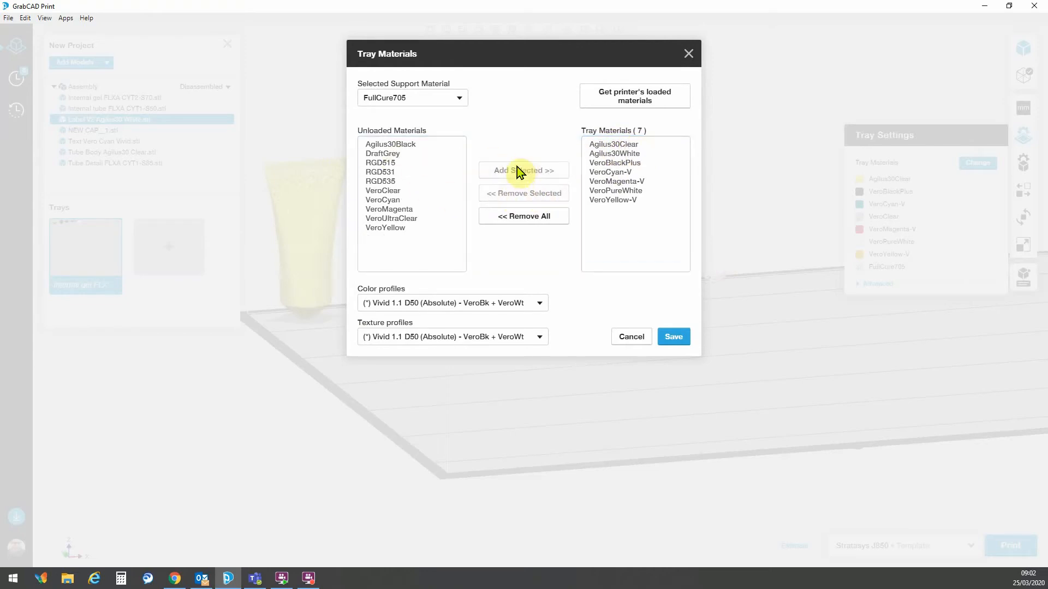
{"action": "left_click", "coordinate": [673, 336]}
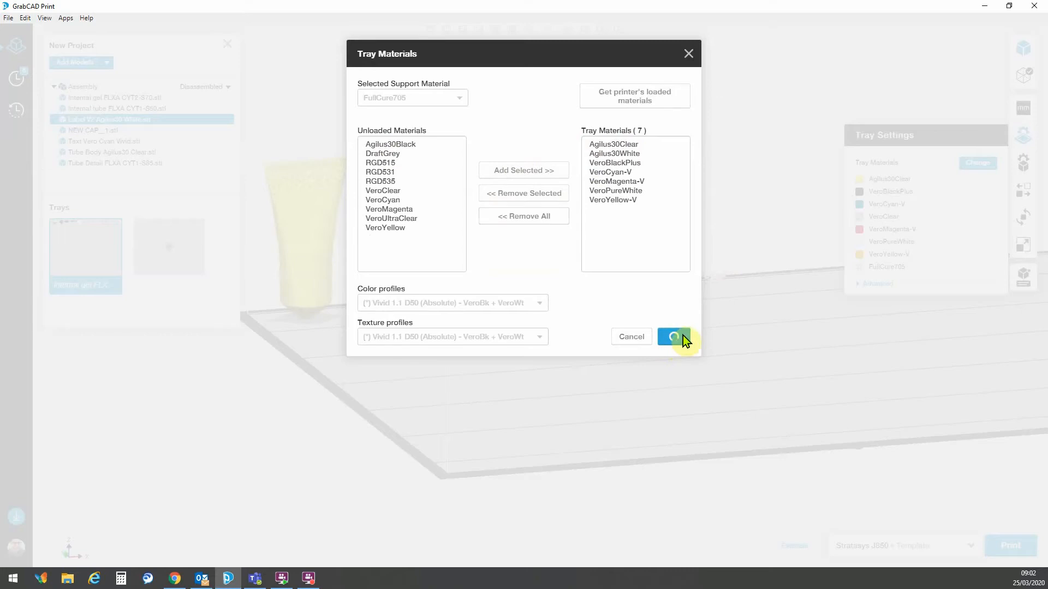
{"action": "left_click", "coordinate": [673, 337]}
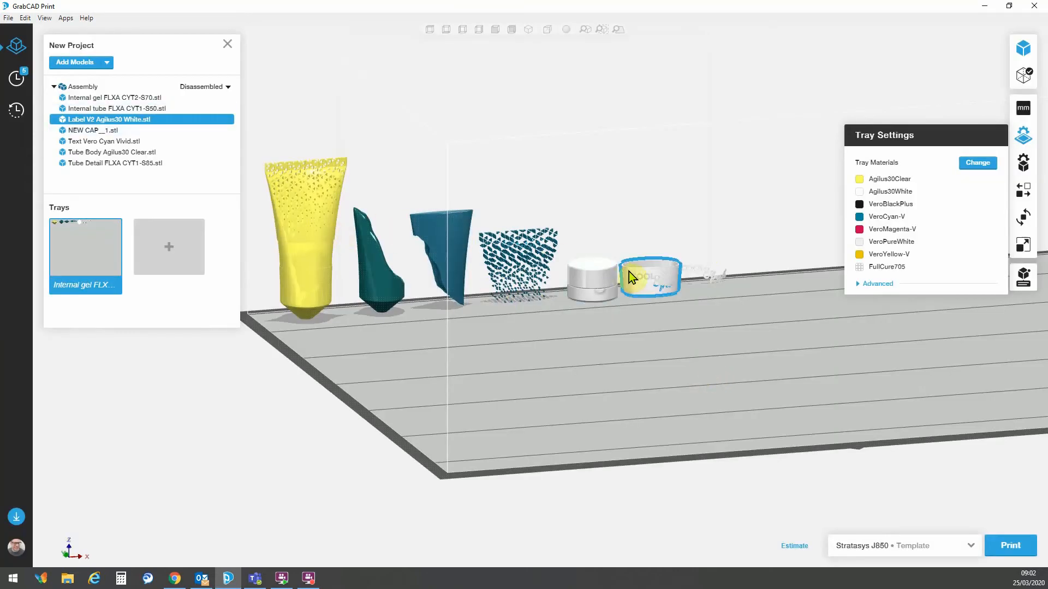
{"action": "mouse_move", "coordinate": [701, 279]}
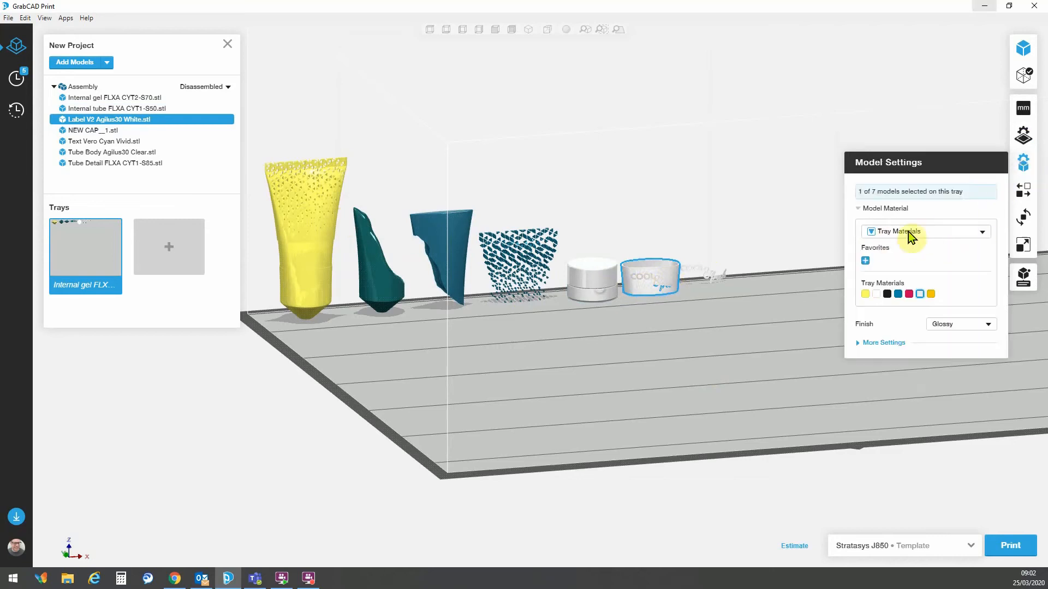
{"action": "mouse_move", "coordinate": [885, 301]}
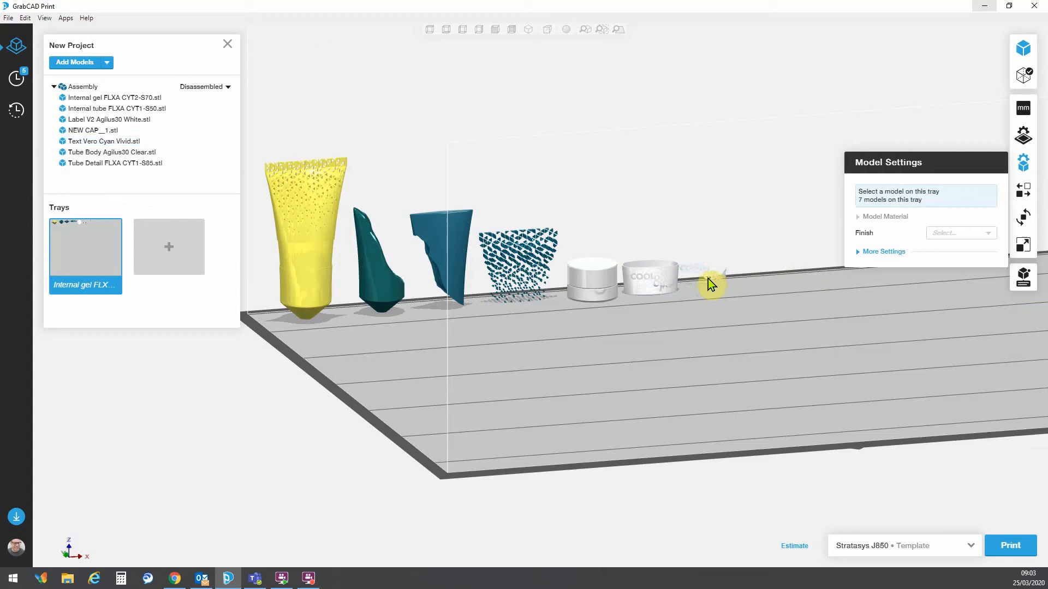
{"action": "mouse_move", "coordinate": [707, 280]}
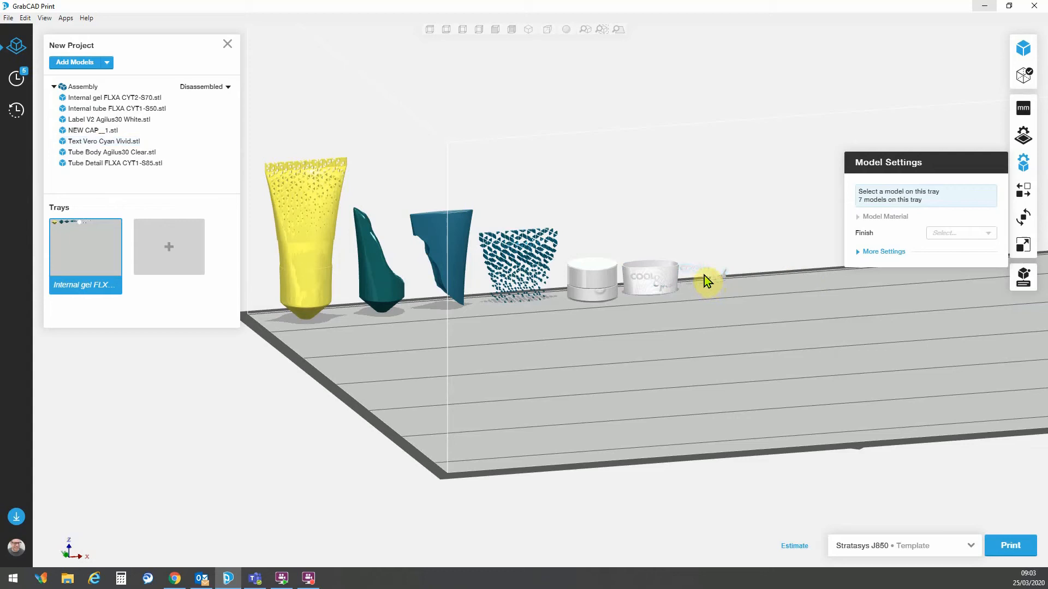
Step: Select the cosmetic lettering part to assign it a cyan tray material
{"action": "left_click", "coordinate": [104, 141]}
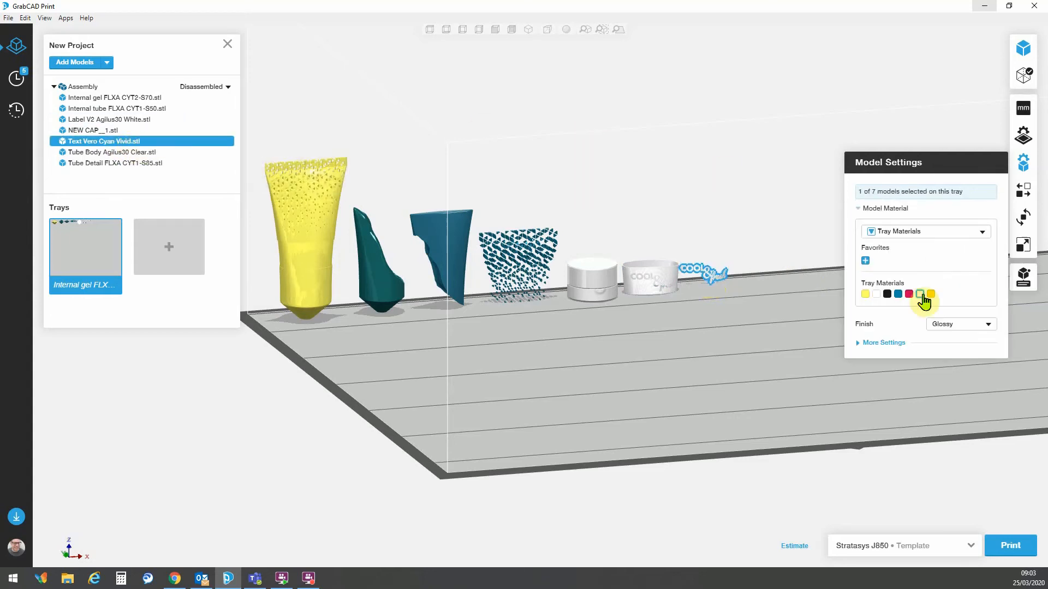
{"action": "mouse_move", "coordinate": [888, 294]}
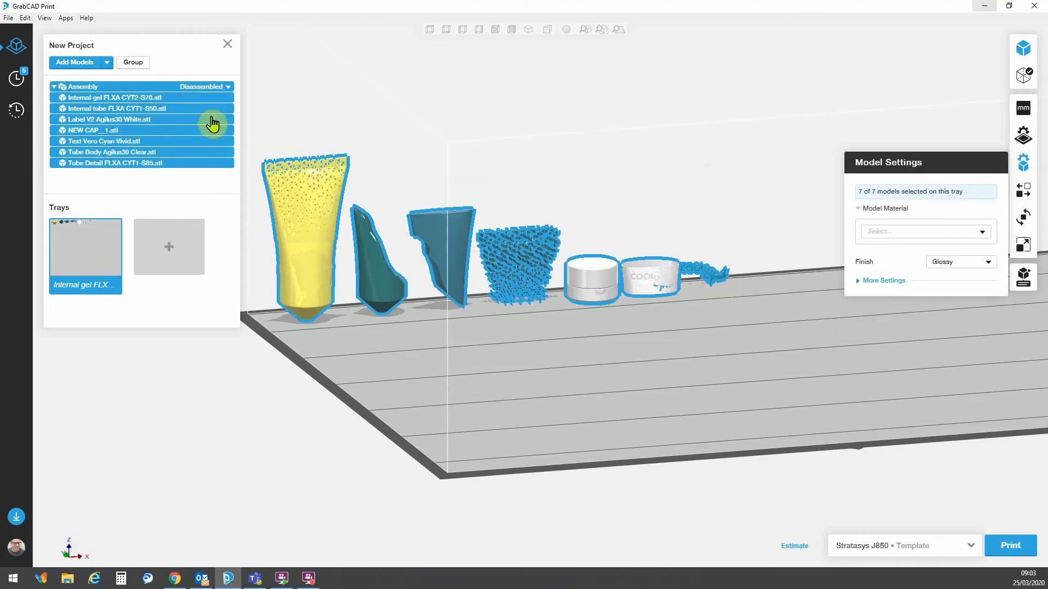
Step: Put the seven parts back together as one tube and auto-arrange it on the tray with Optimize
{"action": "left_click", "coordinate": [209, 87]}
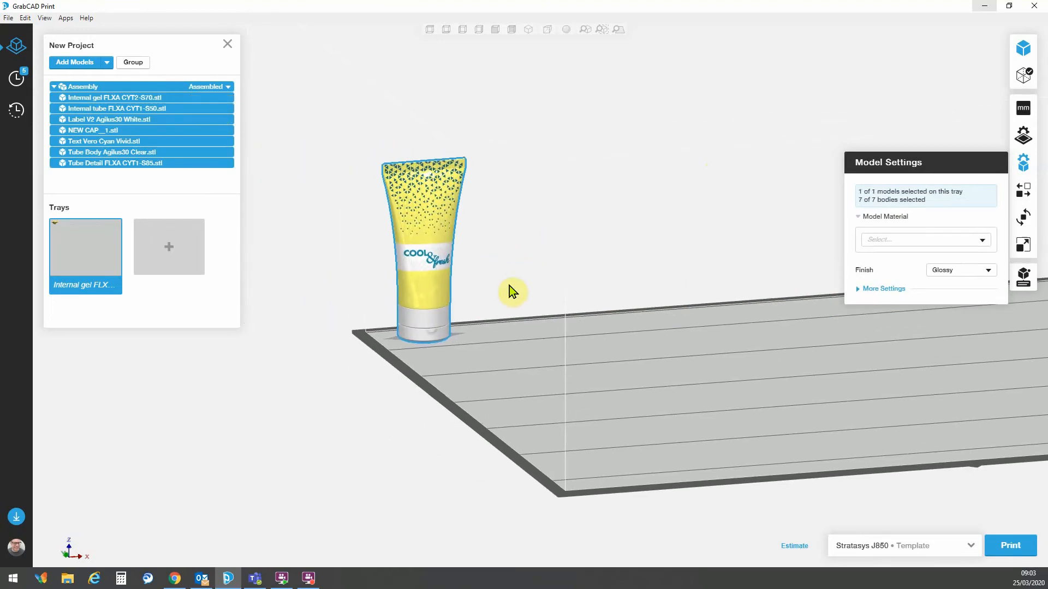
{"action": "mouse_move", "coordinate": [1022, 220]}
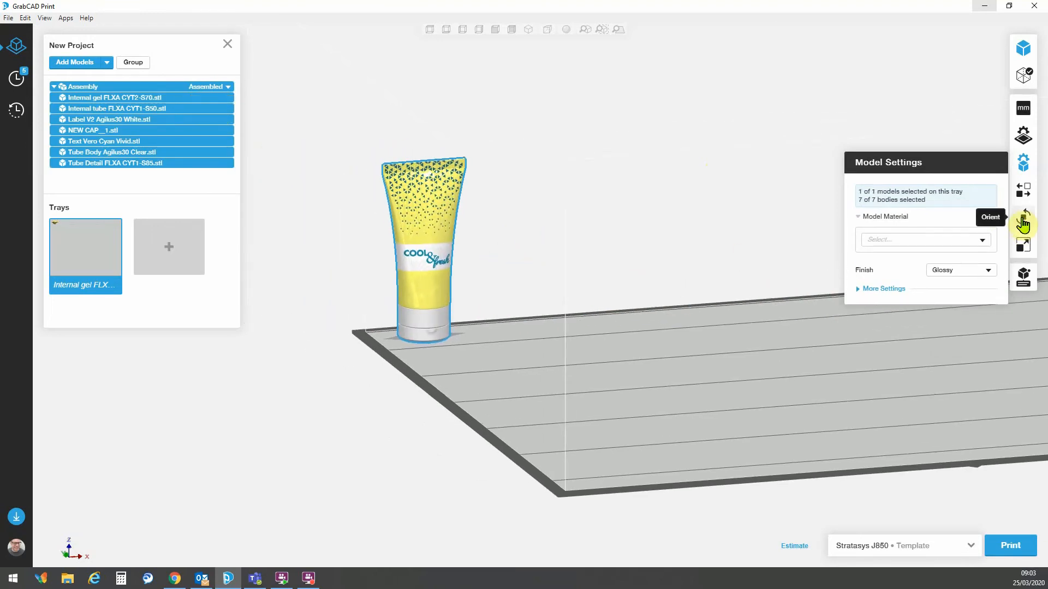
{"action": "left_click", "coordinate": [1023, 220]}
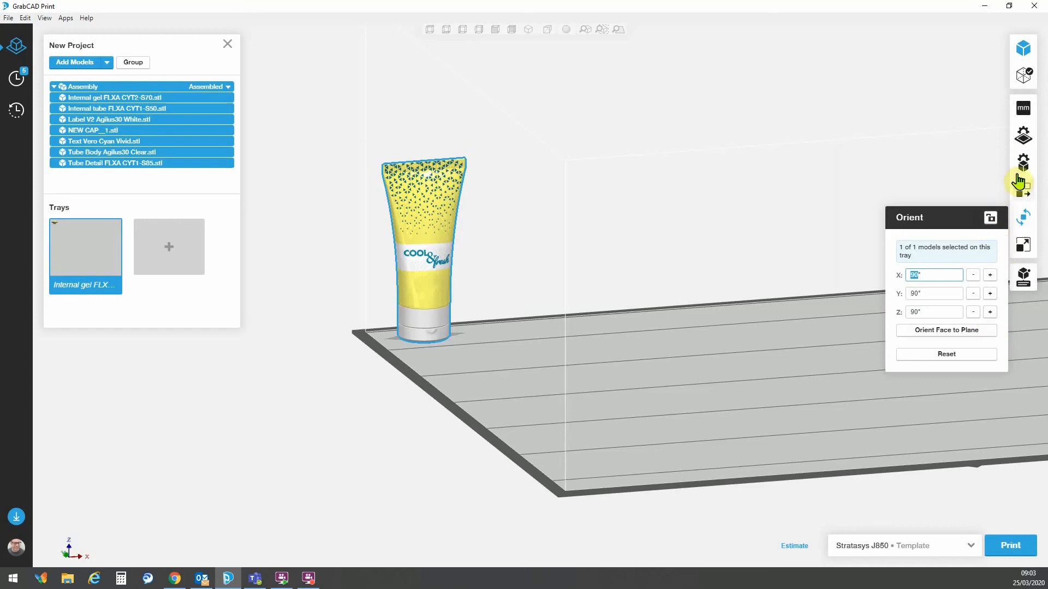
{"action": "left_click", "coordinate": [1023, 194]}
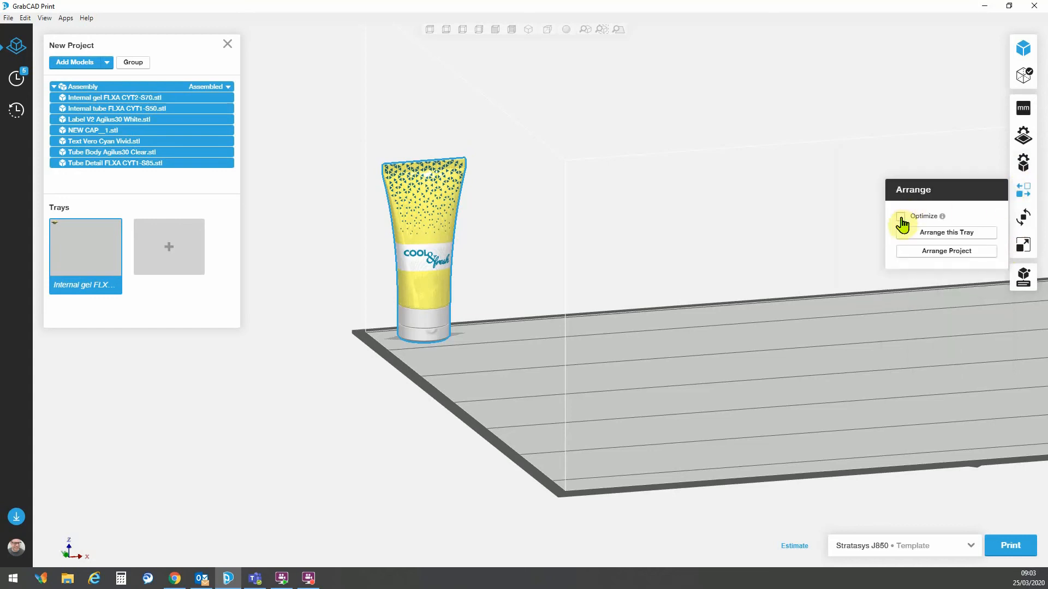
{"action": "left_click", "coordinate": [945, 231]}
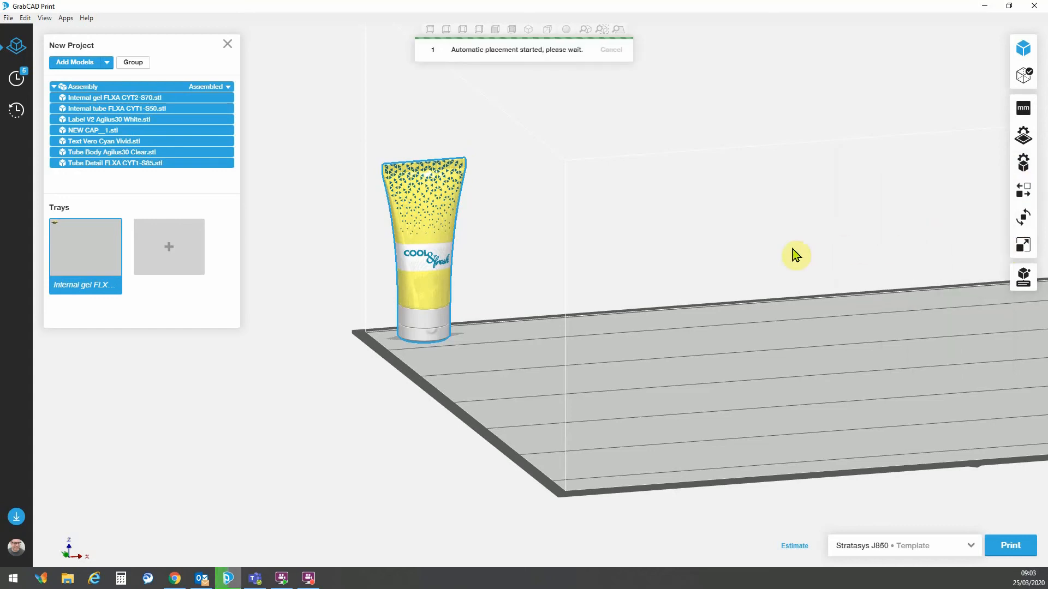
{"action": "mouse_move", "coordinate": [689, 287]}
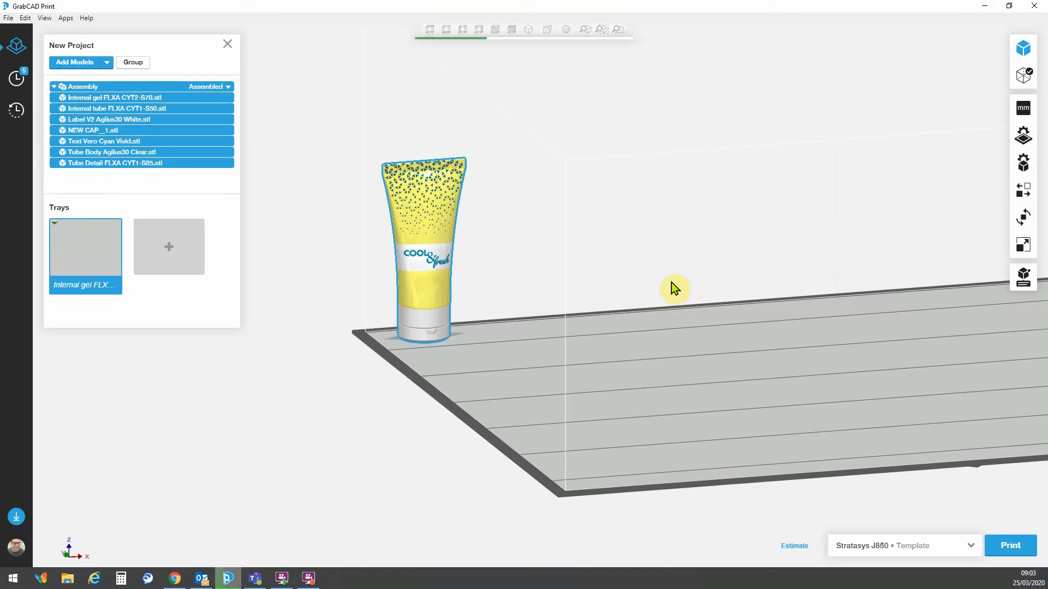
{"action": "mouse_move", "coordinate": [661, 276]}
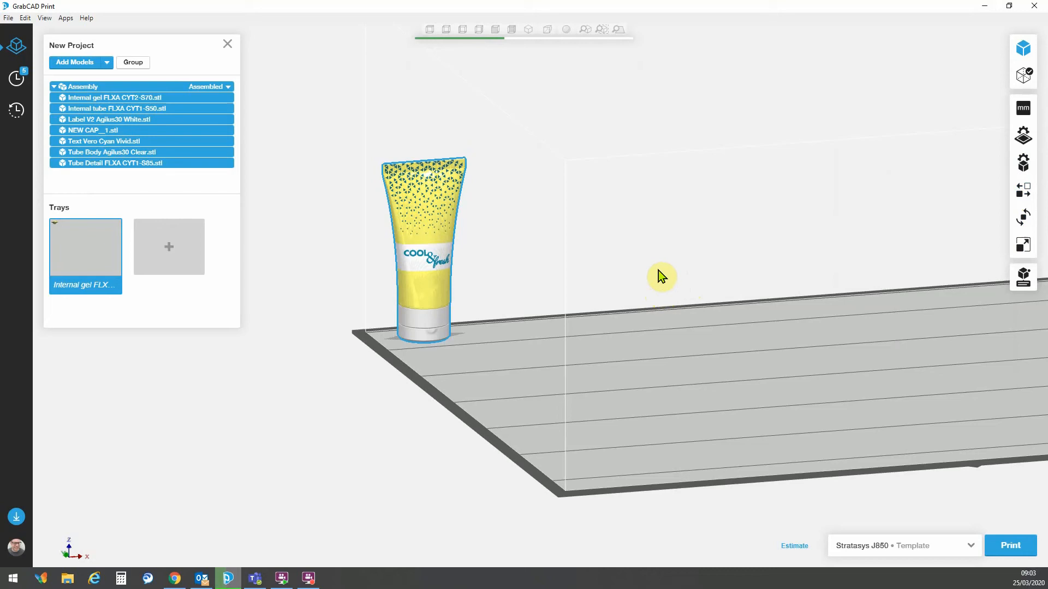
{"action": "mouse_move", "coordinate": [645, 257]}
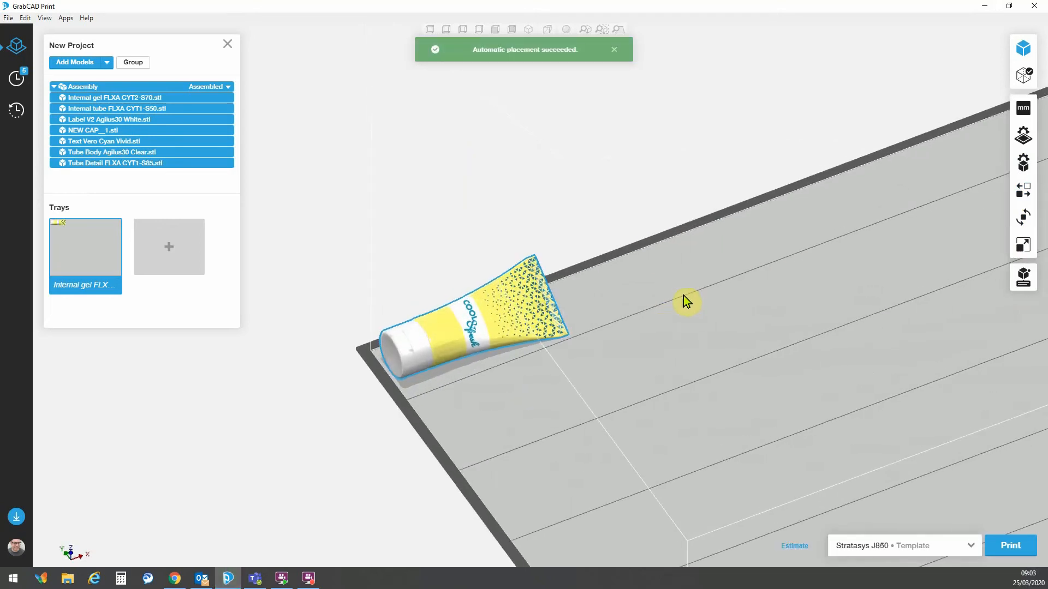
{"action": "mouse_move", "coordinate": [1023, 163]}
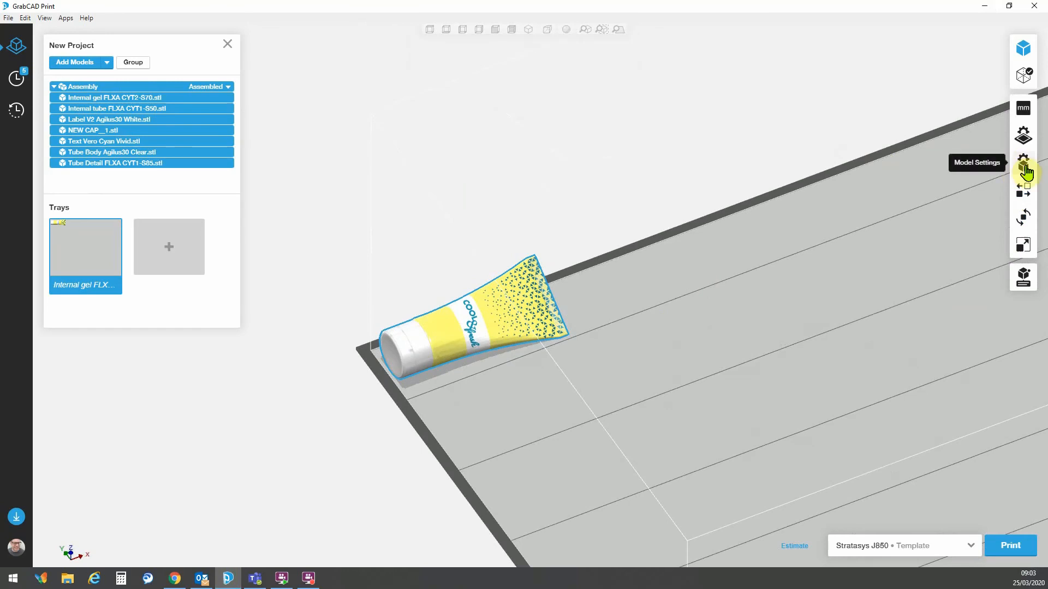
Step: Change the tube's surface finish from Glossy to Matte in Model Settings
{"action": "left_click", "coordinate": [1024, 163]}
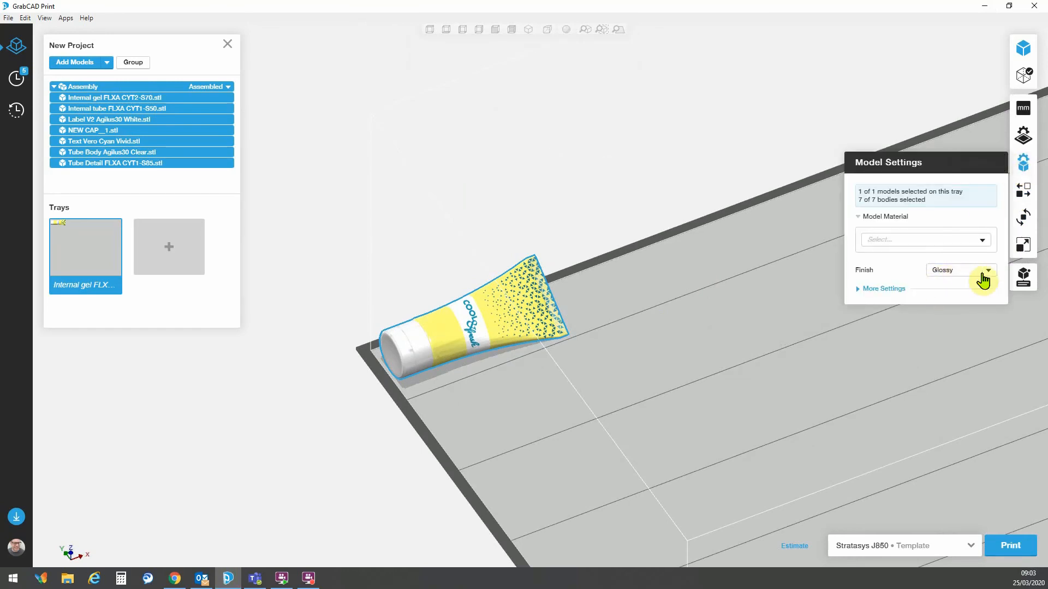
{"action": "mouse_move", "coordinate": [975, 290]}
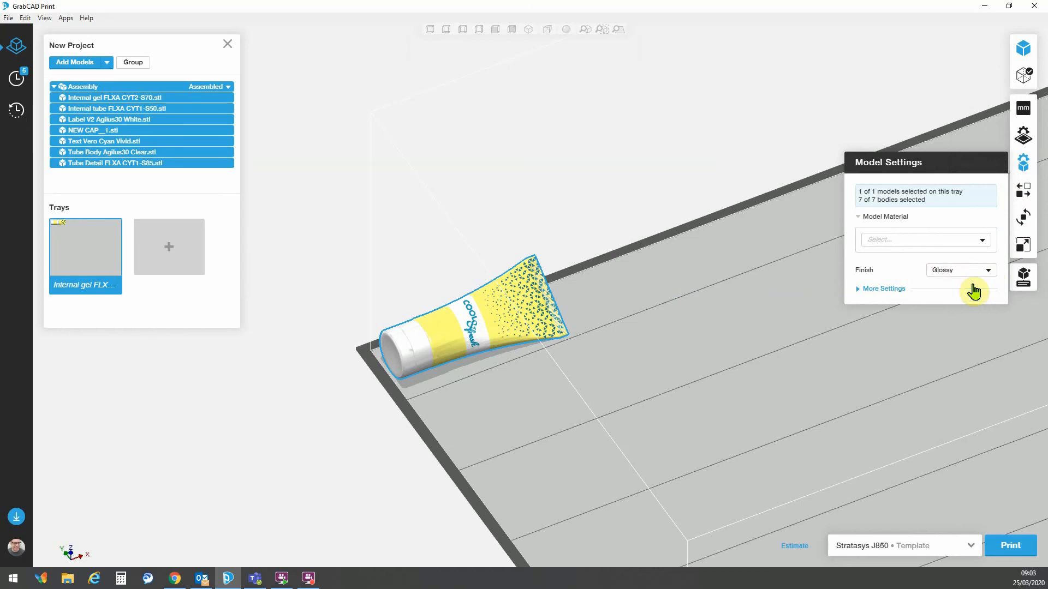
{"action": "left_click", "coordinate": [961, 269]}
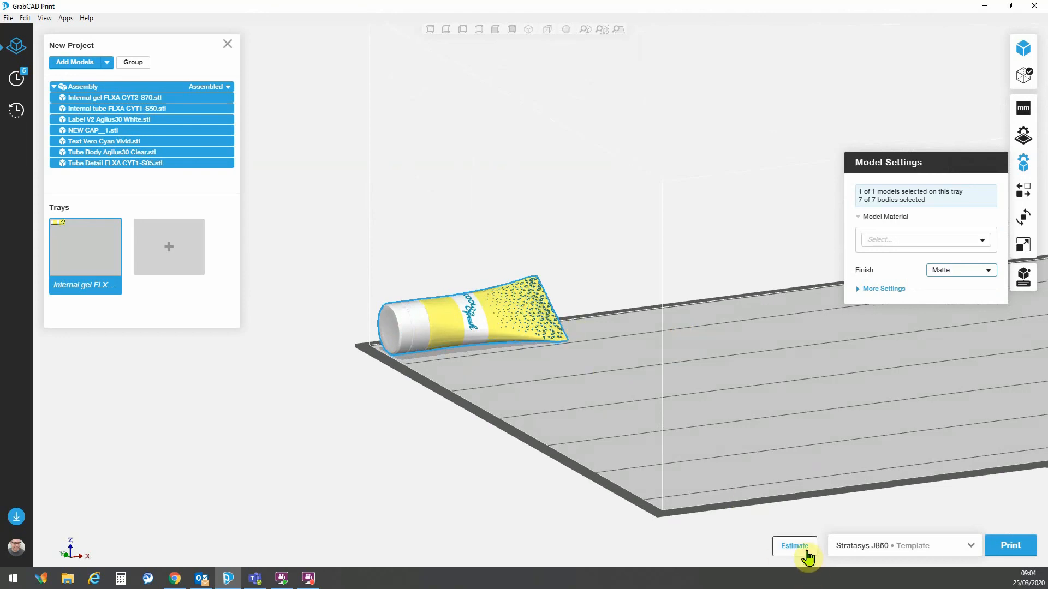
{"action": "mouse_move", "coordinate": [794, 546]}
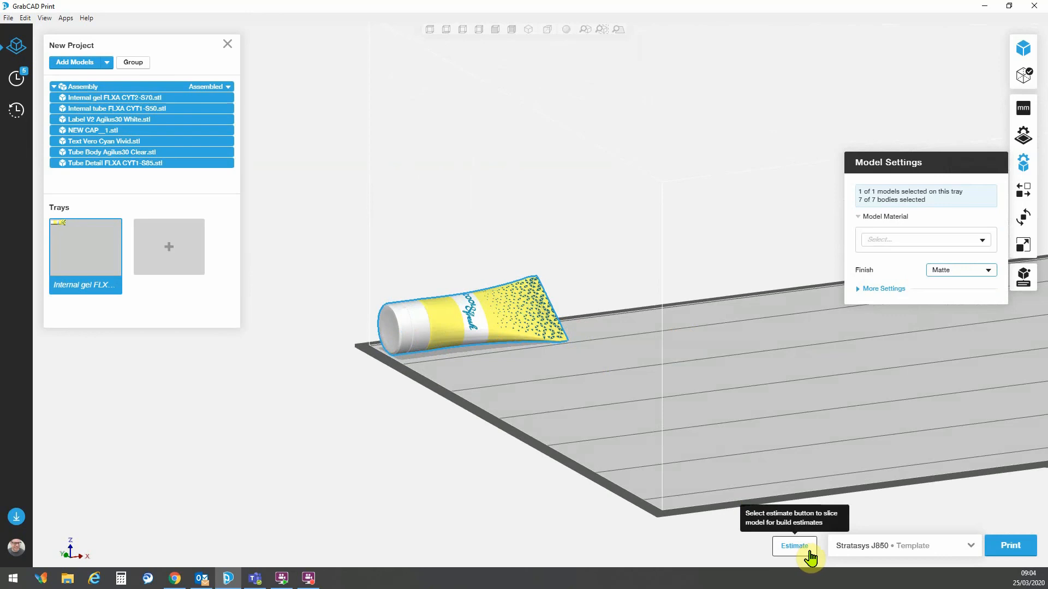
Step: Calculate the tray estimate (2h 14m, 120 g material, 66 g support) and dismiss the summary
{"action": "left_click", "coordinate": [793, 545]}
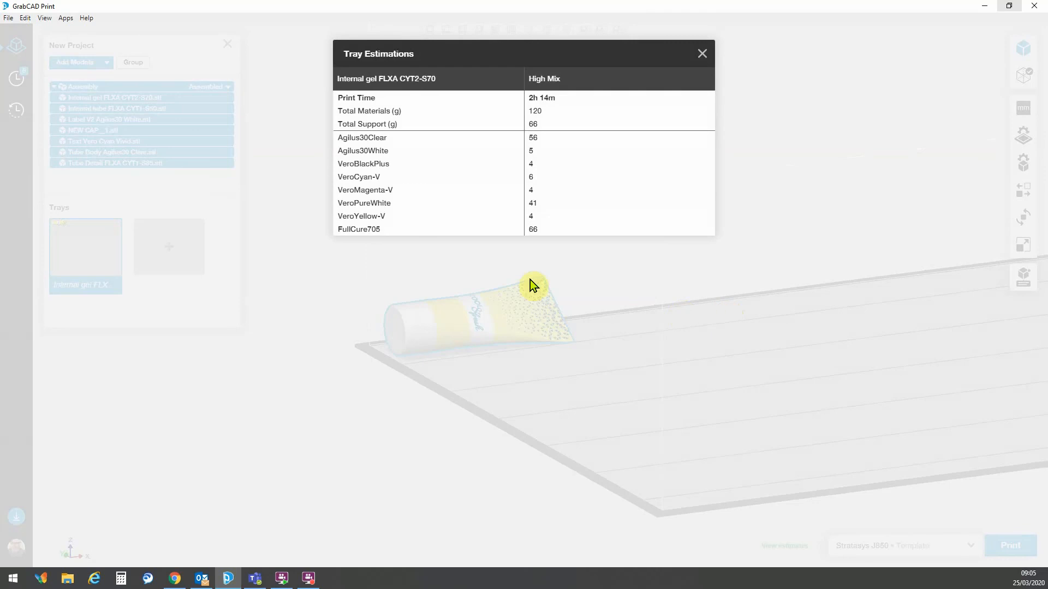
{"action": "mouse_move", "coordinate": [470, 145]}
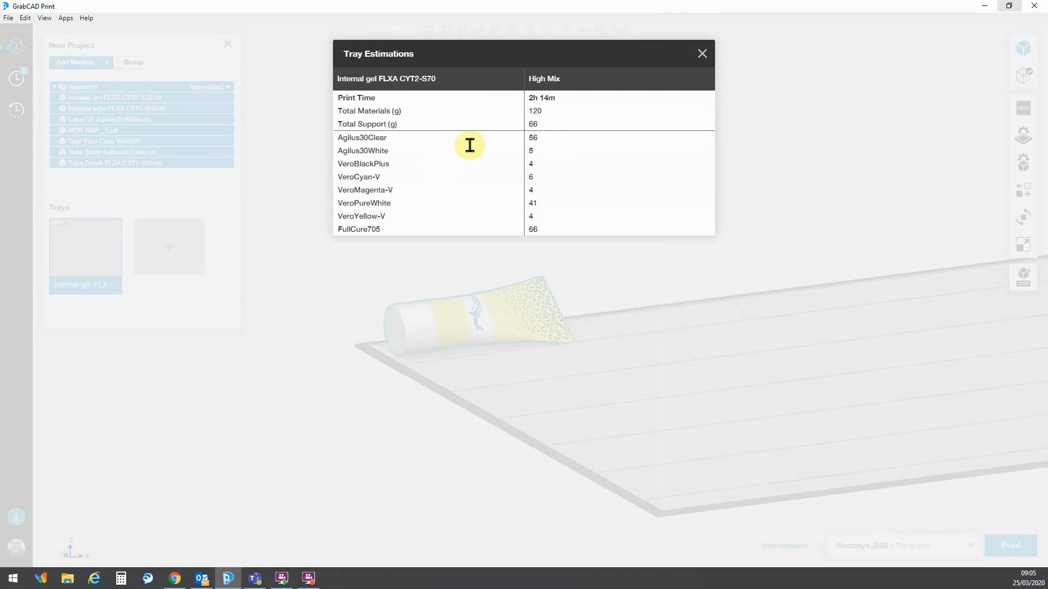
{"action": "mouse_move", "coordinate": [699, 66]}
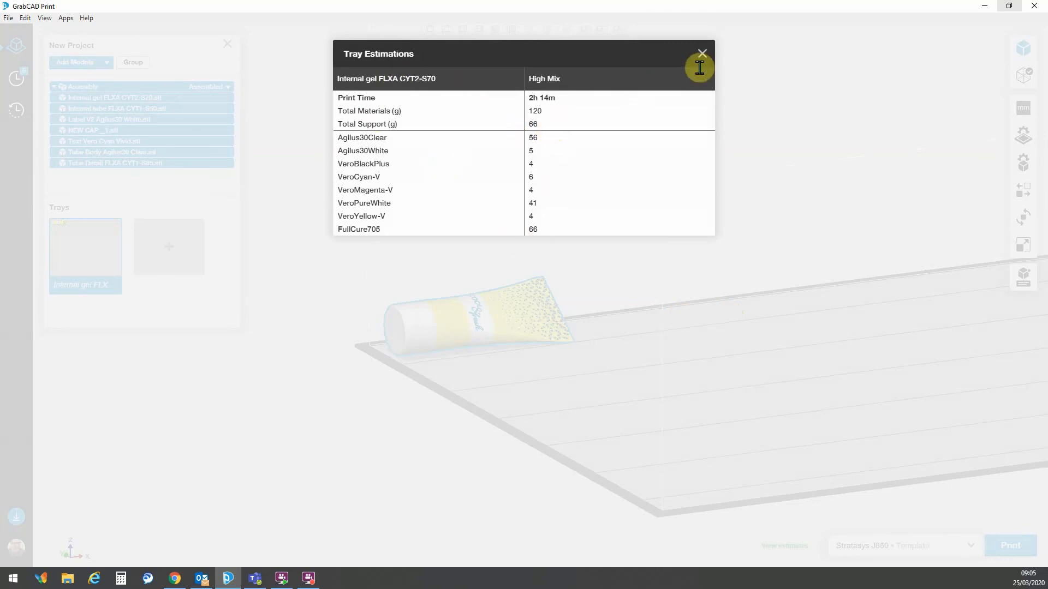
{"action": "left_click", "coordinate": [701, 53]}
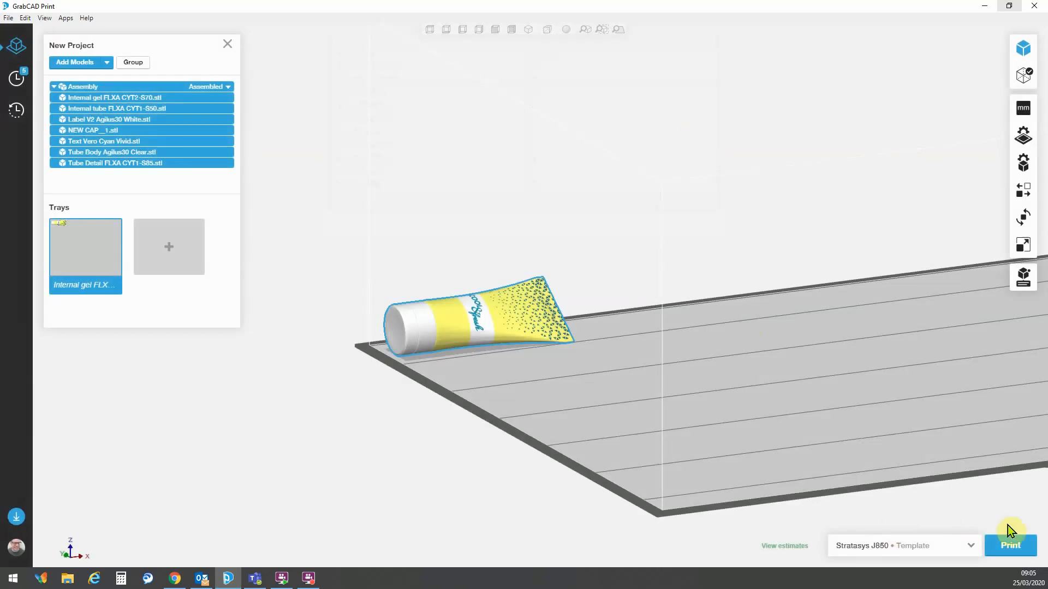
{"action": "mouse_move", "coordinate": [1010, 548]}
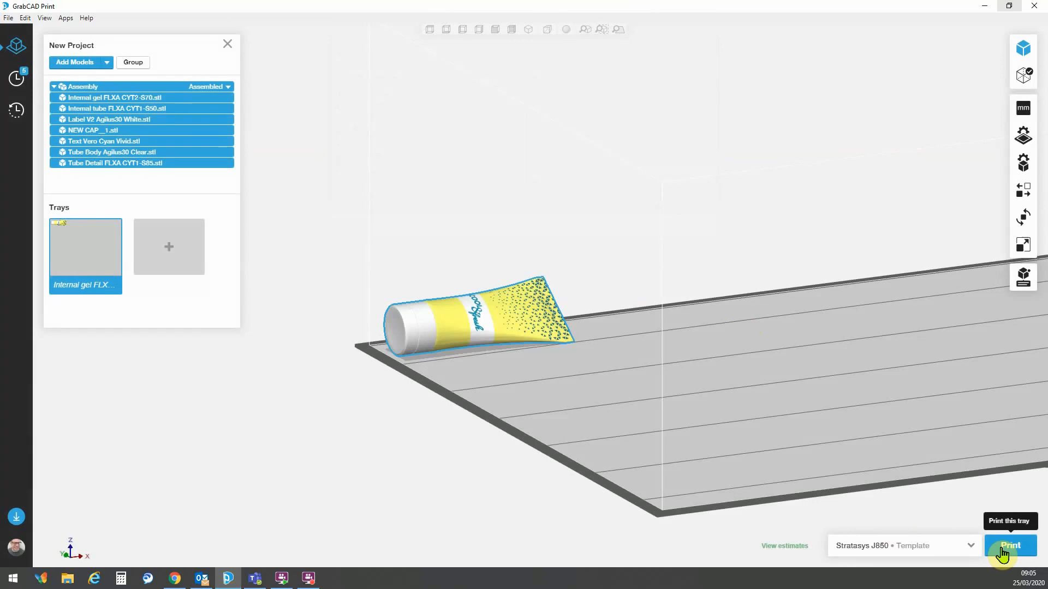